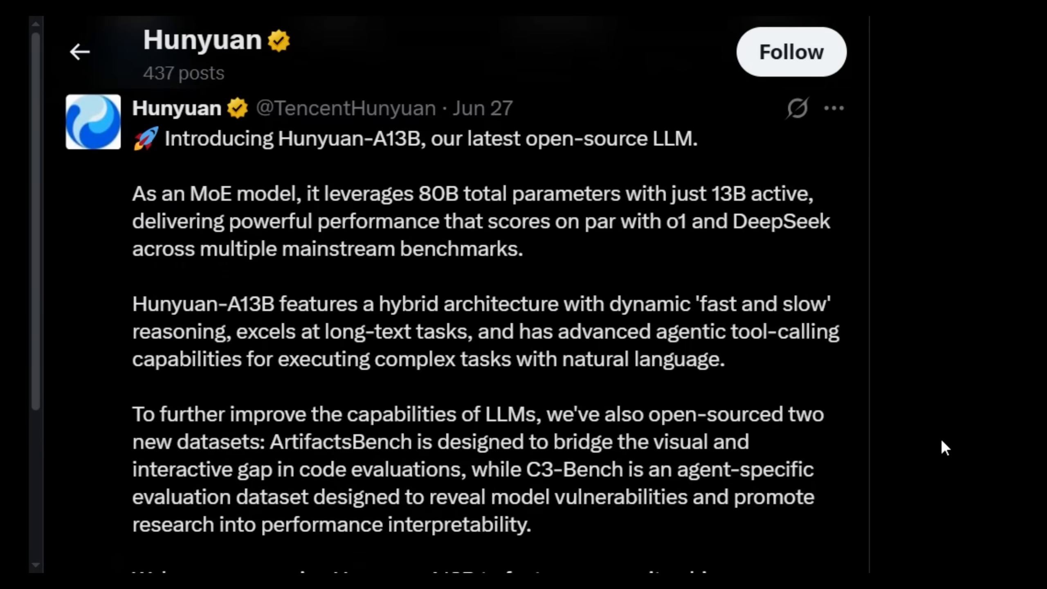
- Scroll down through the showcase section to reach the sample video gallery
scroll("down", 3)
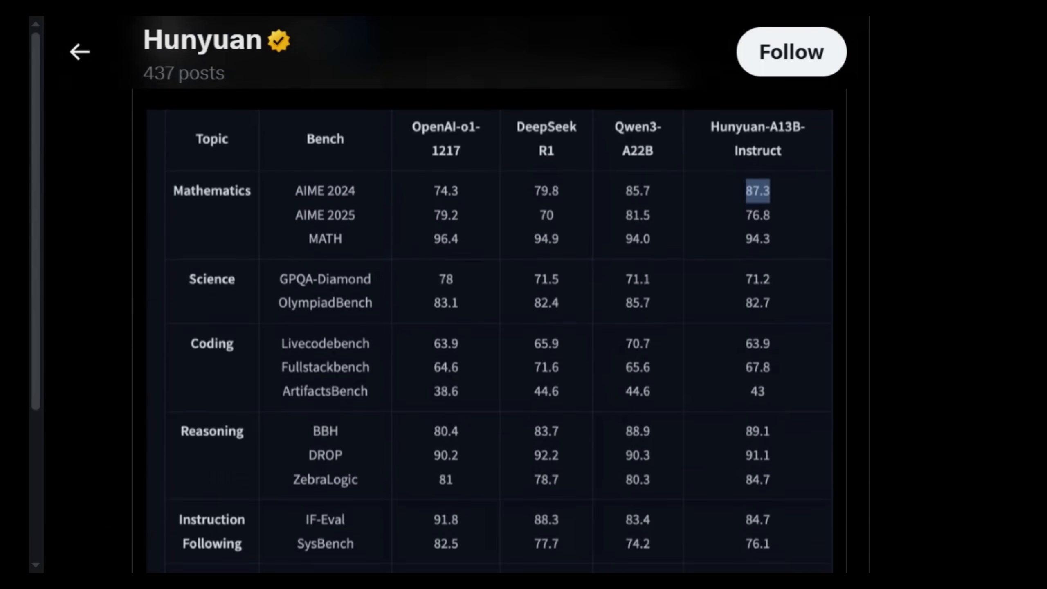
scroll("down", 3)
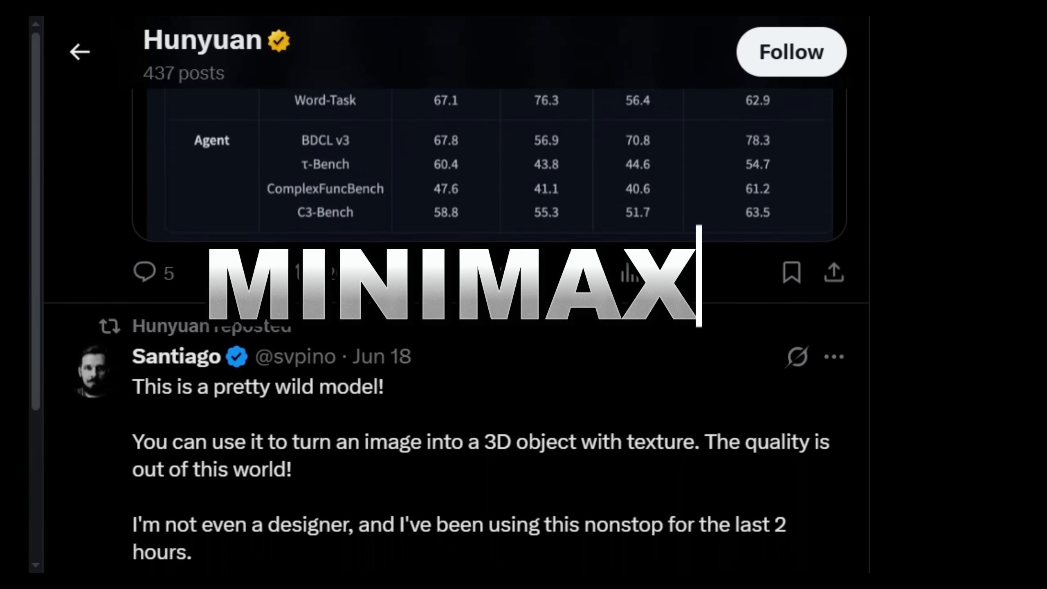
scroll("down", 3)
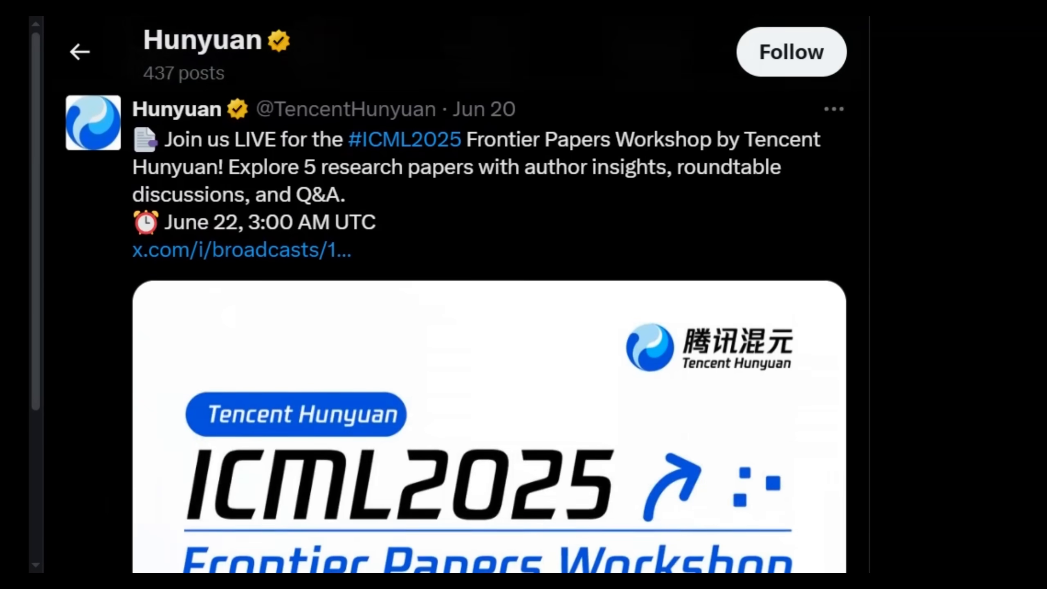
scroll("down", 3)
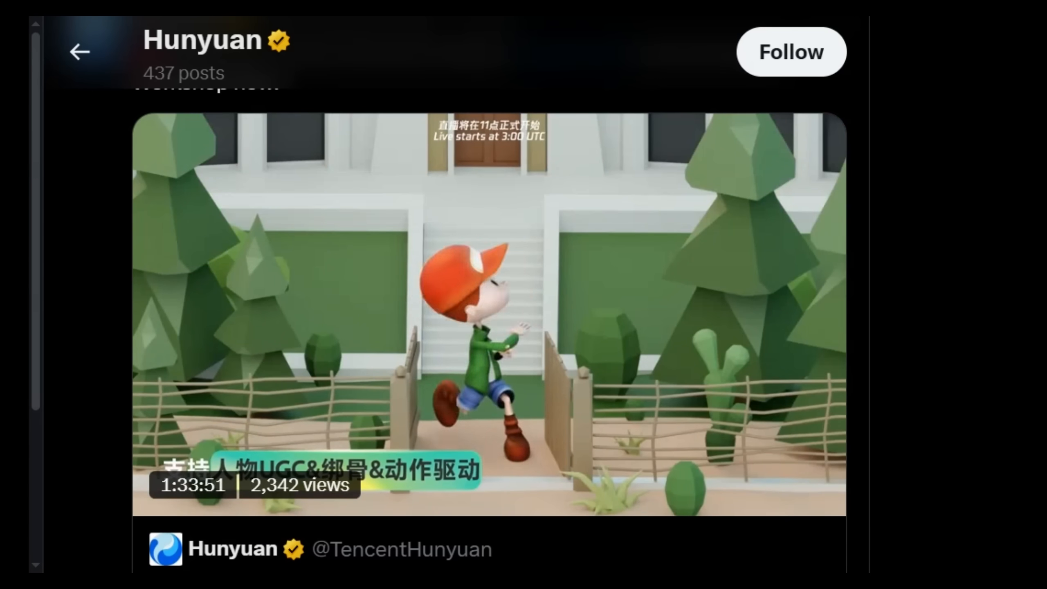
scroll("down", 3)
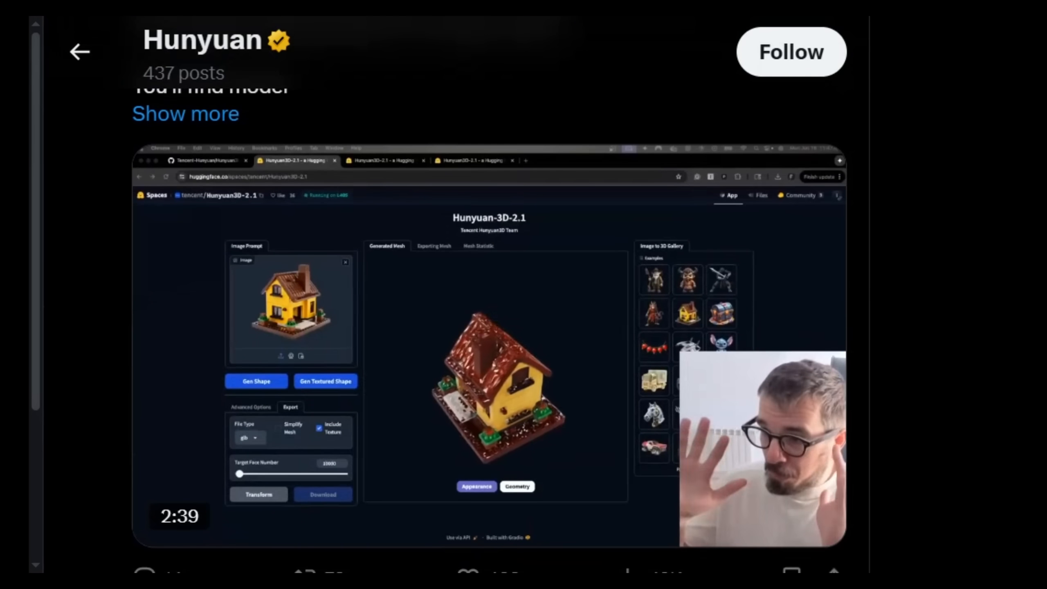
scroll("down", 3)
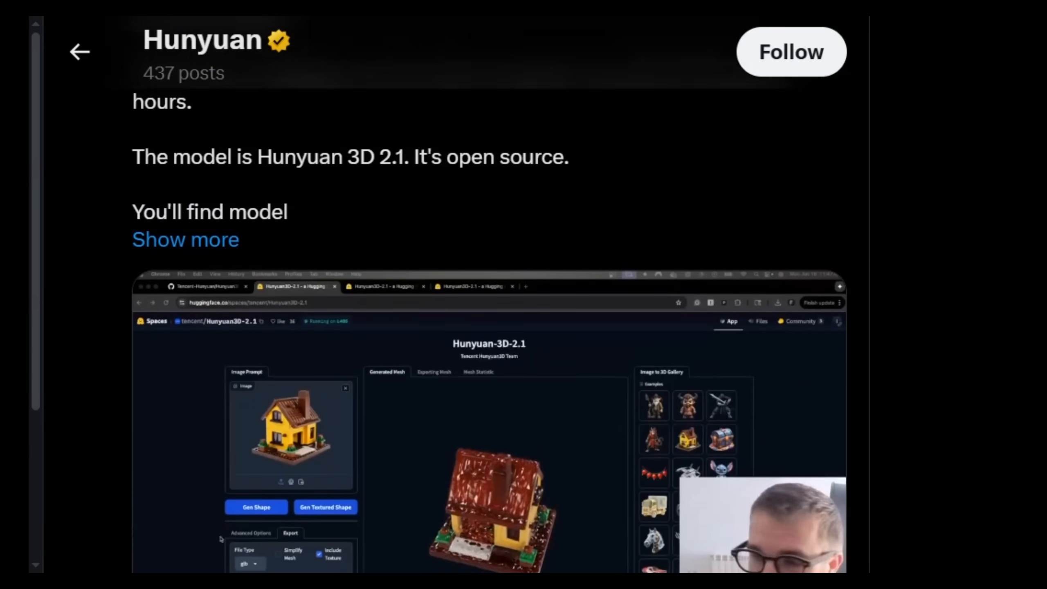
scroll("down", 3)
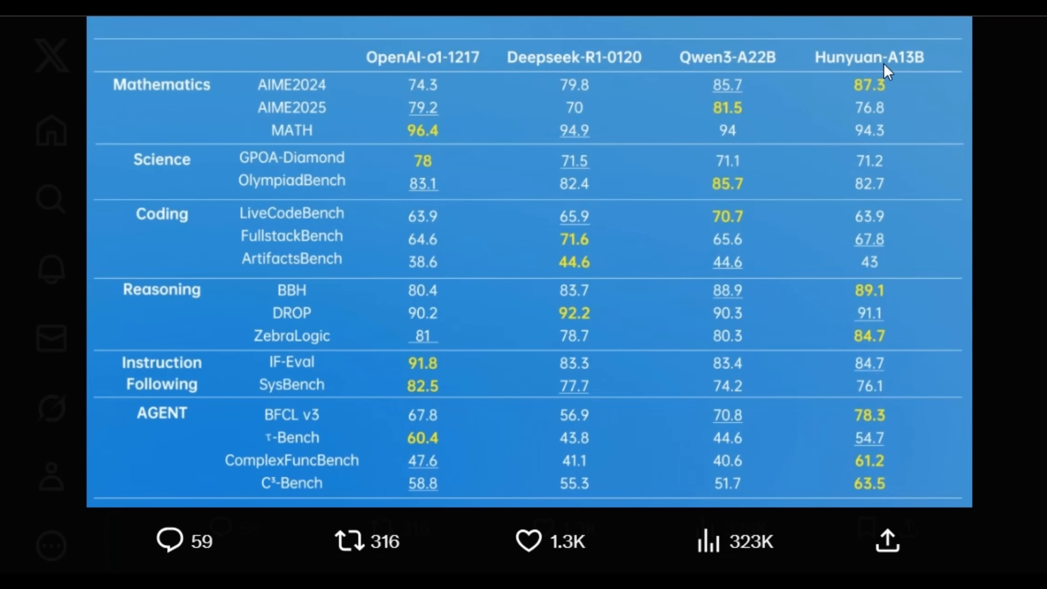
mouse_move(653, 137)
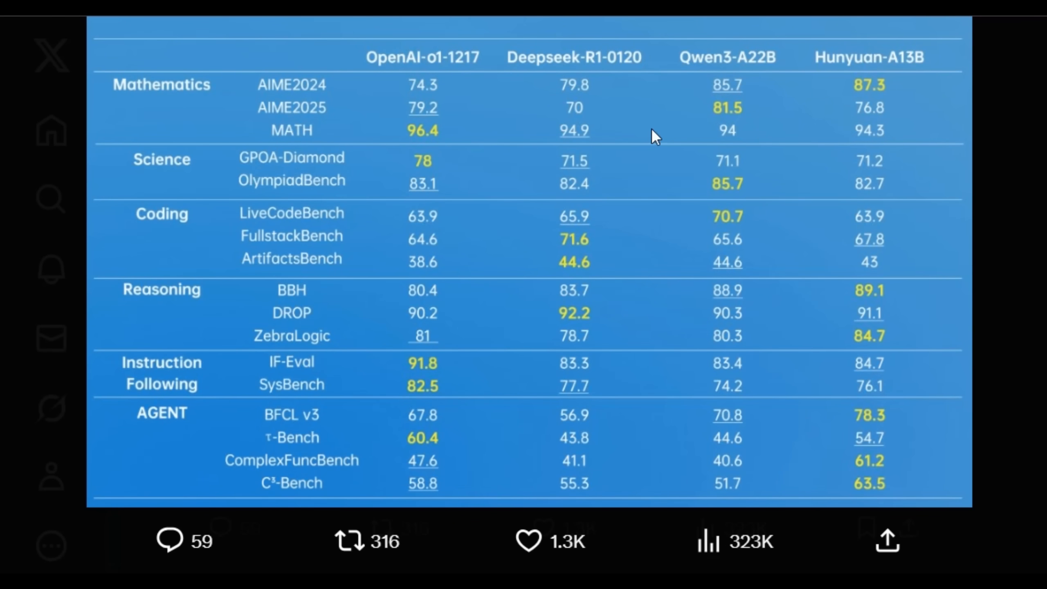
mouse_move(197, 123)
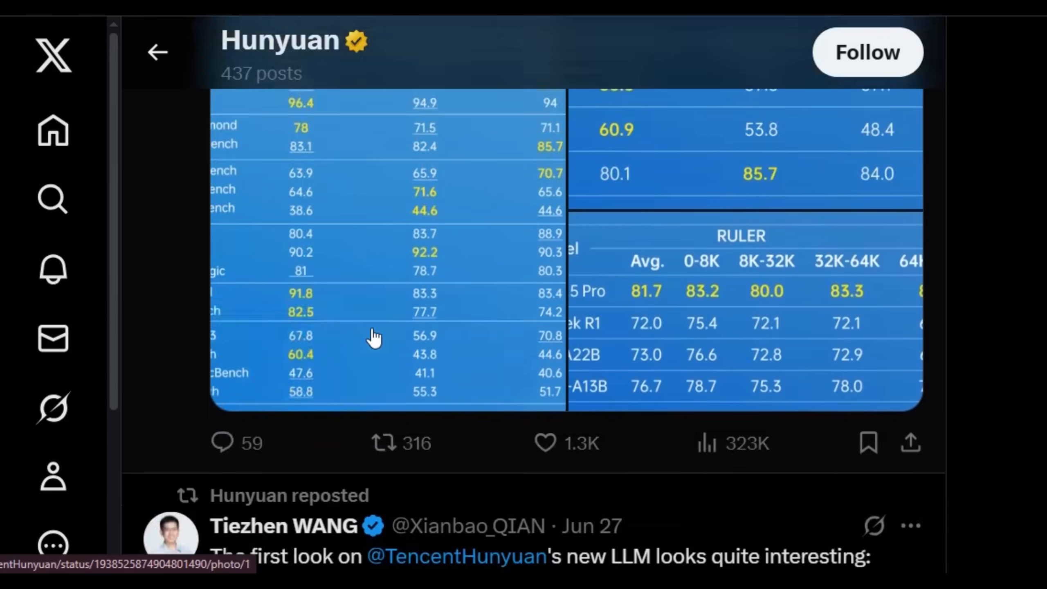
scroll("down", 3)
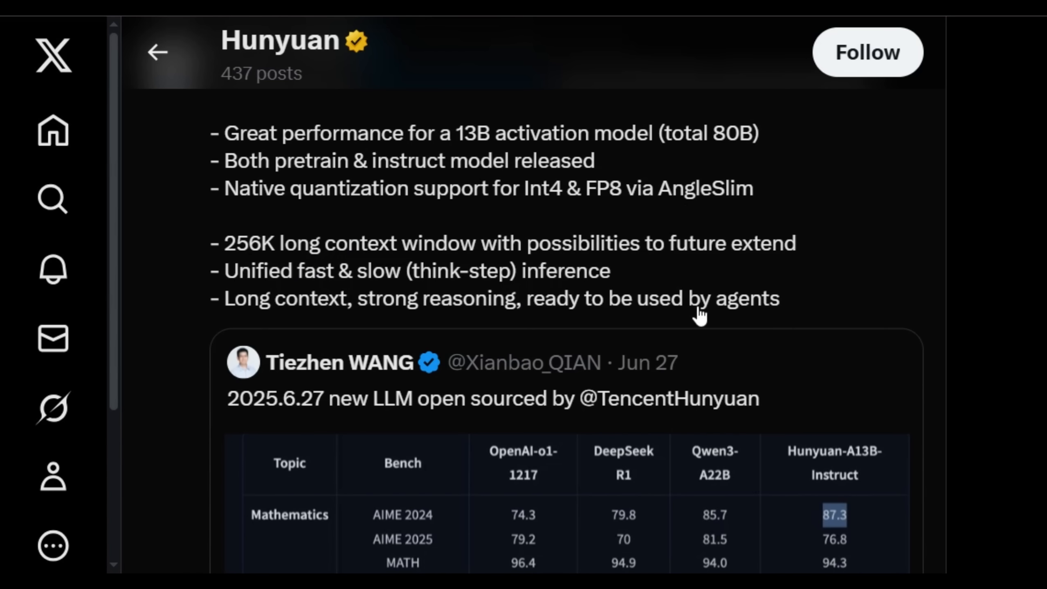
scroll("down", 3)
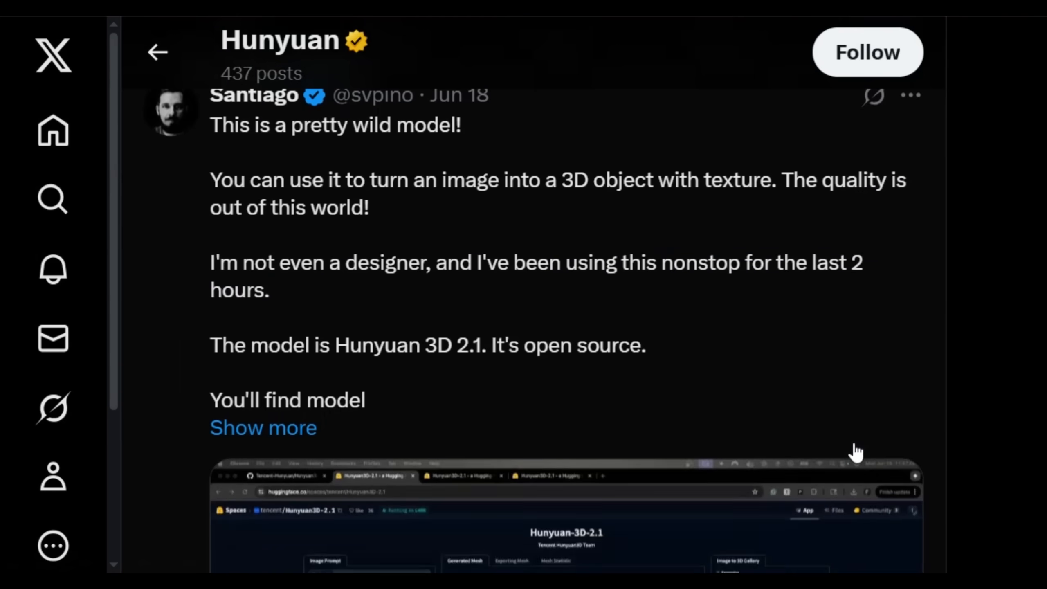
scroll("down", 3)
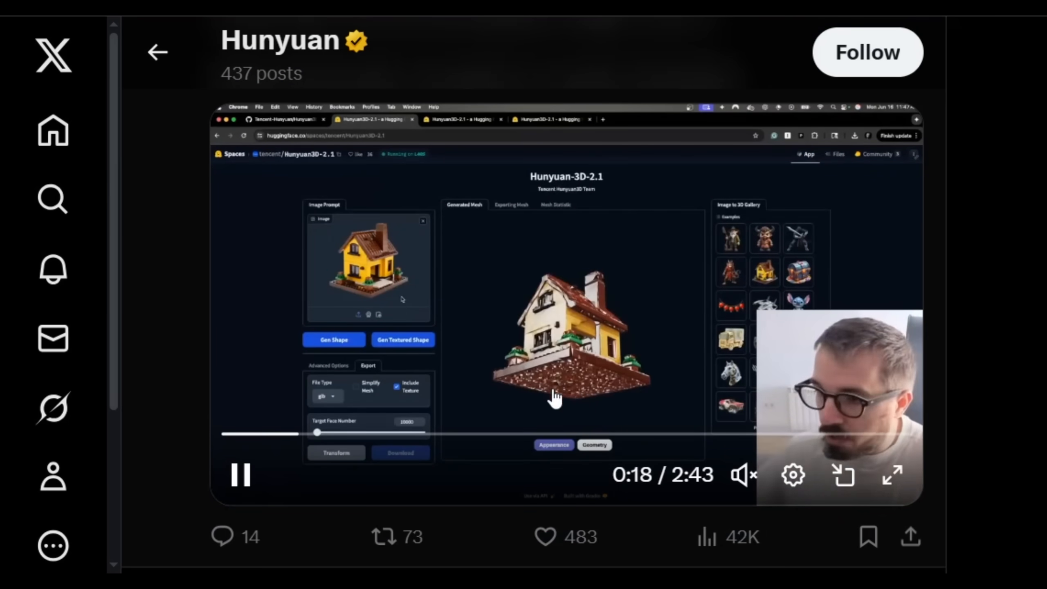
- Replay the knitted balaclava and café interior sample videos, then close the viewer
left_click(892, 475)
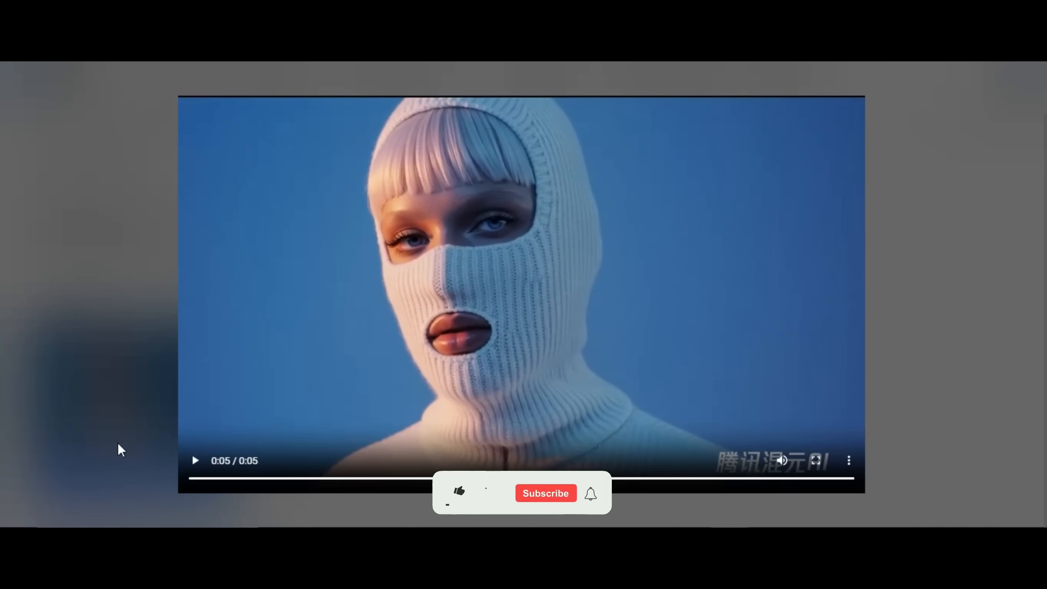
left_click(459, 492)
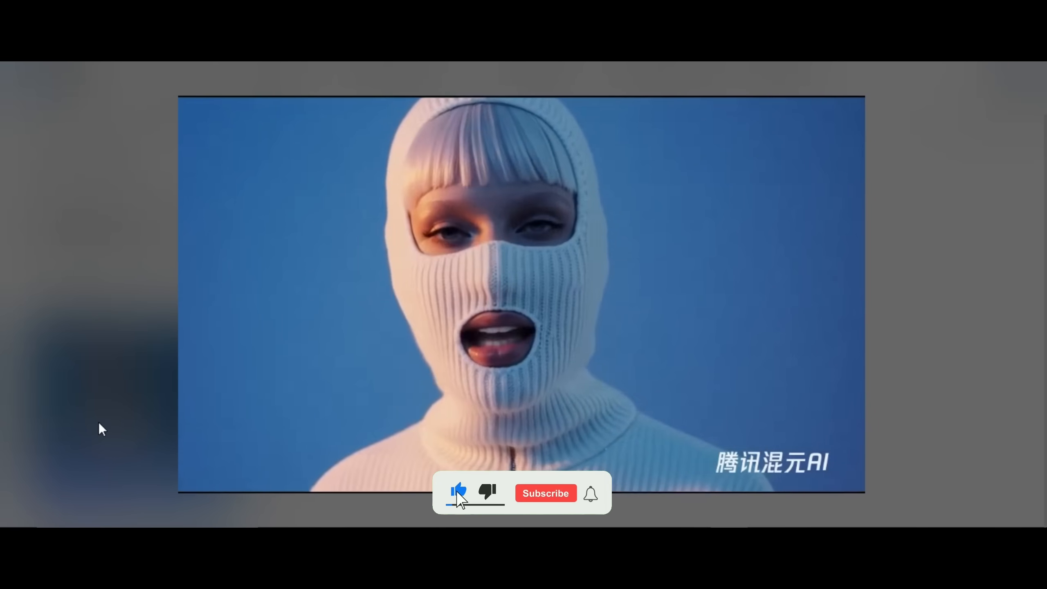
left_click(545, 492)
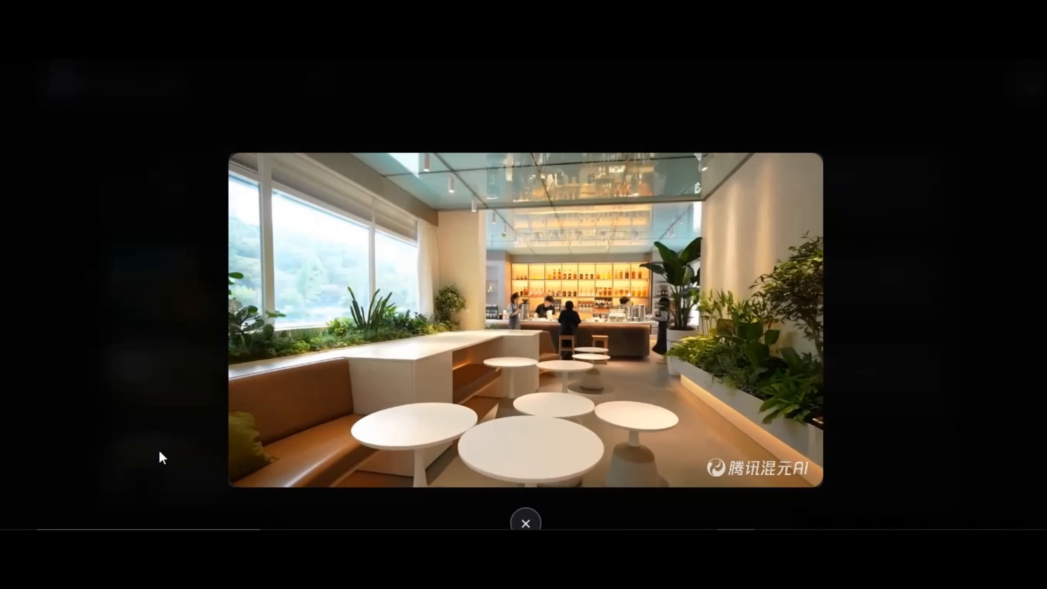
left_click(526, 522)
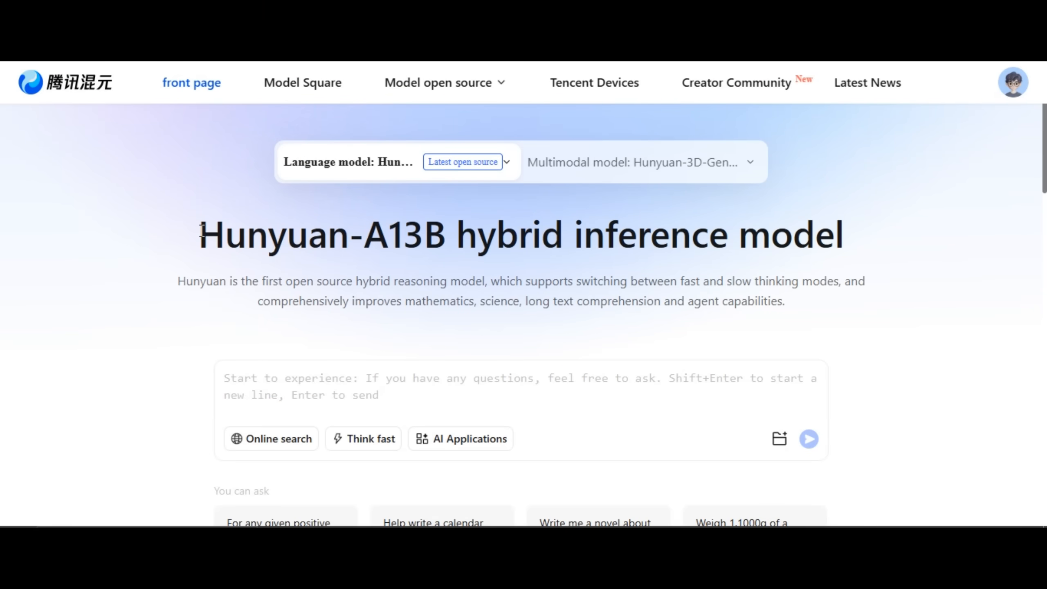
left_click_drag(201, 234, 801, 234)
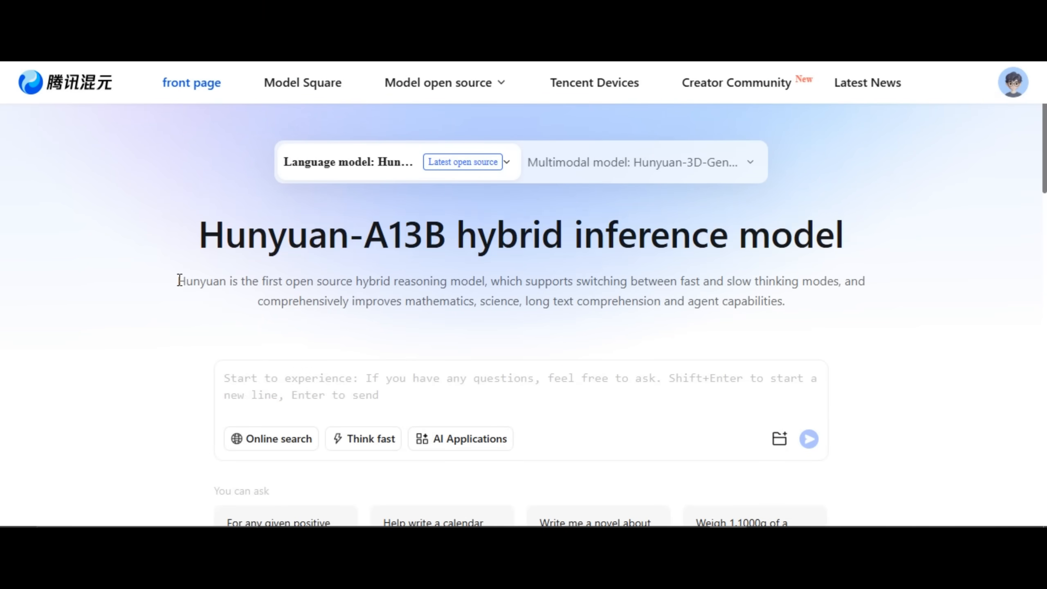
left_click_drag(178, 280, 661, 301)
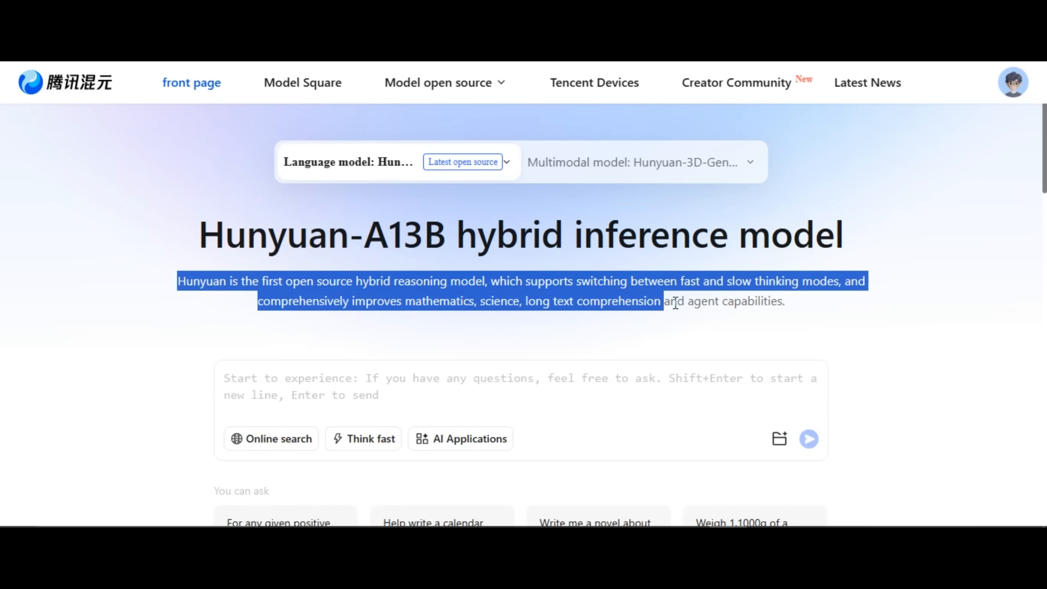
left_click_drag(661, 301, 784, 301)
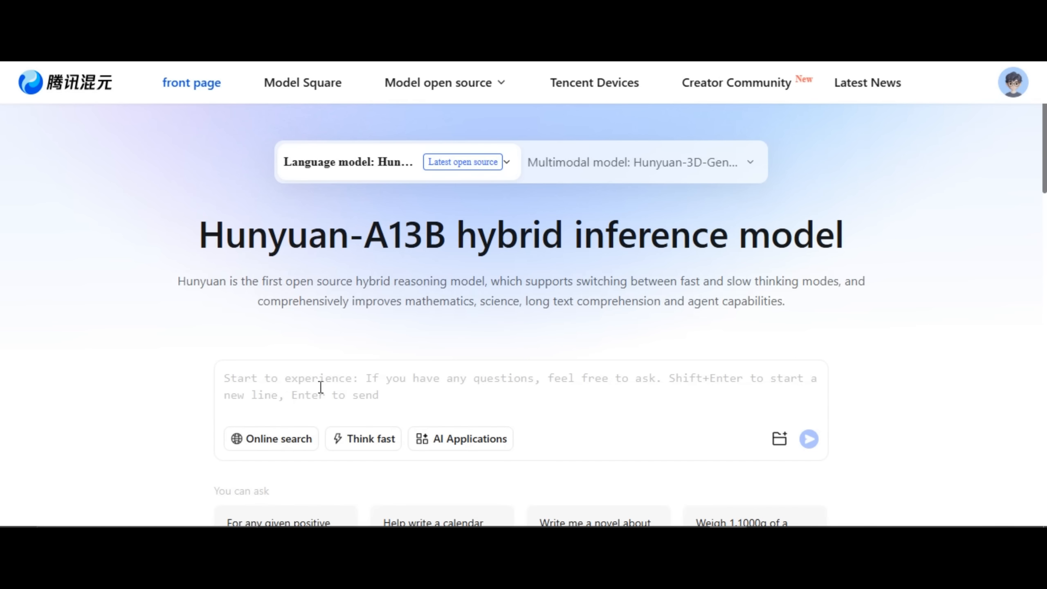
mouse_move(278, 385)
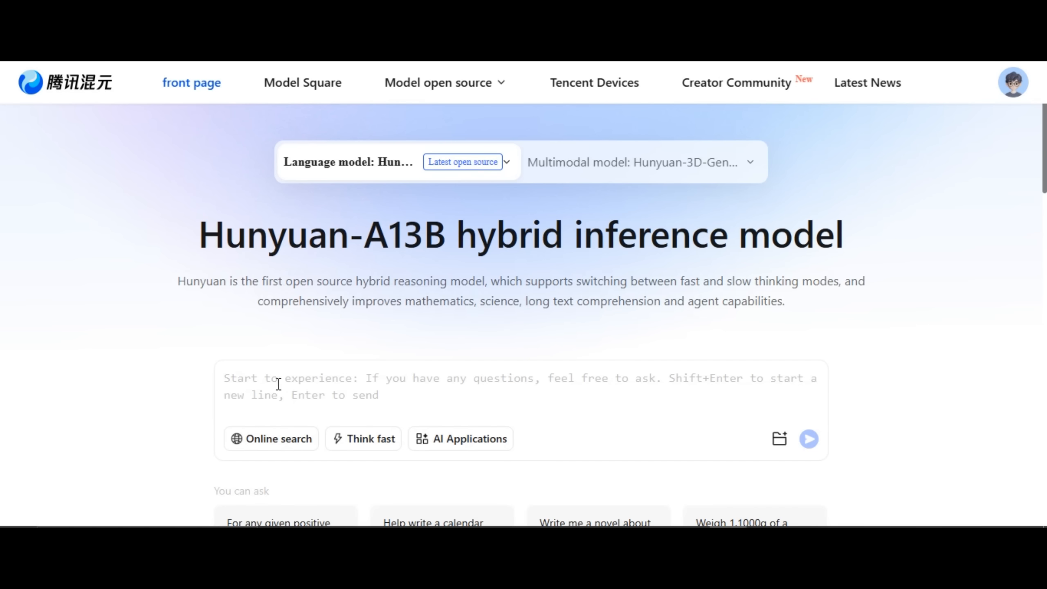
mouse_move(280, 439)
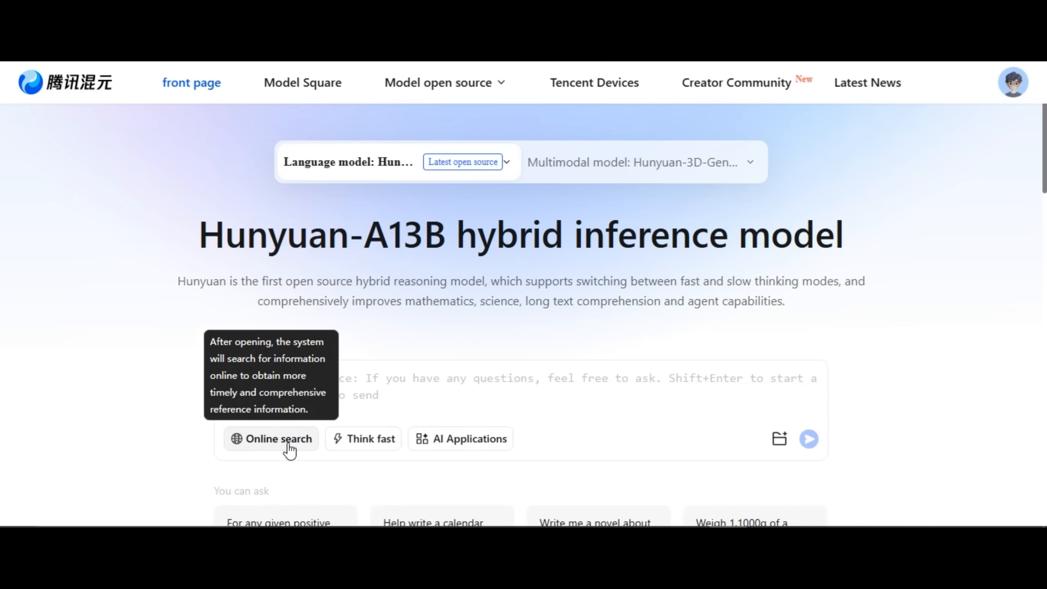
mouse_move(277, 445)
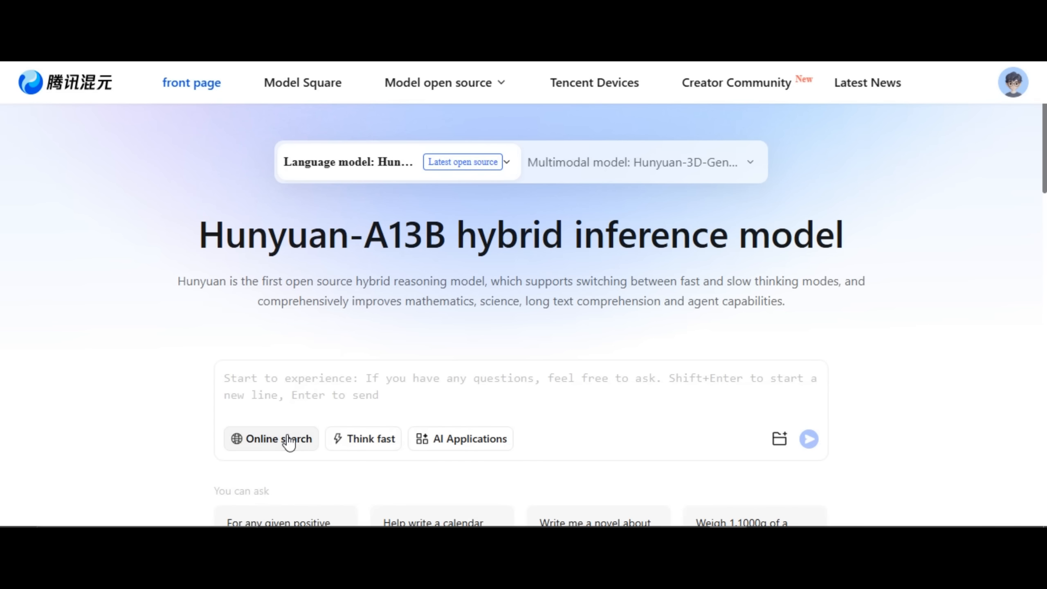
mouse_move(372, 444)
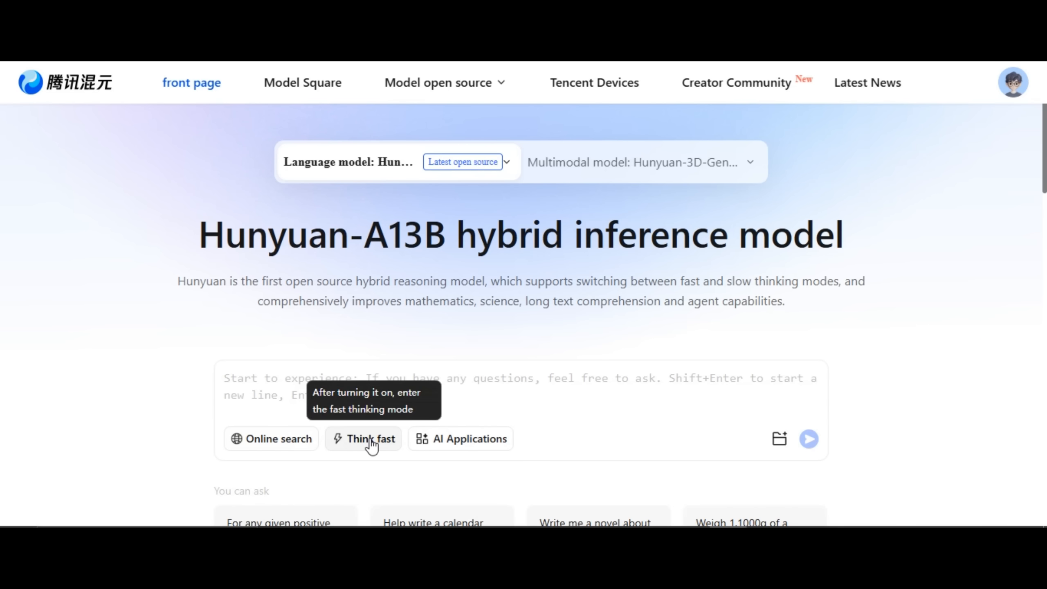
mouse_move(454, 447)
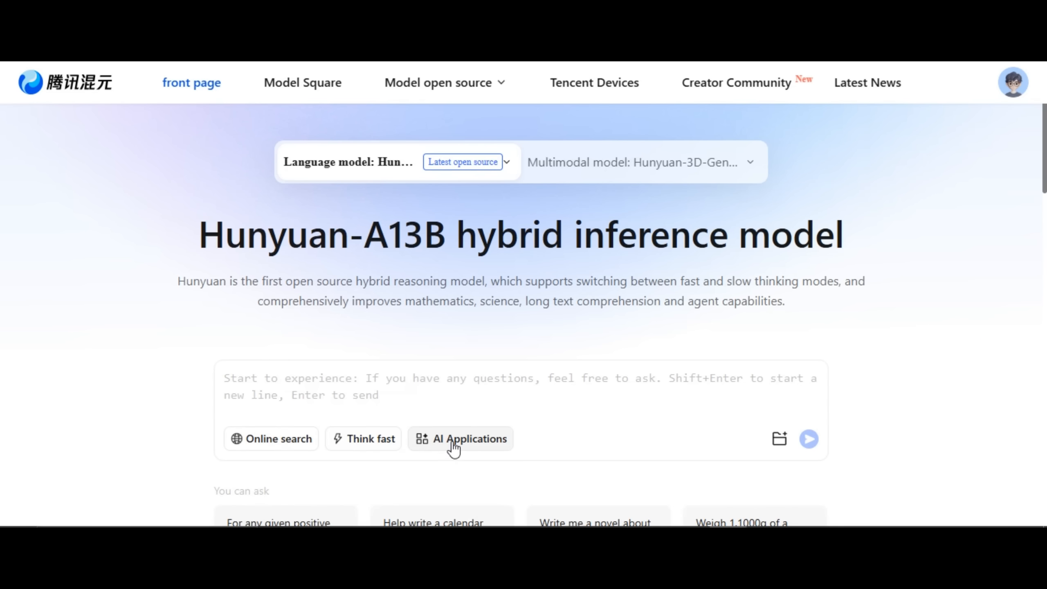
left_click(468, 438)
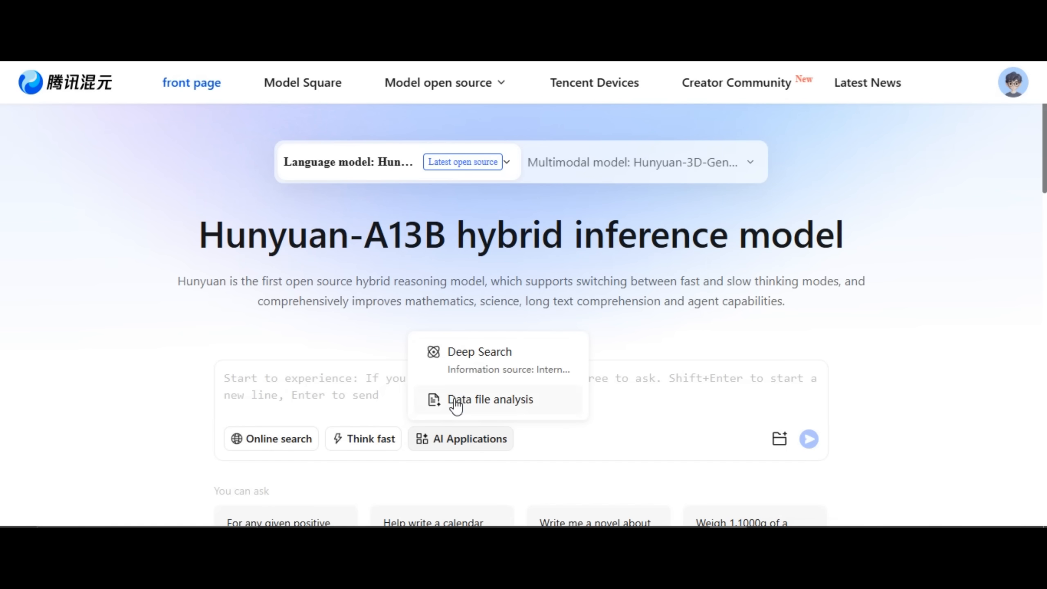
mouse_move(490, 410)
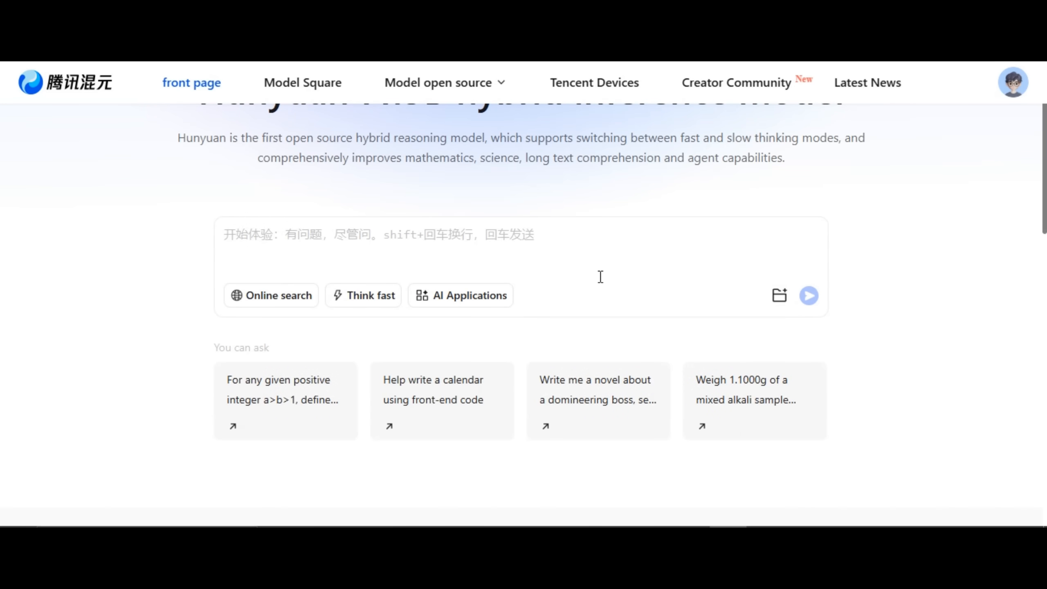
mouse_move(271, 295)
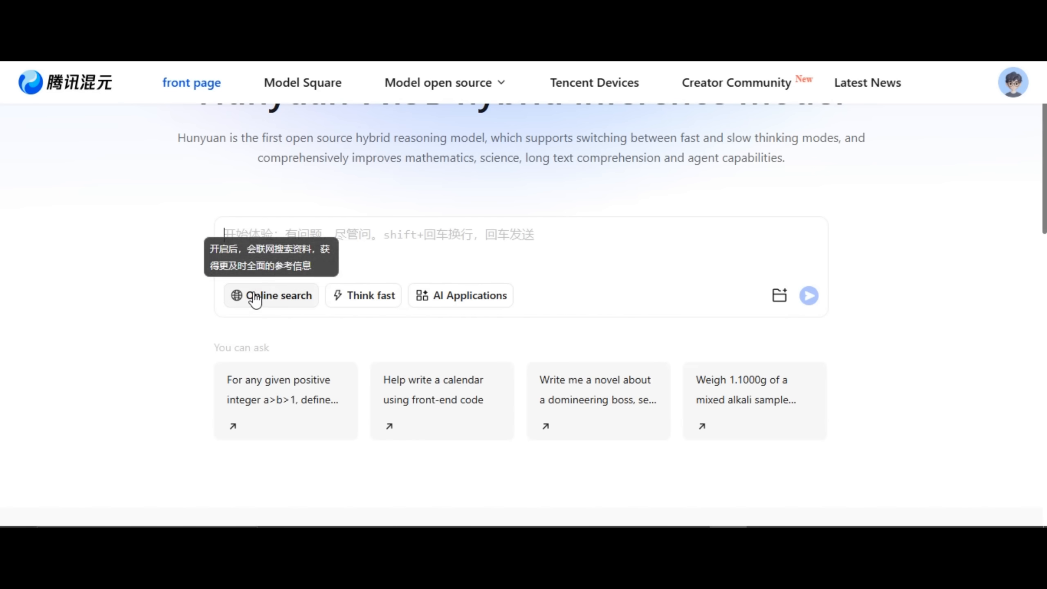
- Ask 'What happened between USA and Iran' with online search enabled
type("WH")
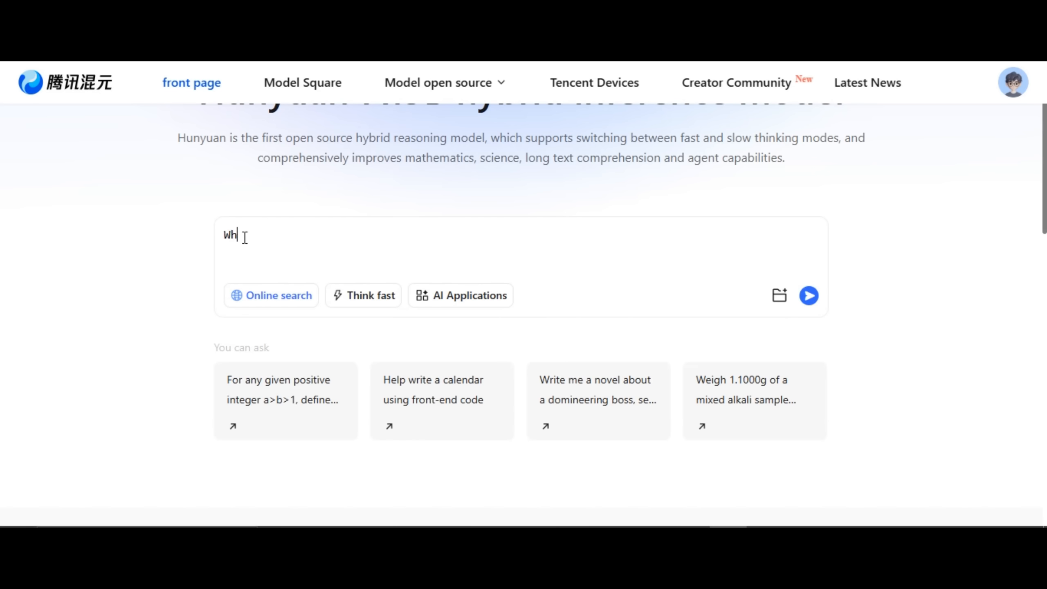
type("What happpened between USA and Iran")
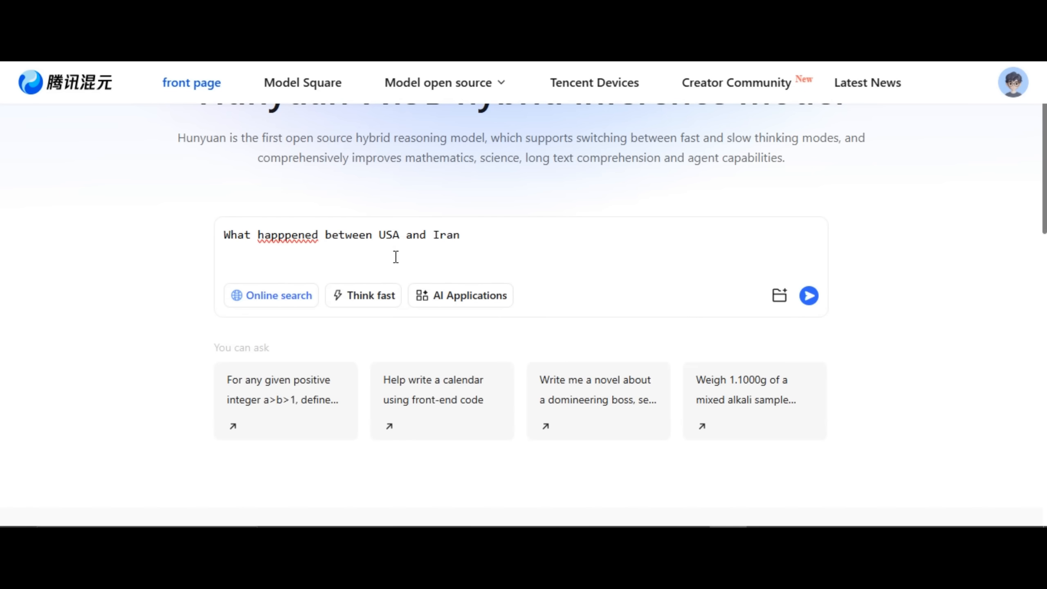
left_click(809, 296)
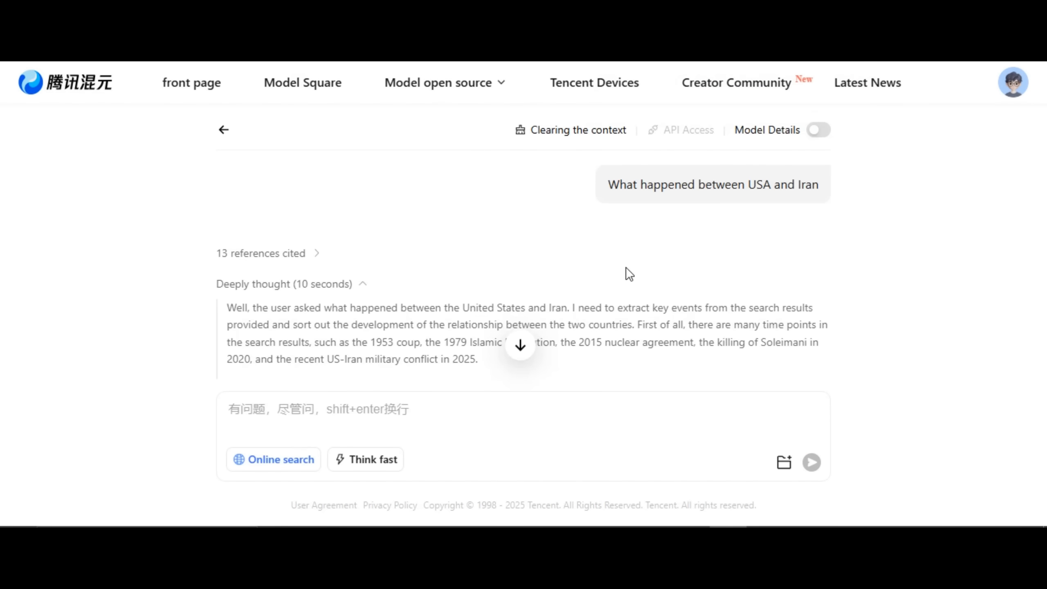
- Highlight the first reasoning paragraph and scroll through the cited answer
scroll("down", 3)
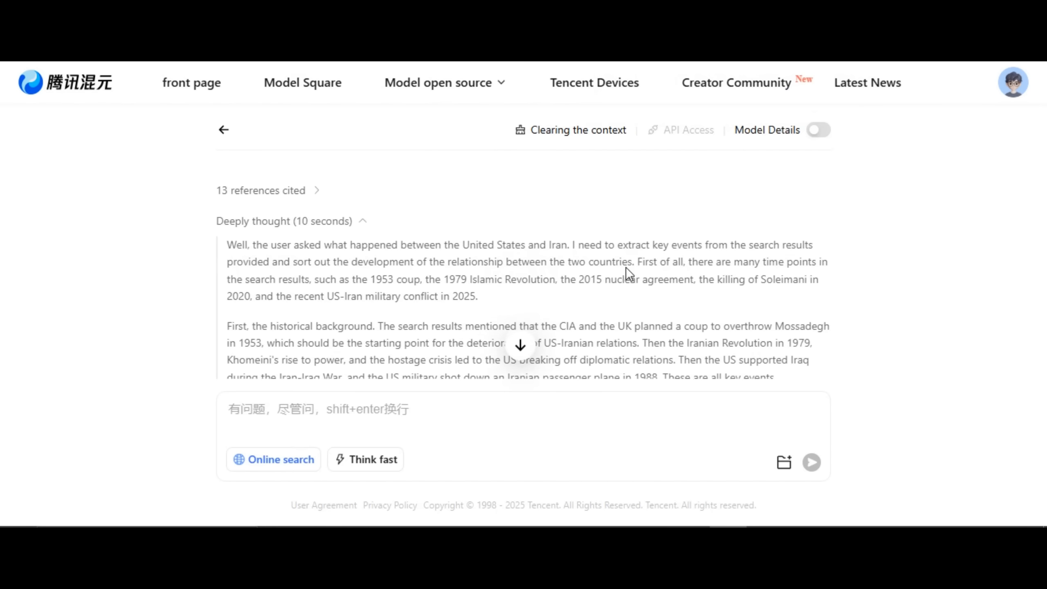
left_click_drag(227, 244, 477, 293)
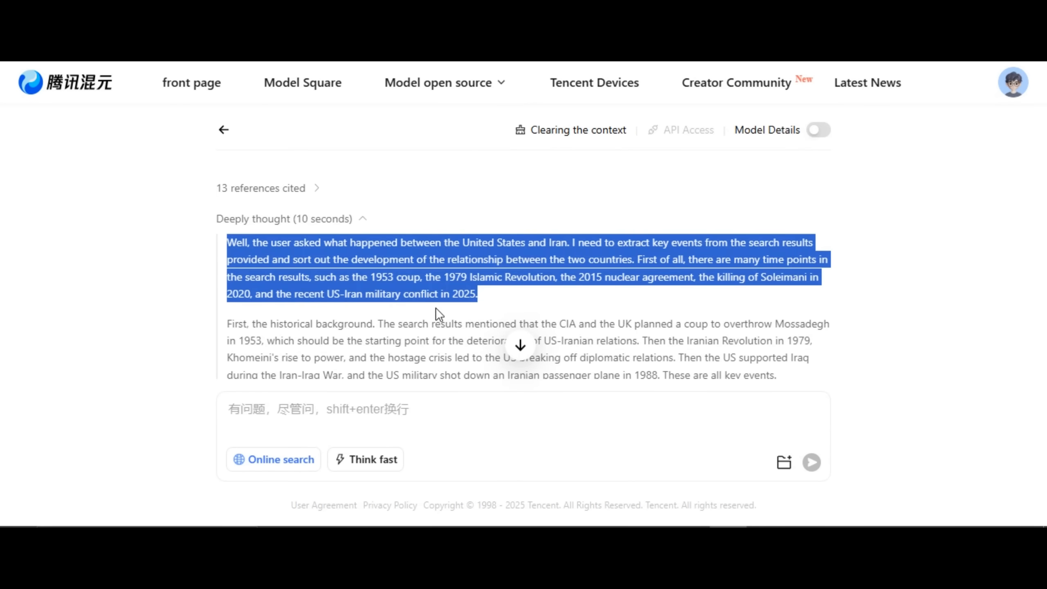
scroll("down", 3)
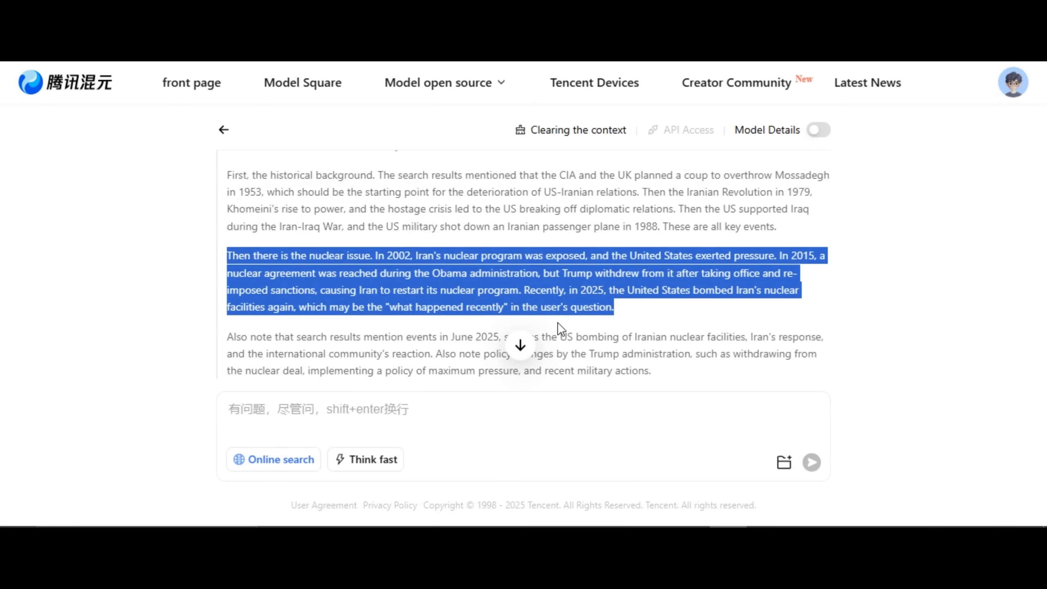
scroll("down", 3)
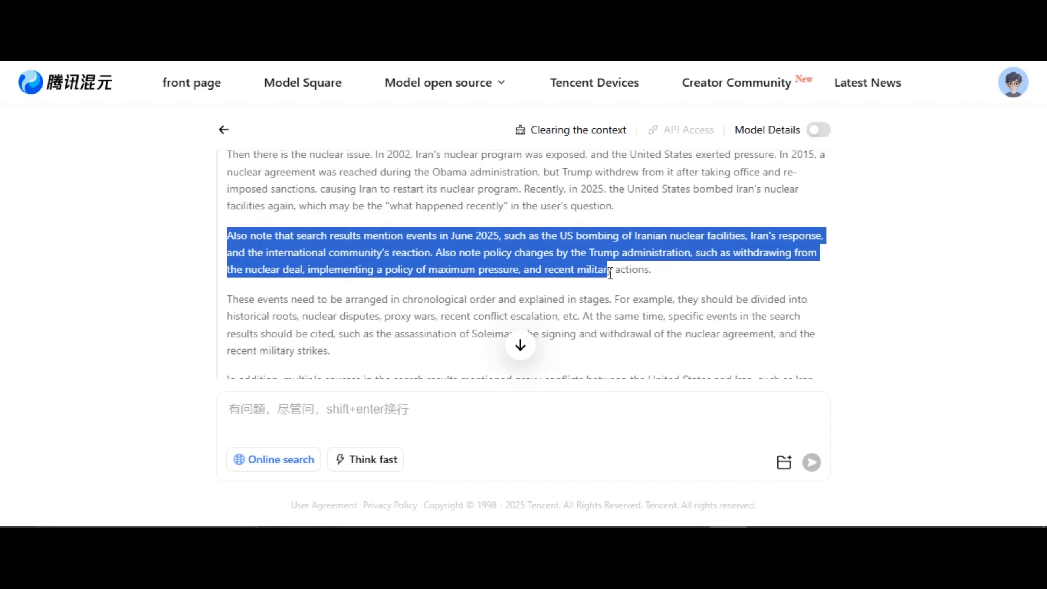
scroll("down", 3)
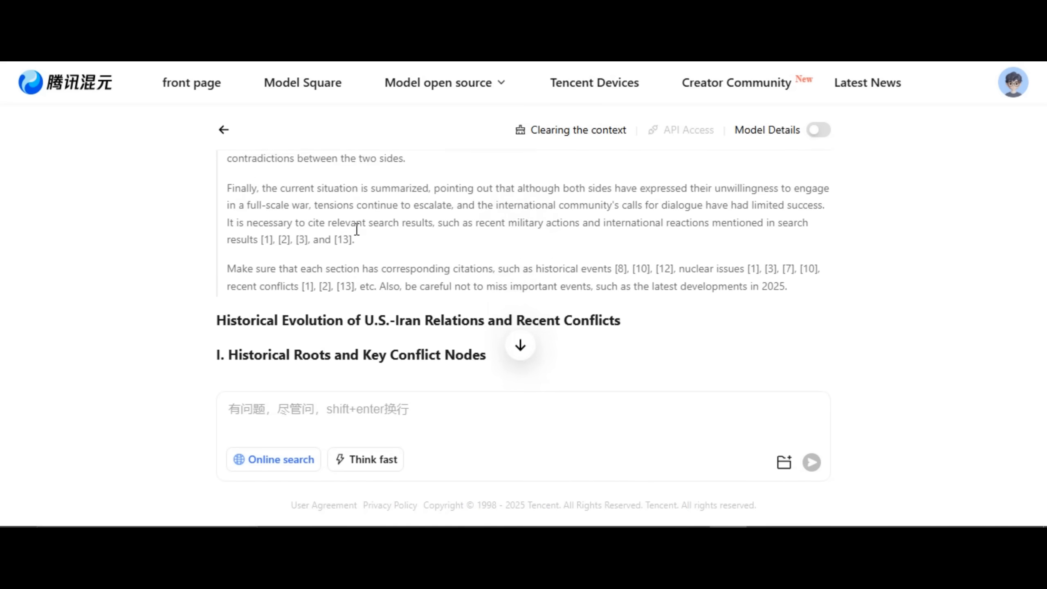
scroll("down", 3)
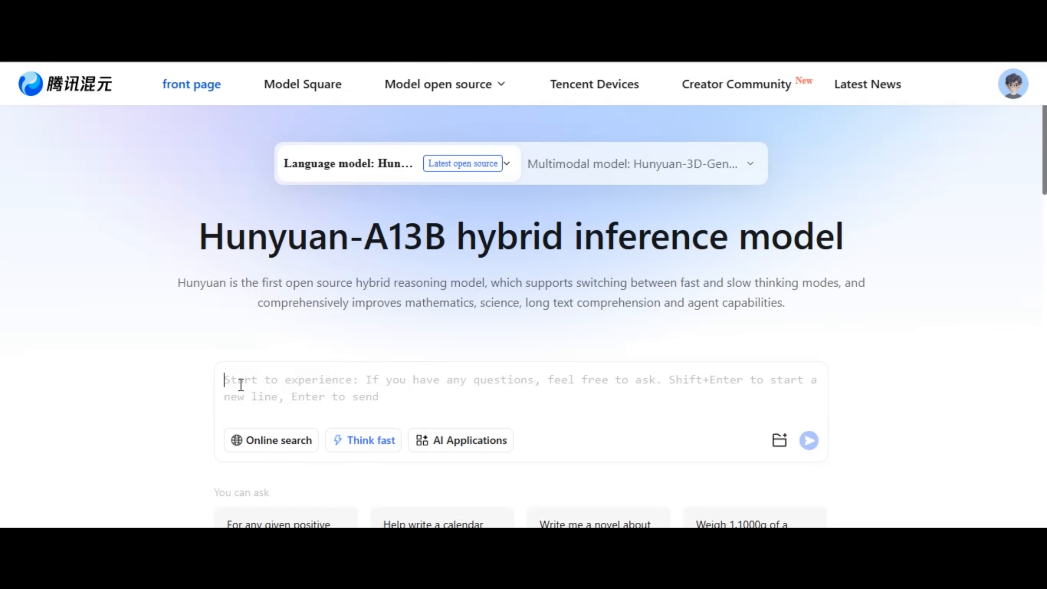
- Rewrite the typed question to 'What is the capital of Paris?' and send it
type("How many stars are in the solar system?")
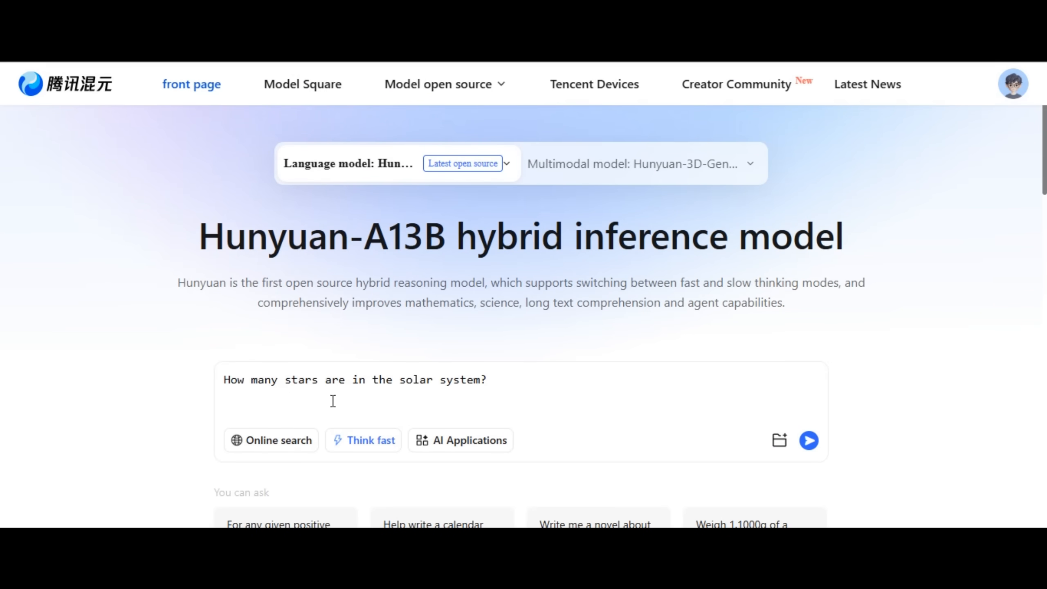
left_click(808, 440)
type("What is the capital of Paris?")
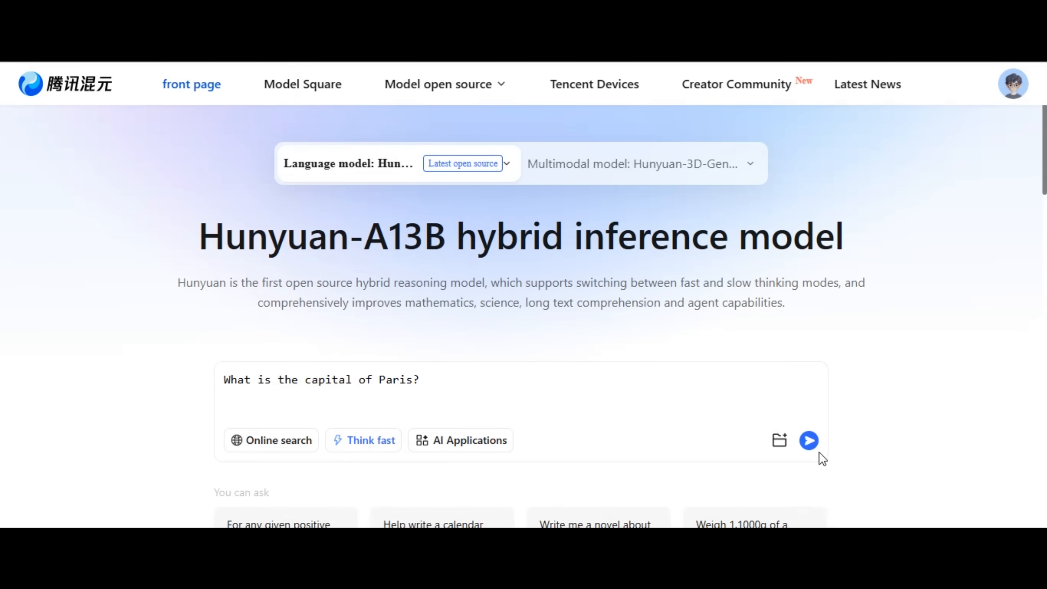
left_click(808, 440)
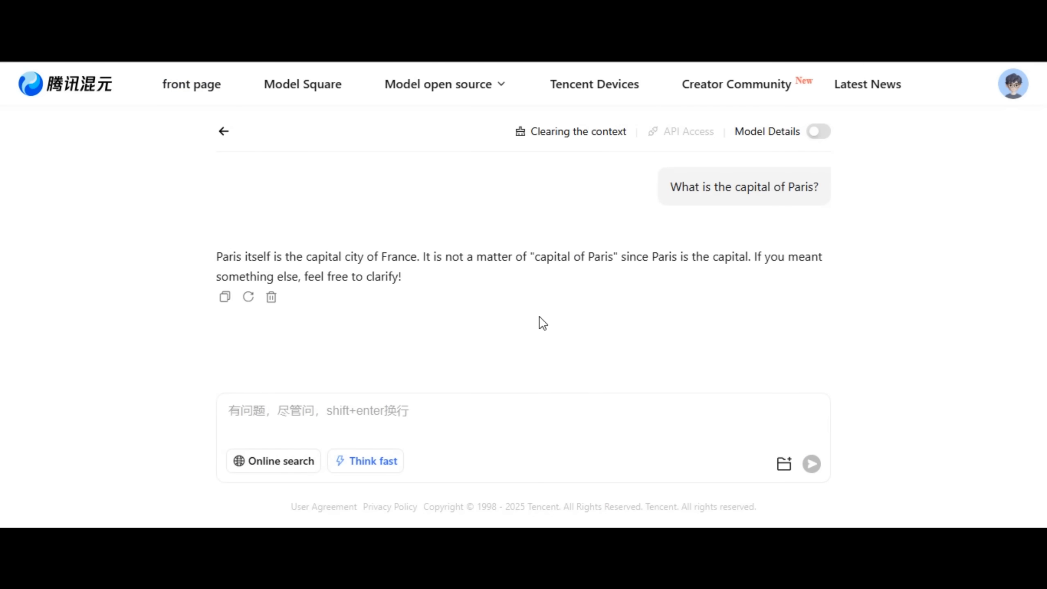
mouse_move(416, 314)
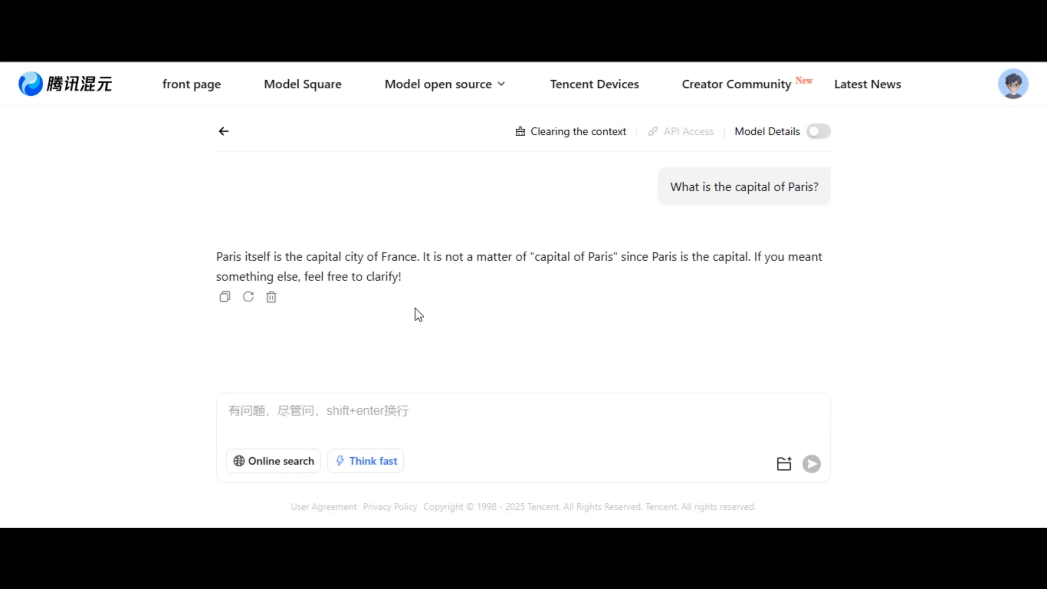
mouse_move(372, 289)
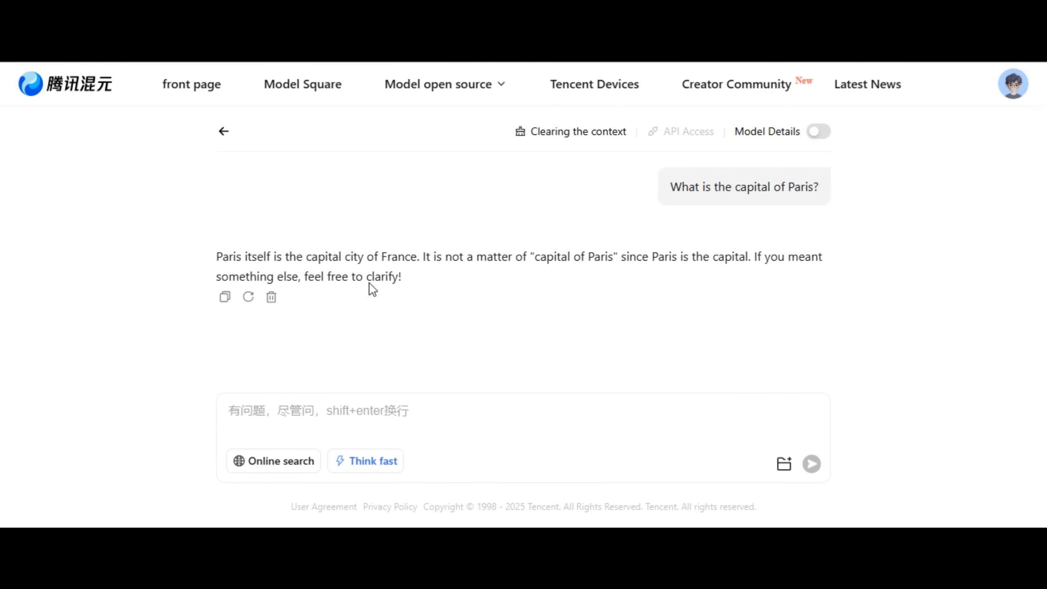
mouse_move(280, 270)
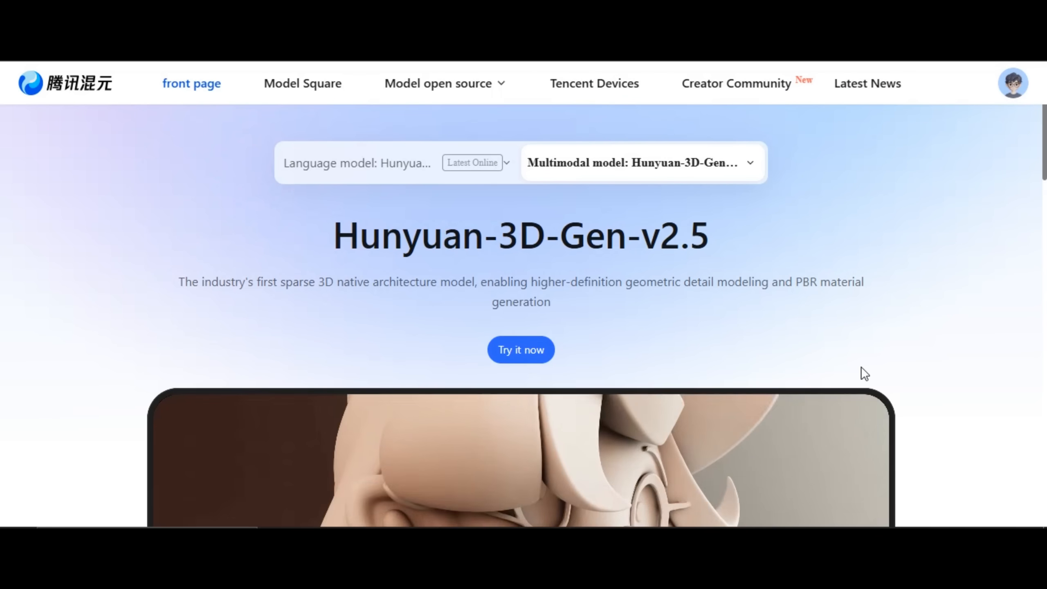
- Scroll the front page to the multimodal model section
scroll("down", 3)
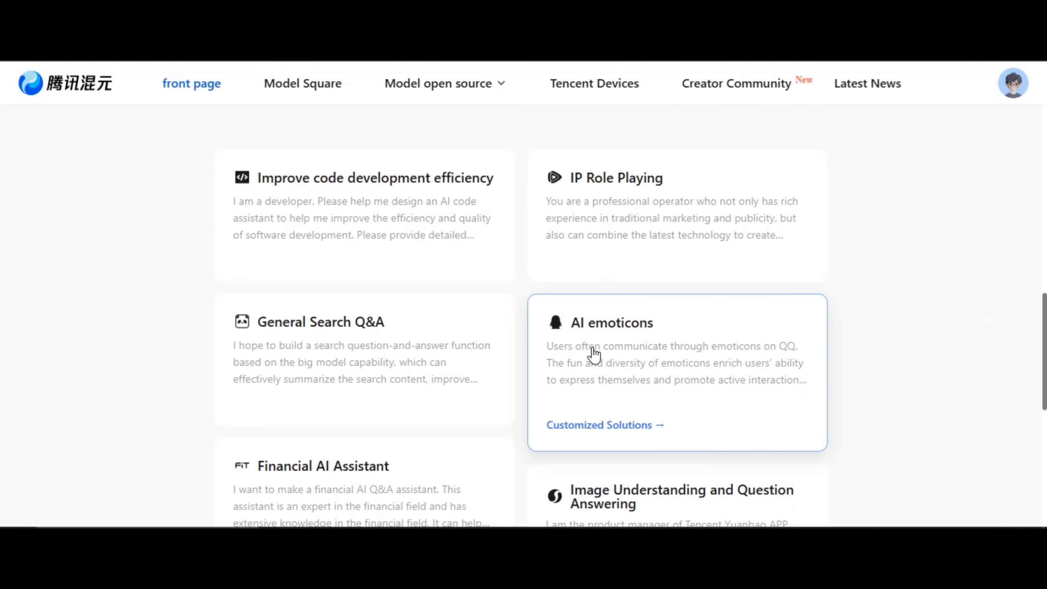
scroll("down", 3)
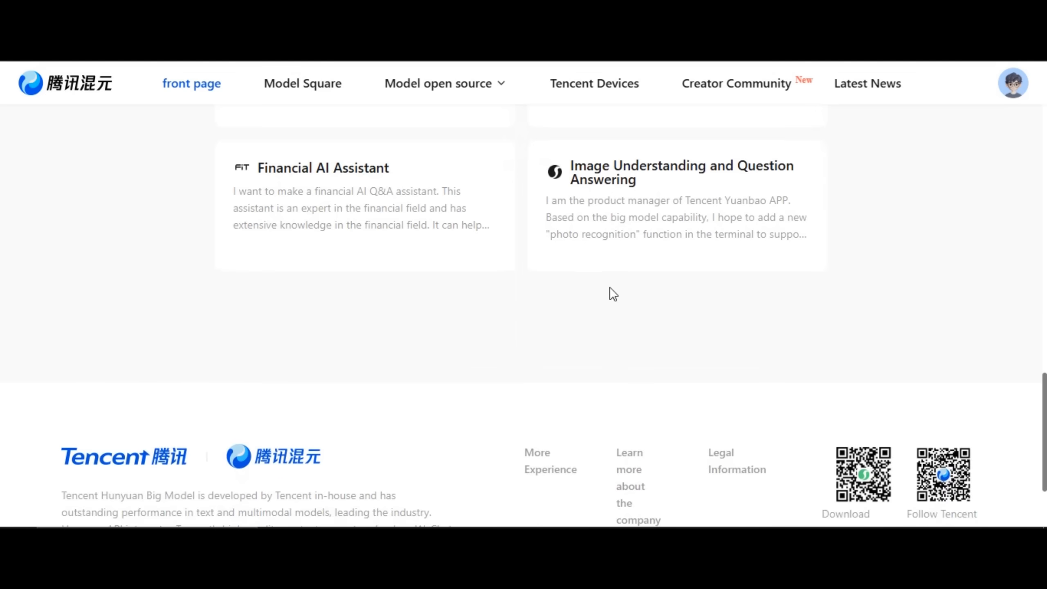
mouse_move(517, 378)
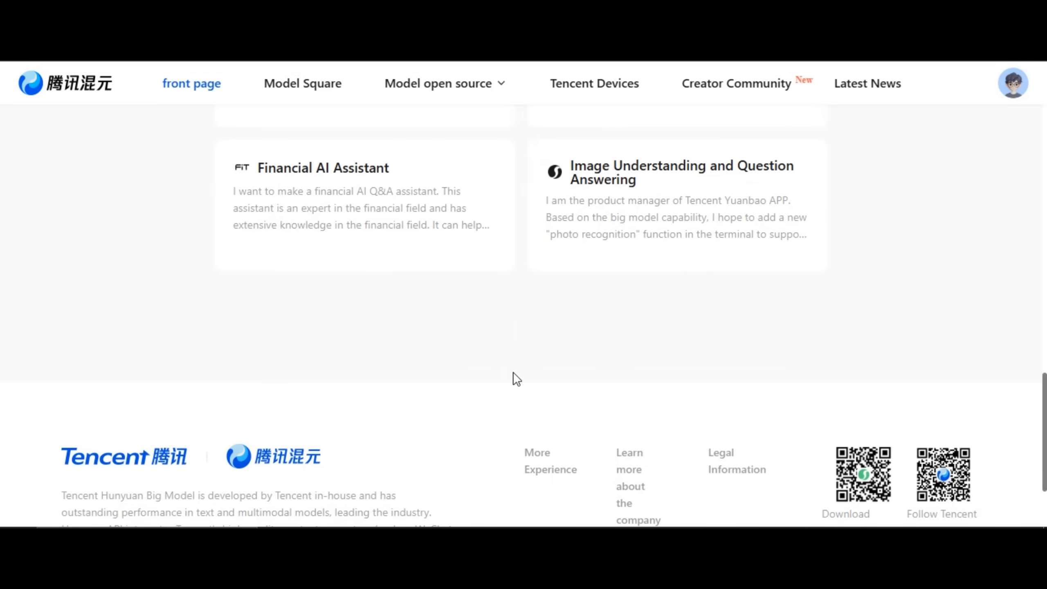
scroll("up", 3)
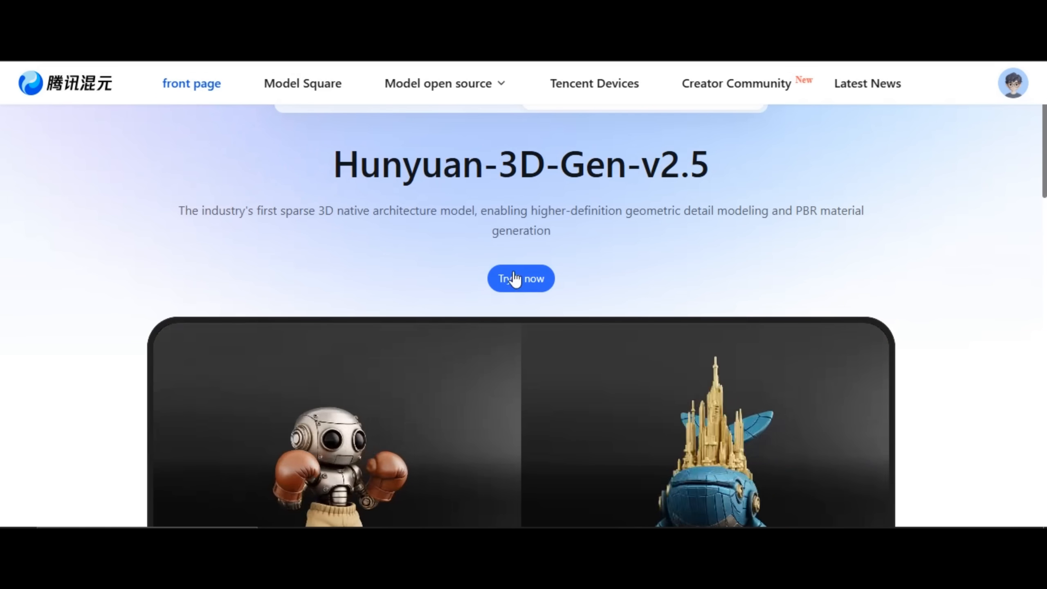
scroll("down", 3)
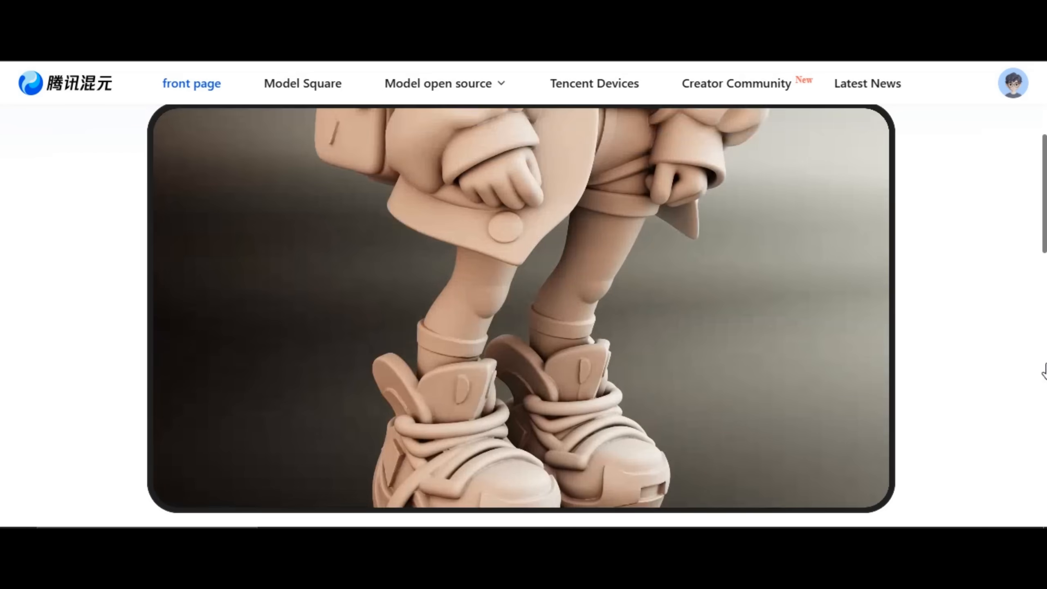
- Choose Hunyuan-3D-Gen-v2.5 from the multimodal list and launch its Try it now tool
left_click(636, 163)
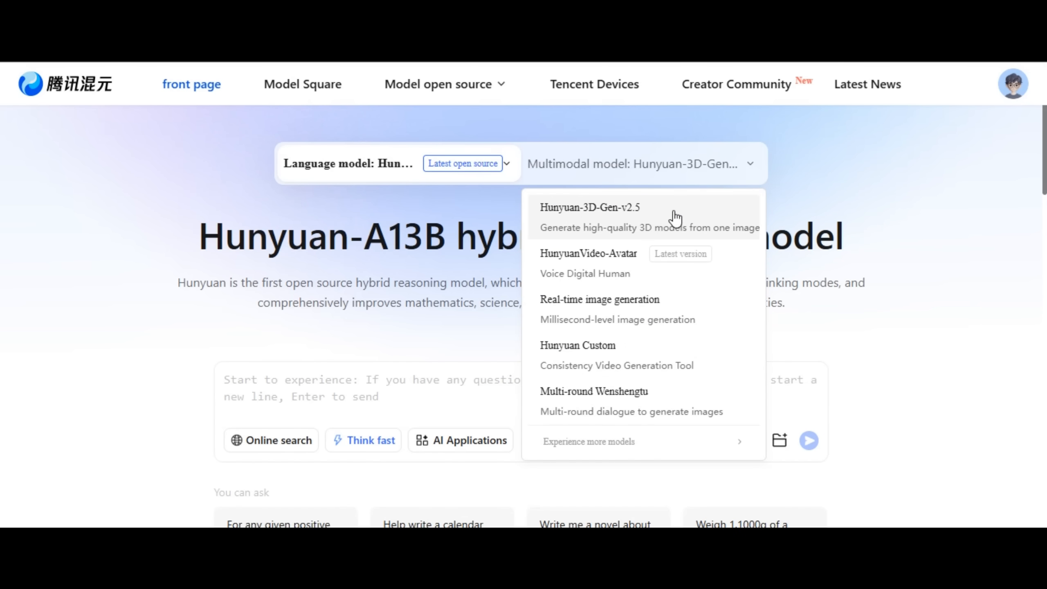
mouse_move(672, 219)
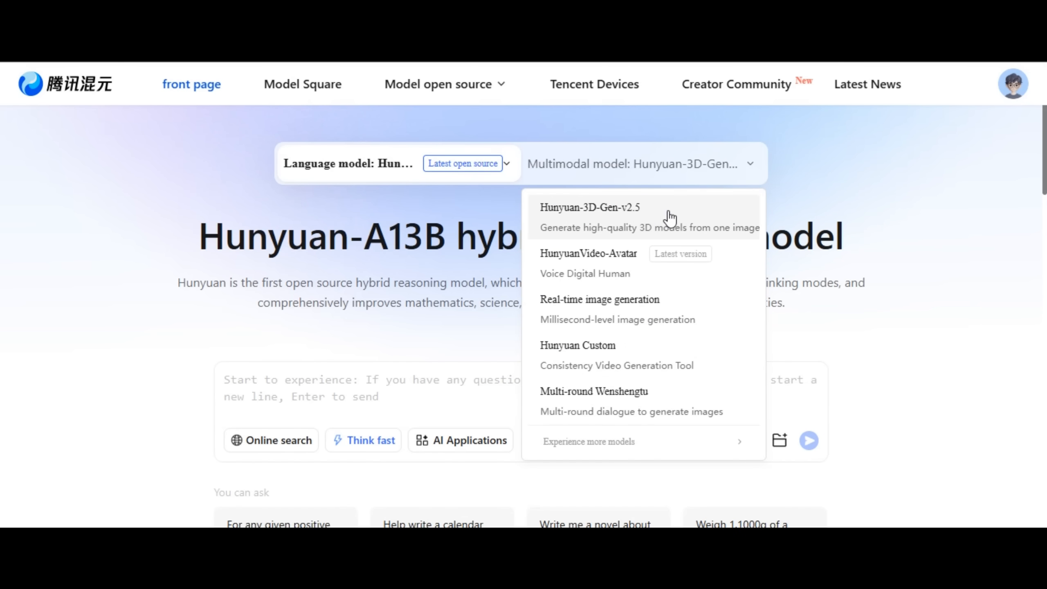
left_click(590, 207)
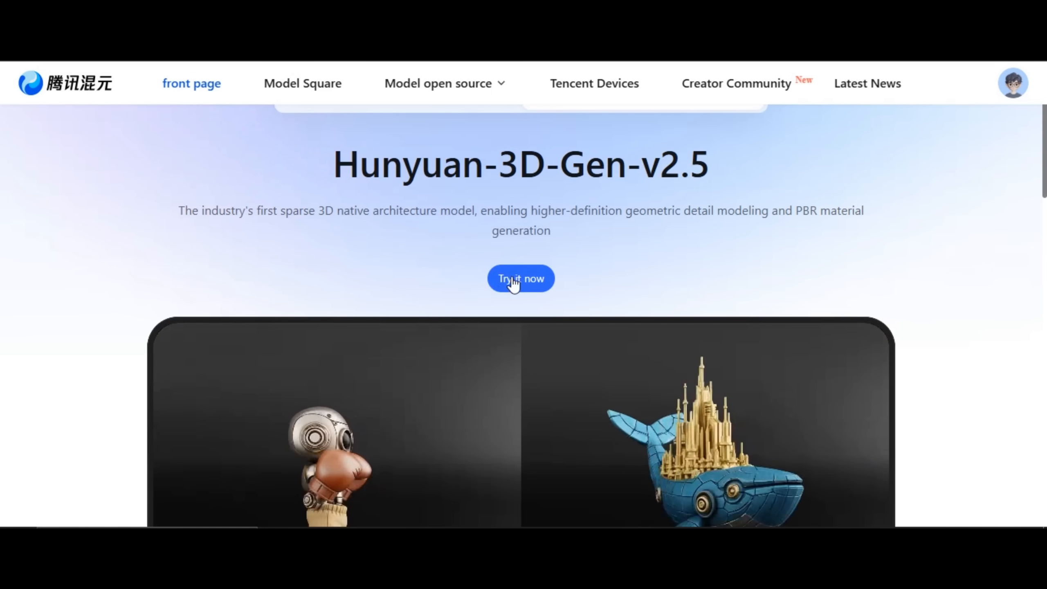
left_click(521, 279)
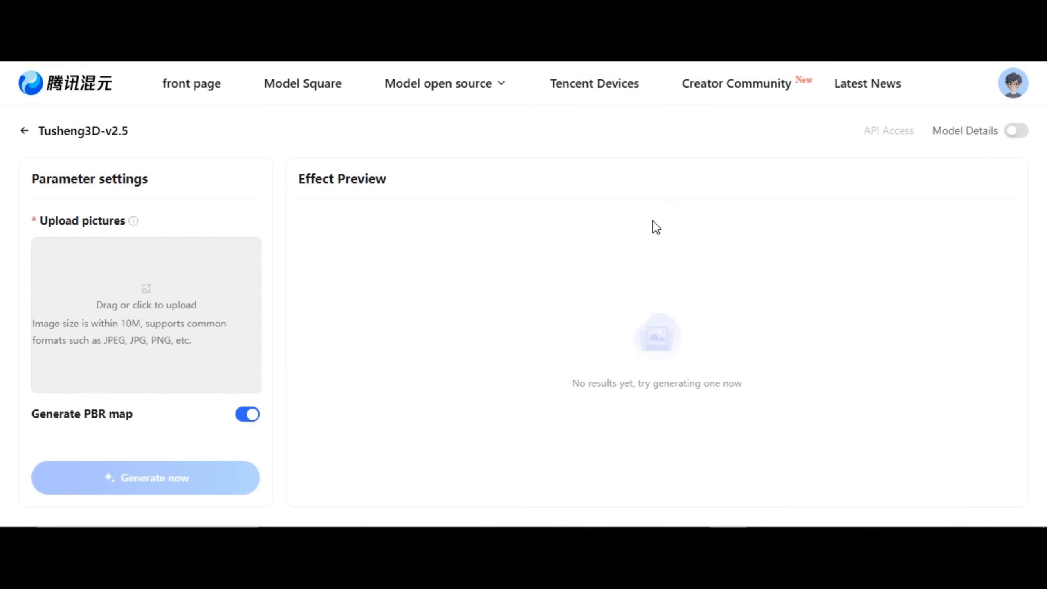
mouse_move(227, 330)
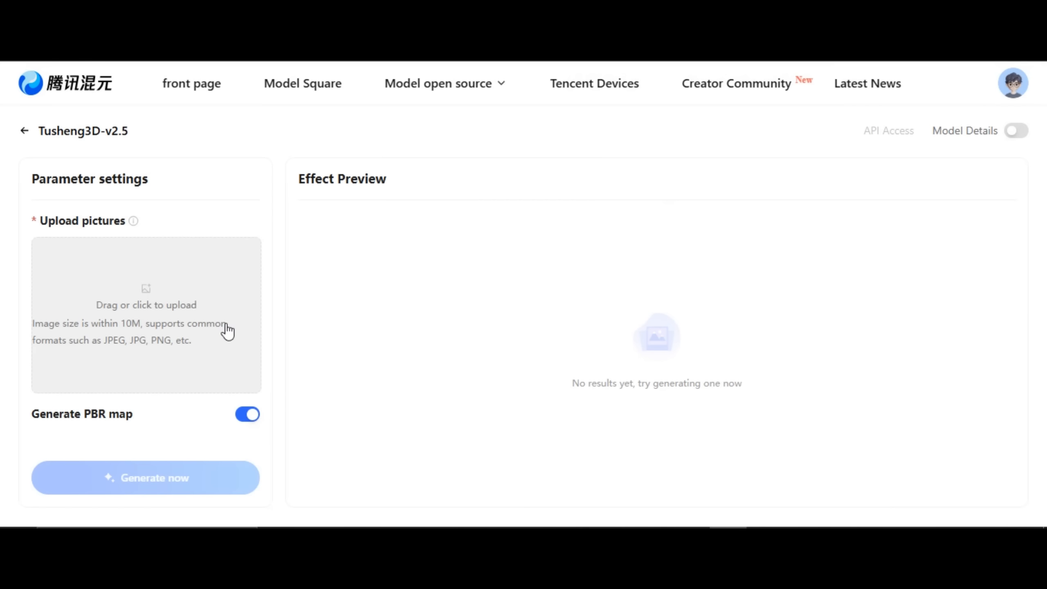
mouse_move(188, 320)
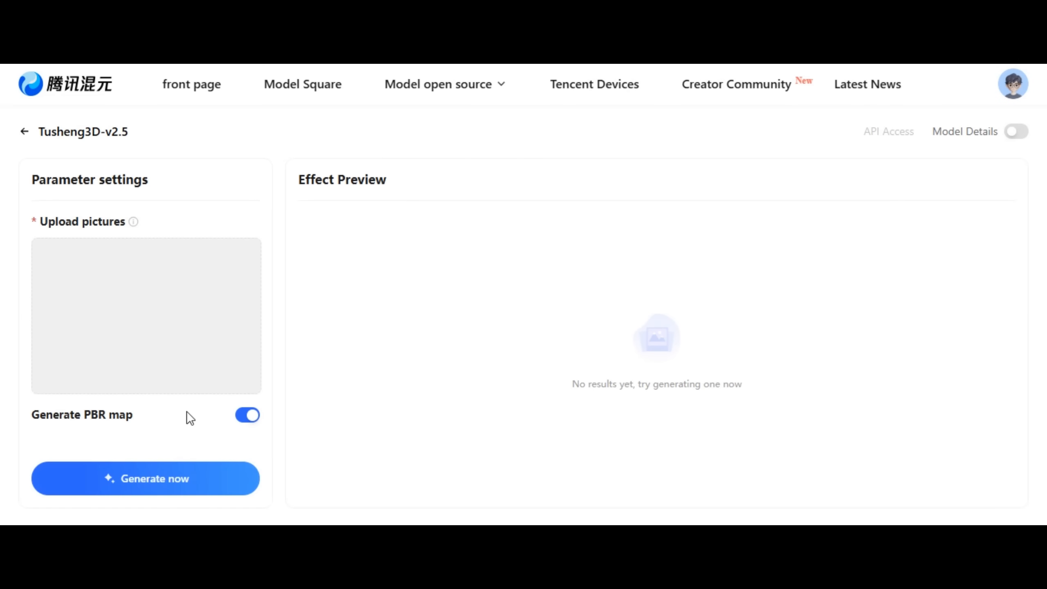
- Upload the wooden canoe photo and start 3D generation with PBR maps enabled
left_click(146, 315)
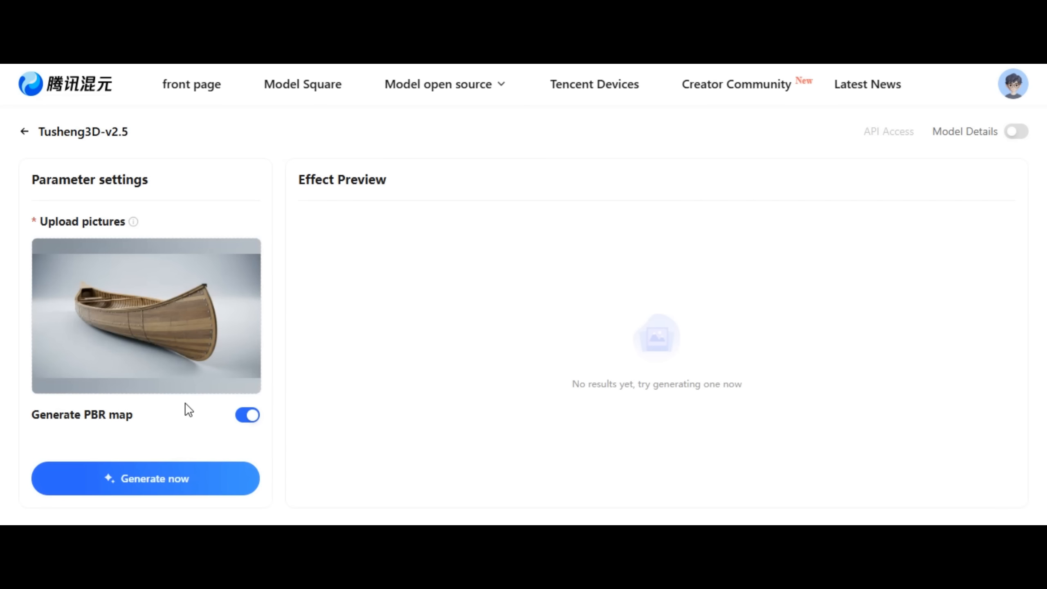
mouse_move(166, 488)
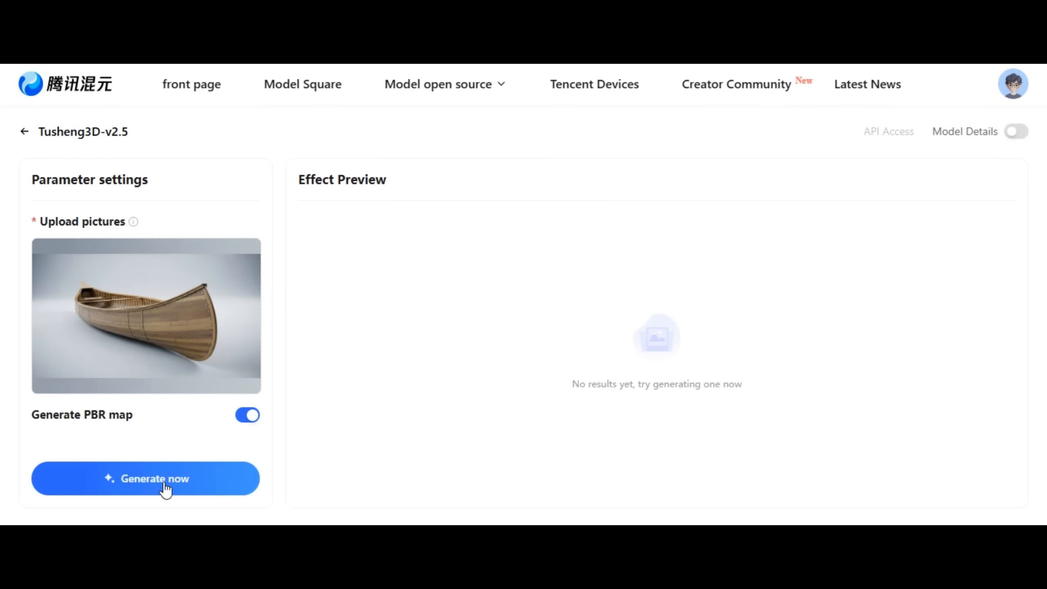
left_click(145, 478)
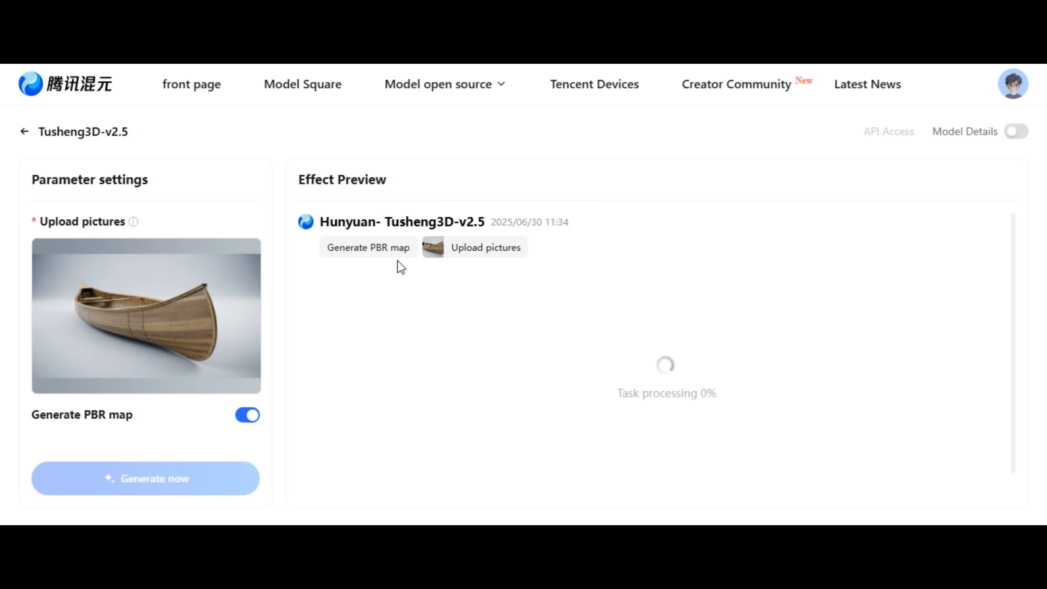
mouse_move(675, 431)
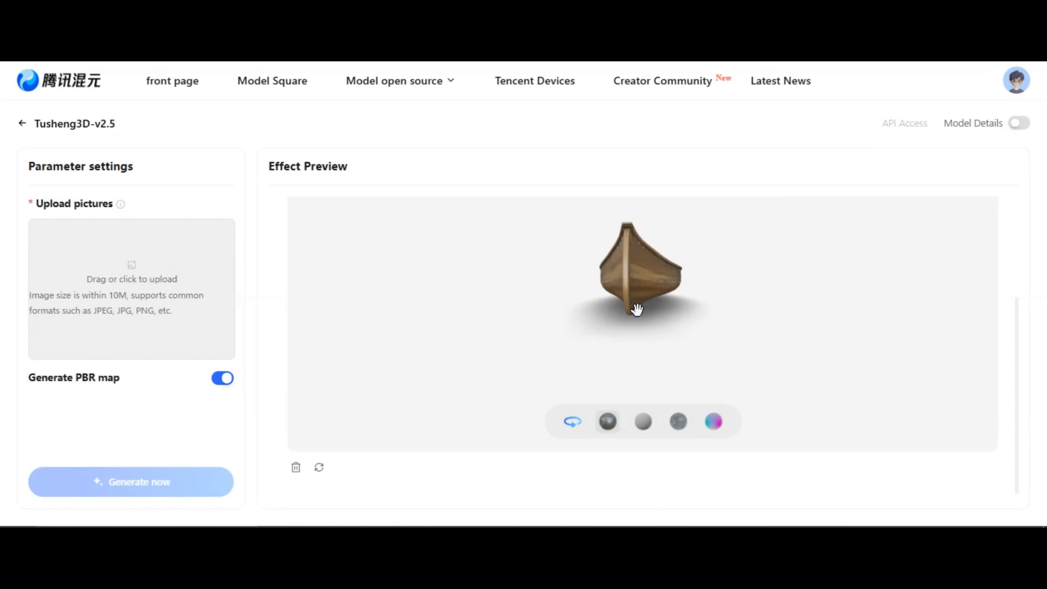
- Orbit the canoe model, view it untextured and as albedo, then upload the container photo
left_click_drag(637, 309, 609, 342)
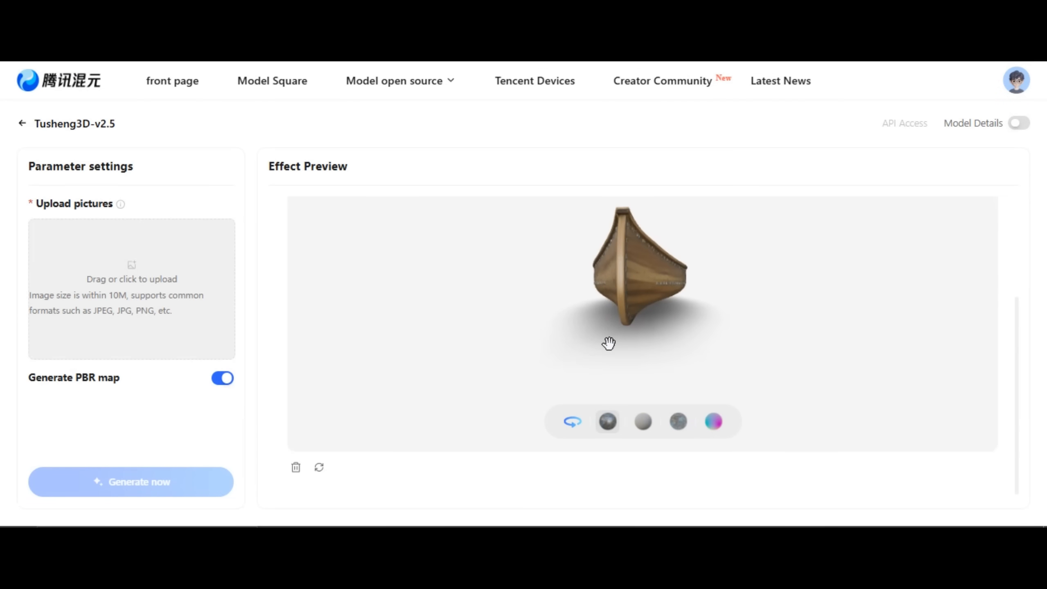
left_click_drag(609, 343, 489, 428)
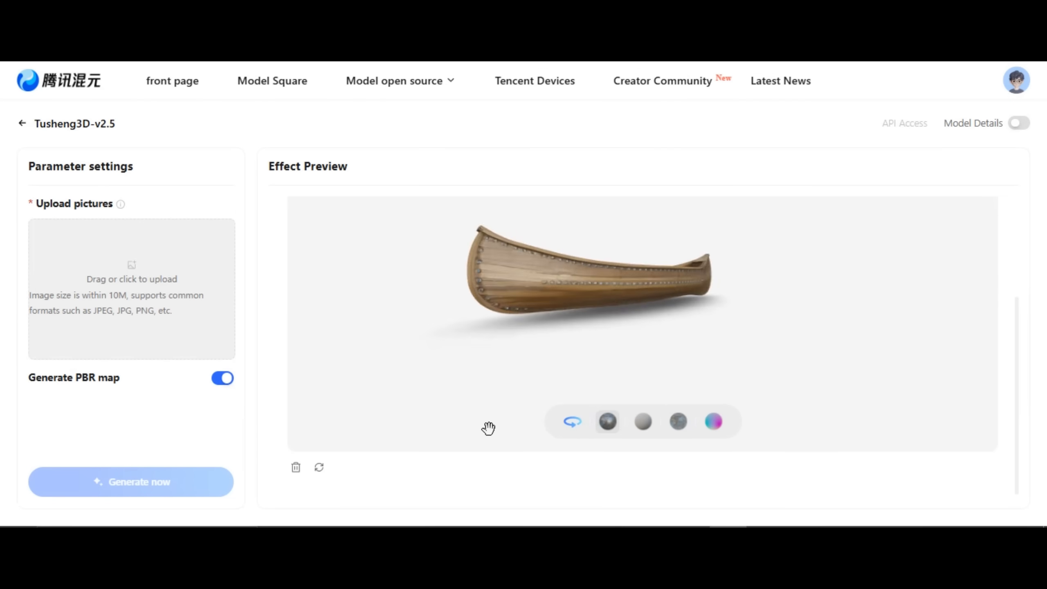
left_click_drag(587, 270, 675, 274)
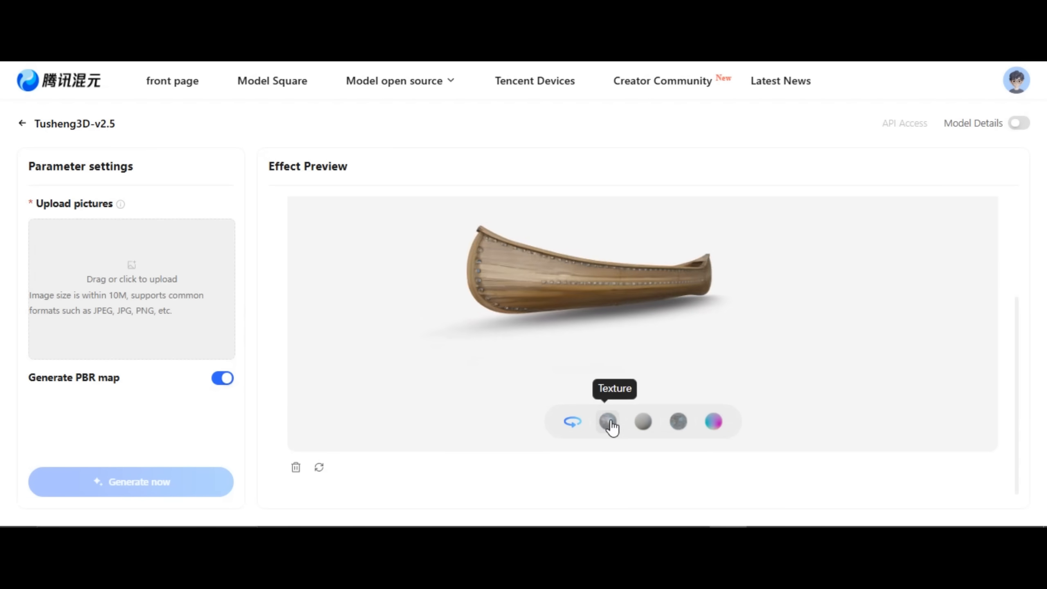
left_click(678, 421)
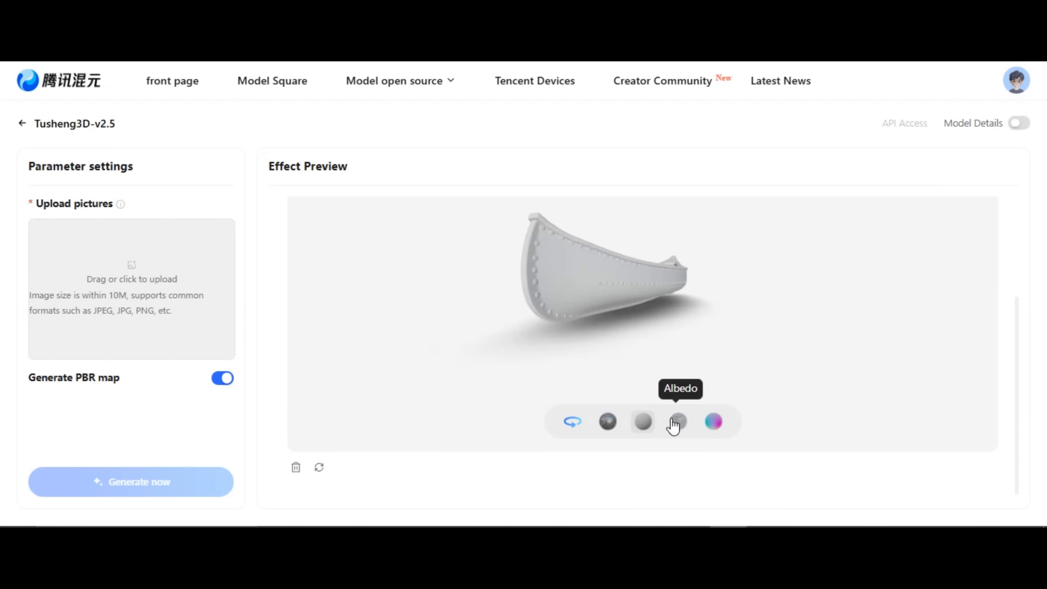
left_click(713, 421)
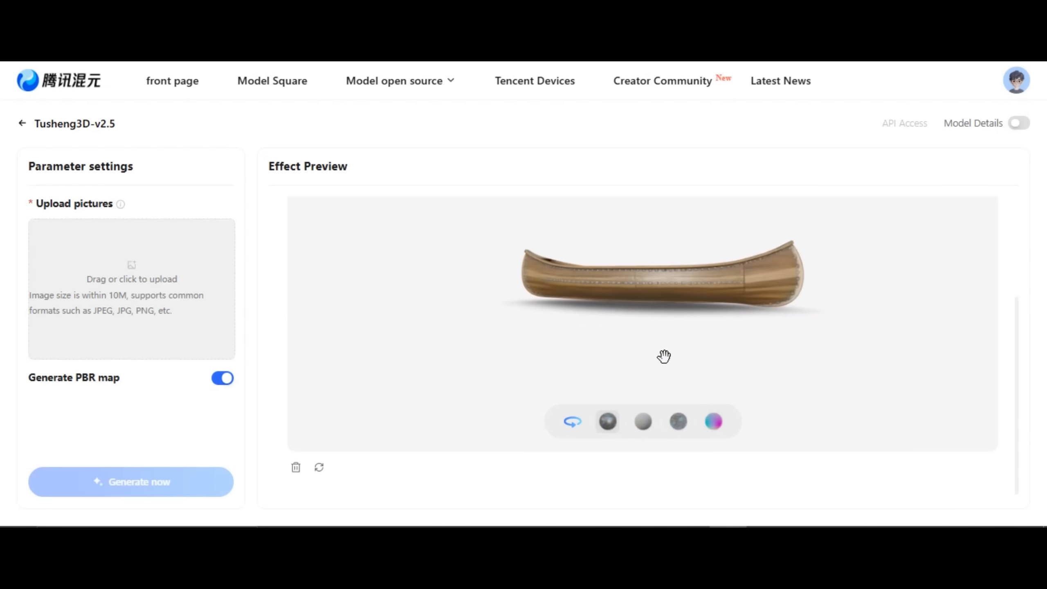
left_click(130, 288)
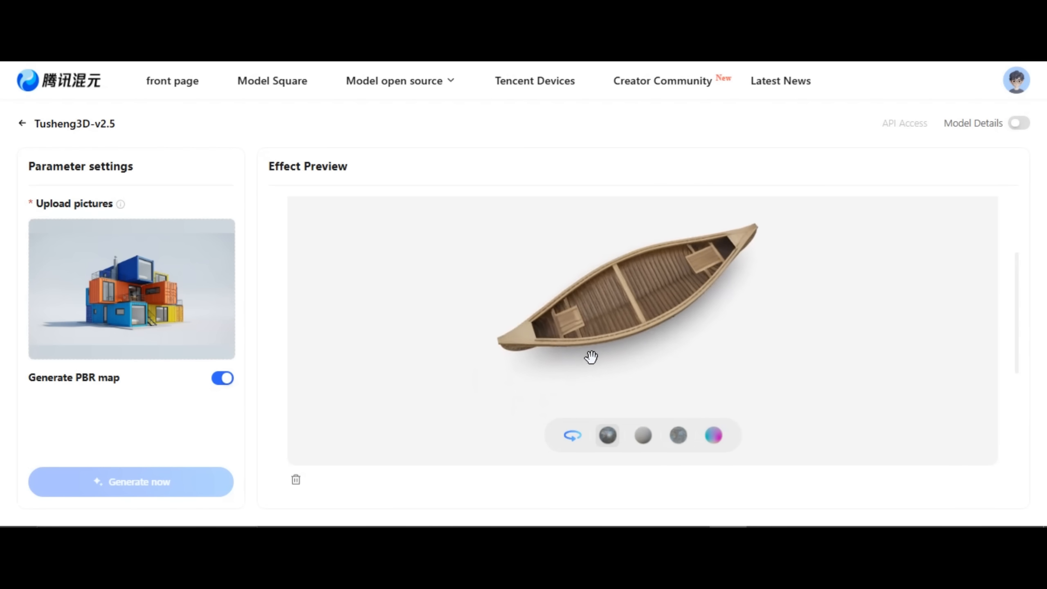
- Generate the stacked shipping-container 3D model and orbit it in the preview
left_click_drag(591, 357, 671, 304)
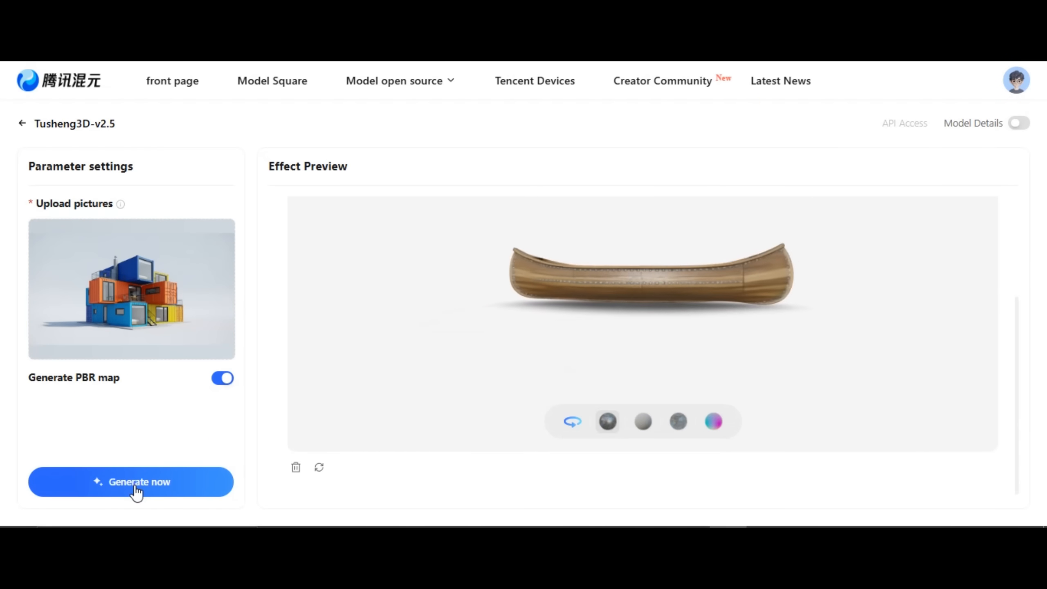
left_click(131, 482)
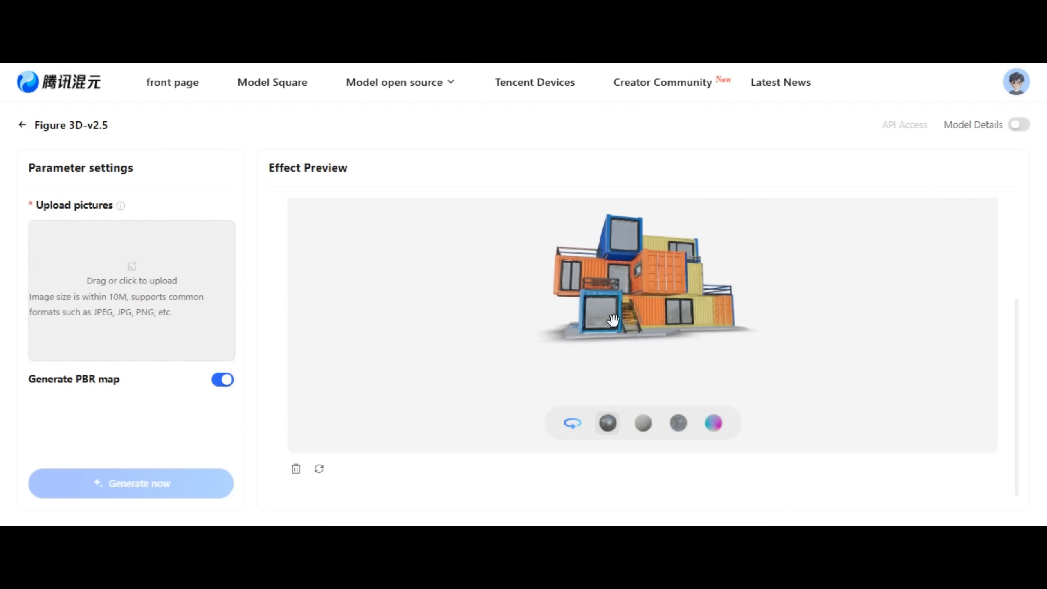
left_click_drag(613, 319, 696, 331)
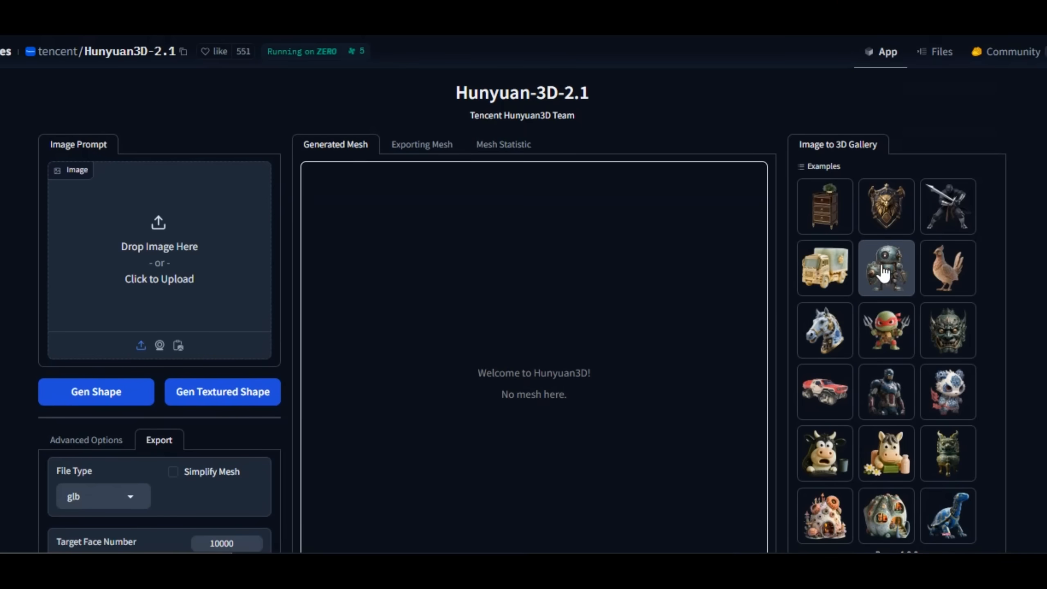
- Load the canoe photo as image prompt and generate a textured shape
left_click(886, 268)
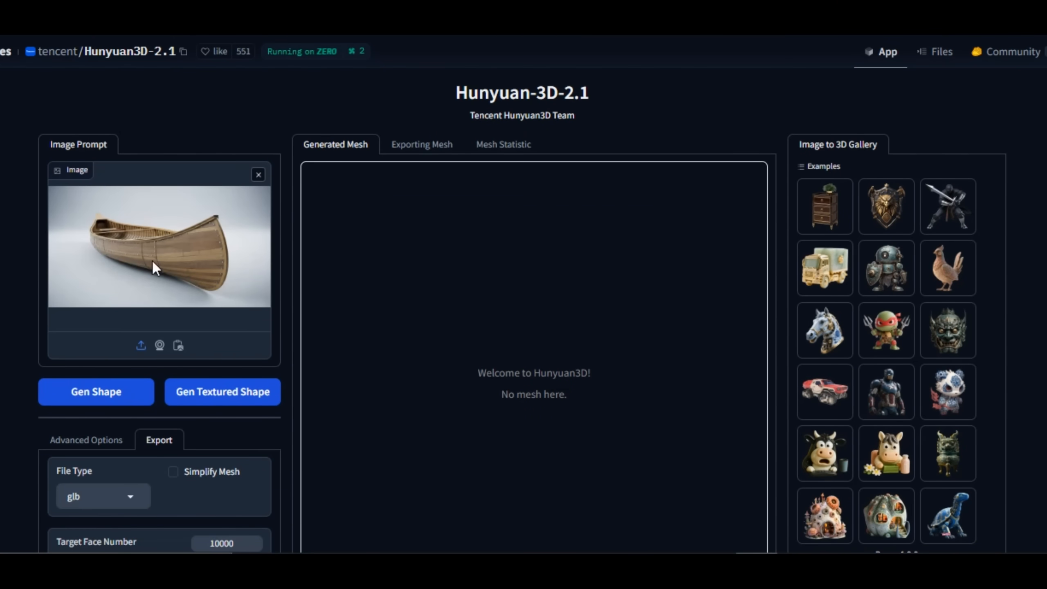
left_click(222, 391)
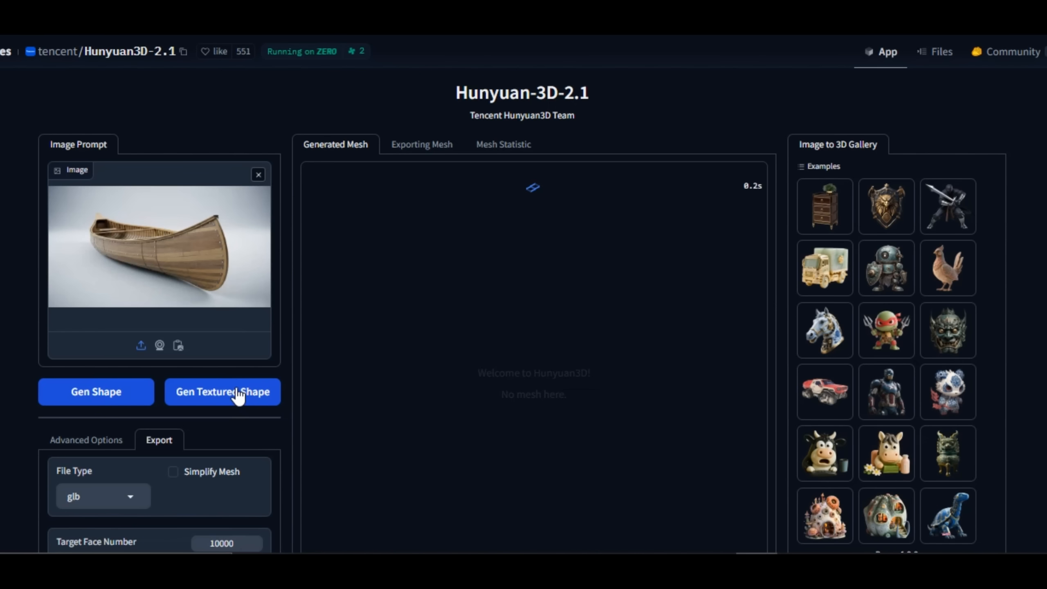
left_click(223, 391)
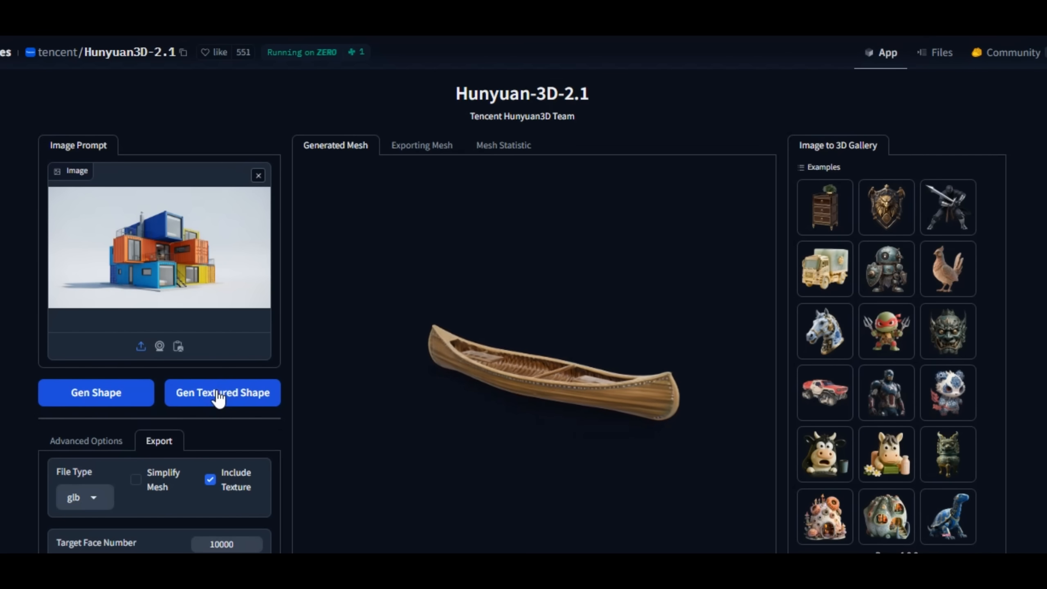
- Generate a textured mesh from the container photo and orbit it to see its back
left_click(222, 393)
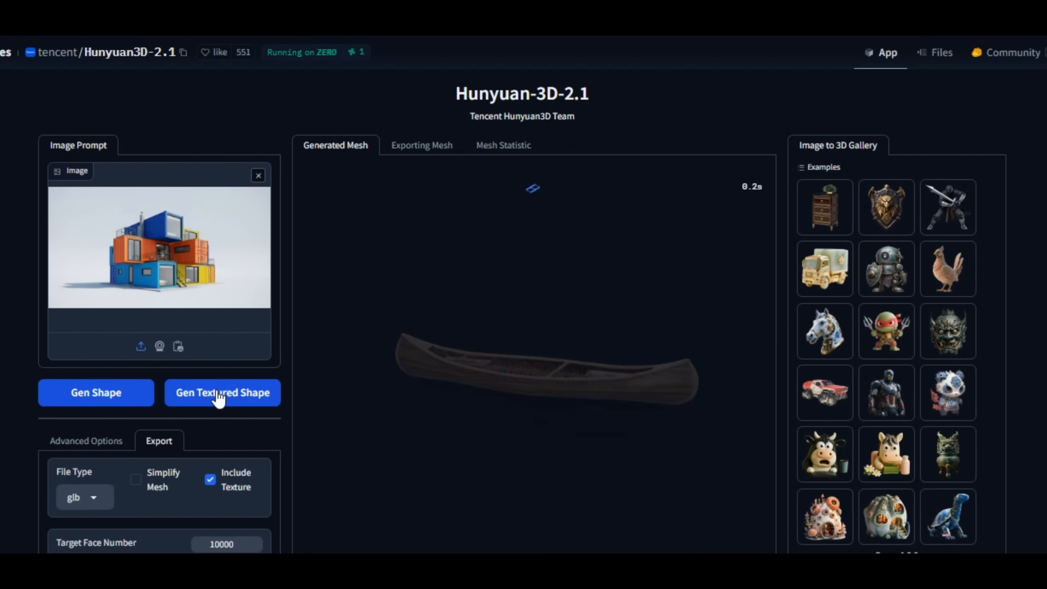
left_click(221, 392)
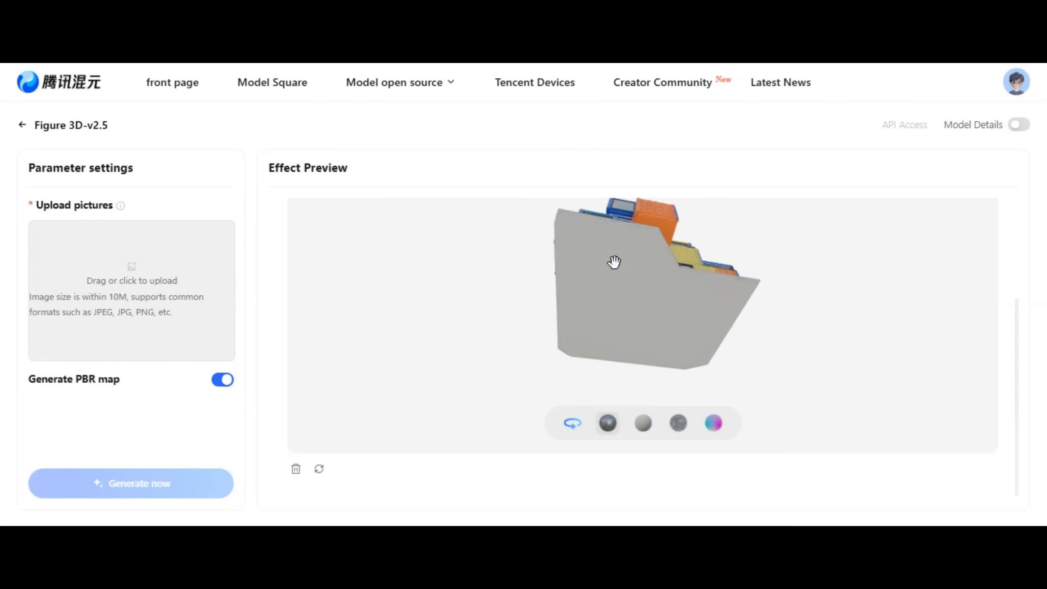
left_click_drag(614, 261, 613, 340)
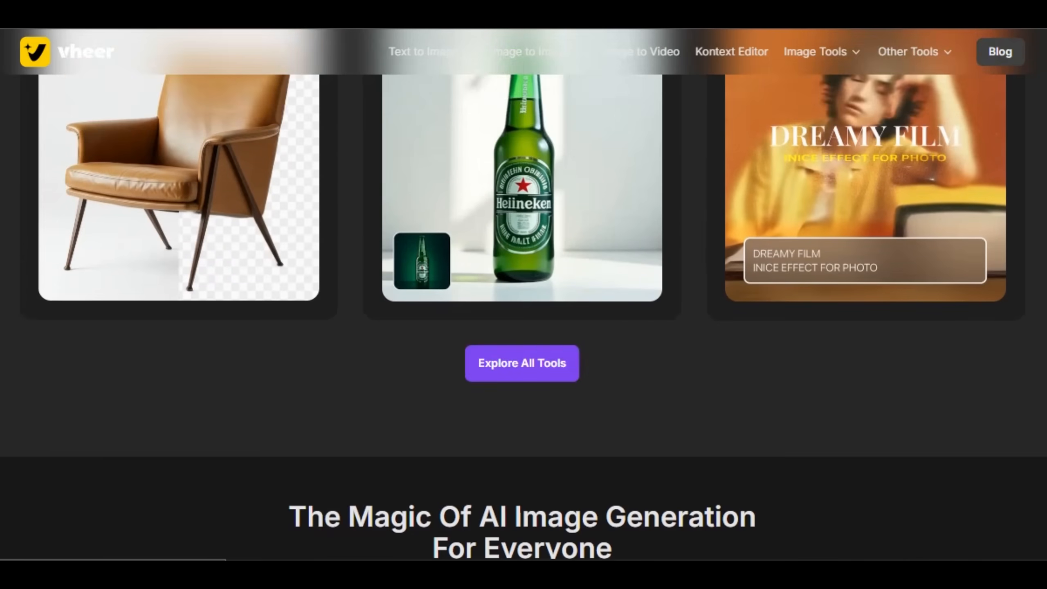
- Browse Vheer's All Tools catalogue and scroll through its image and video tools
scroll("down", 3)
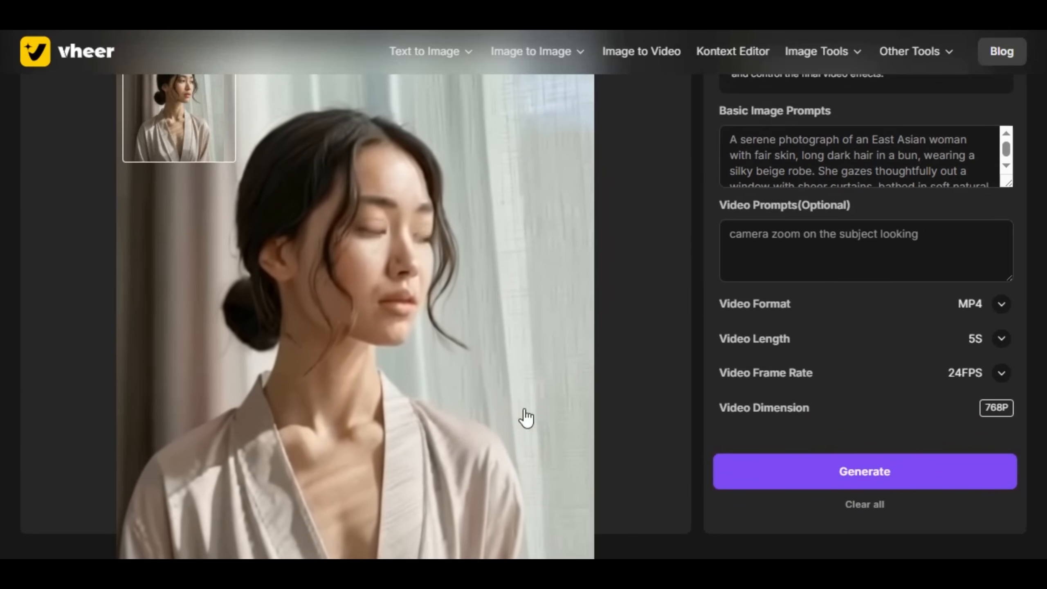
left_click(423, 50)
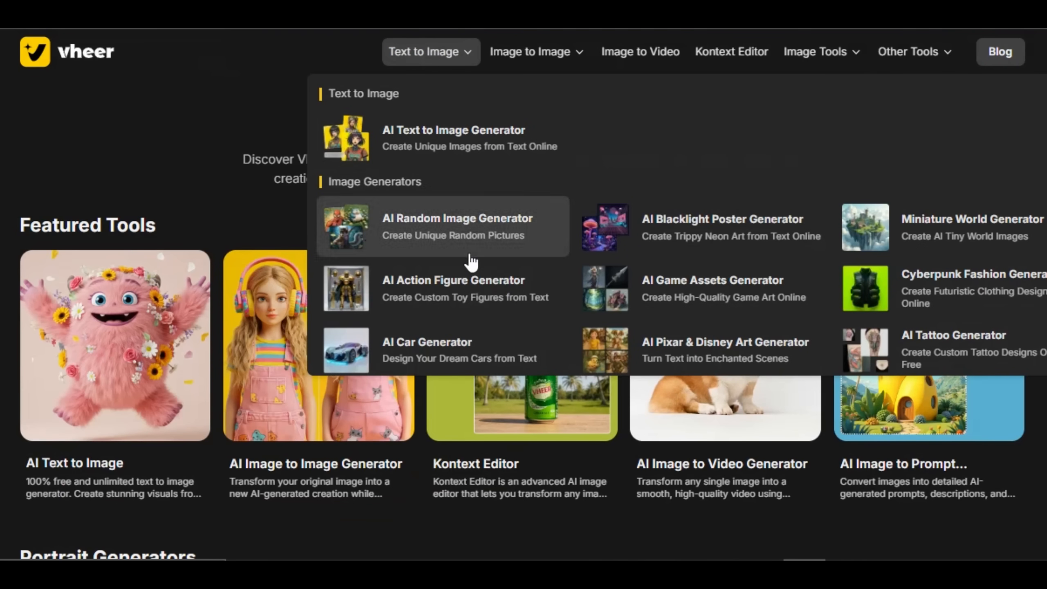
mouse_move(501, 211)
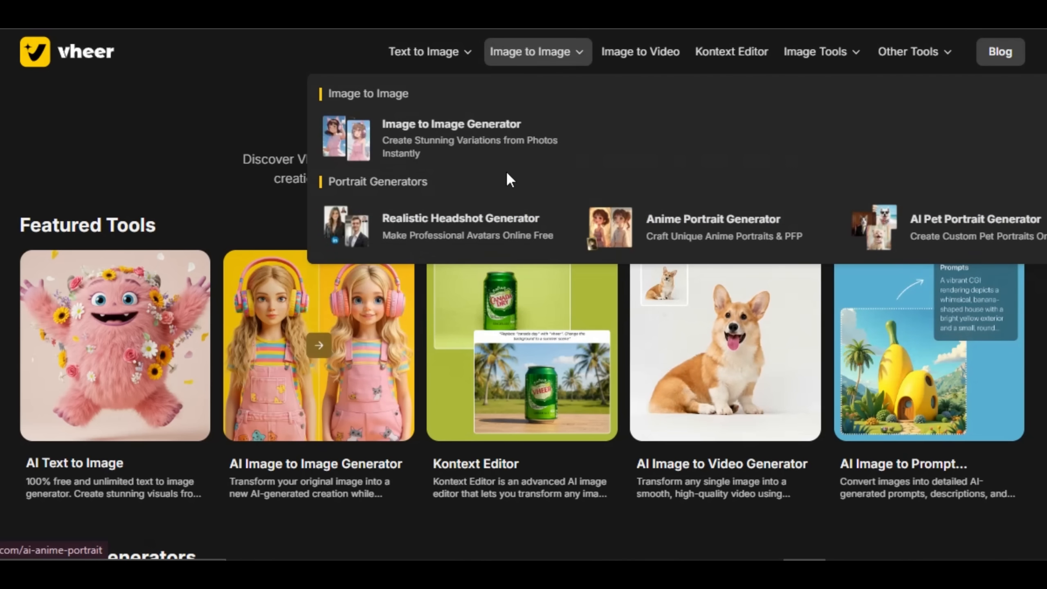
left_click(909, 51)
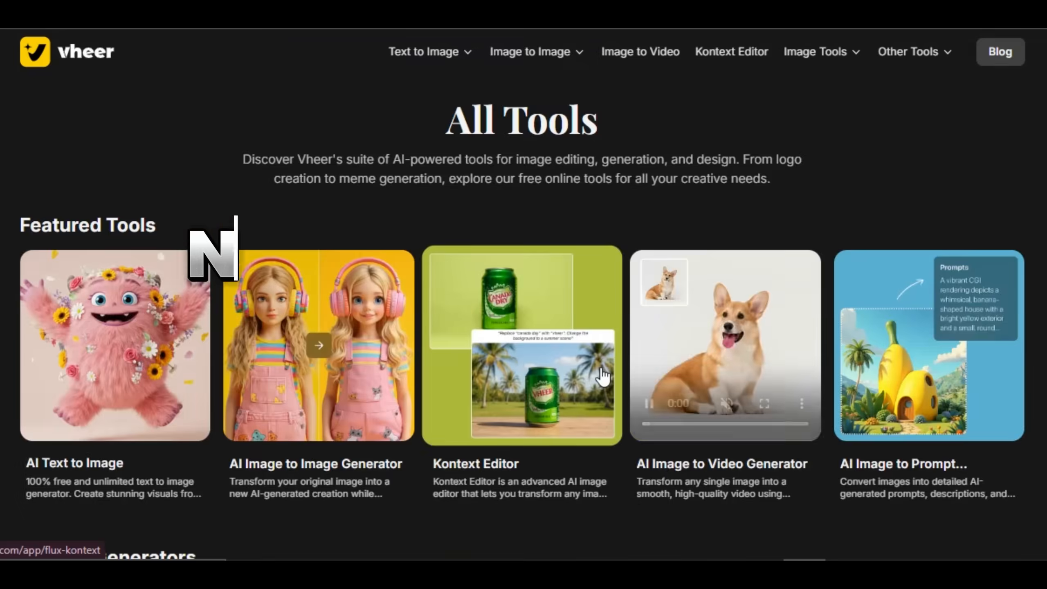
scroll("down", 3)
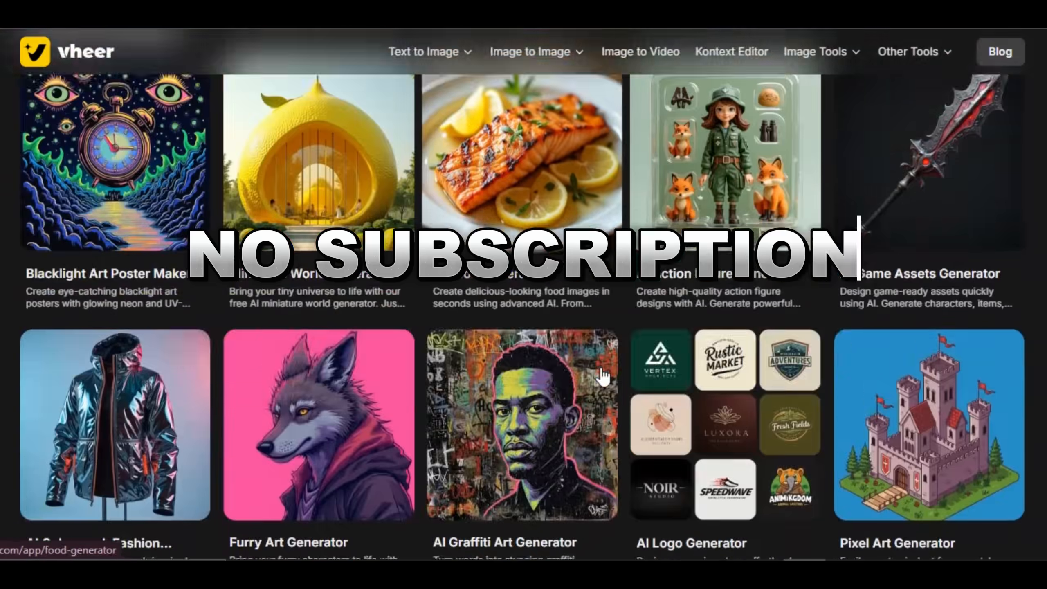
scroll("down", 3)
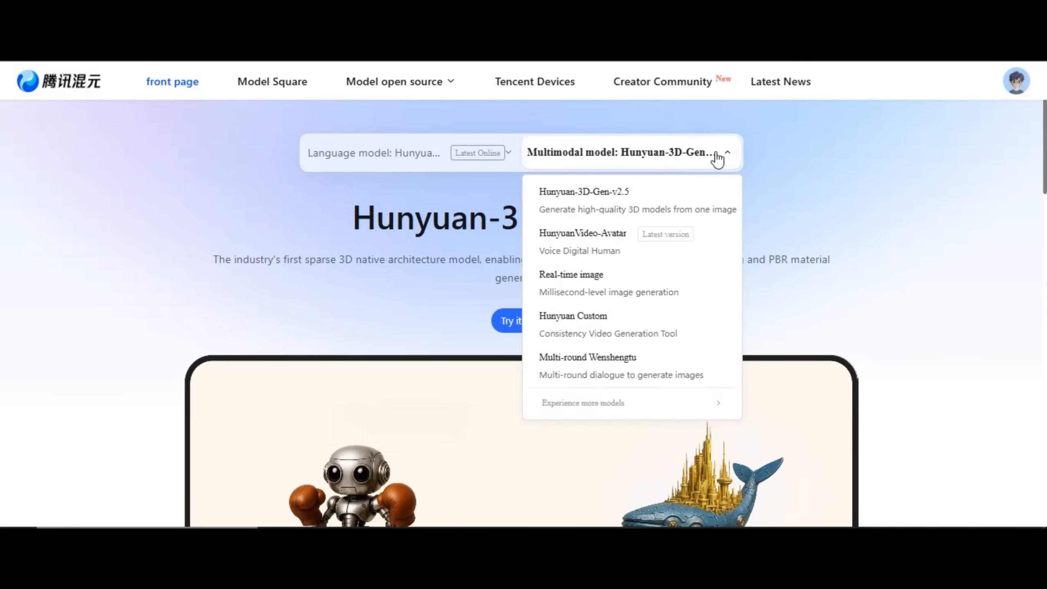
- Switch the featured multimodal model from Real-time image to Multi-round Wenshengtu
left_click(571, 274)
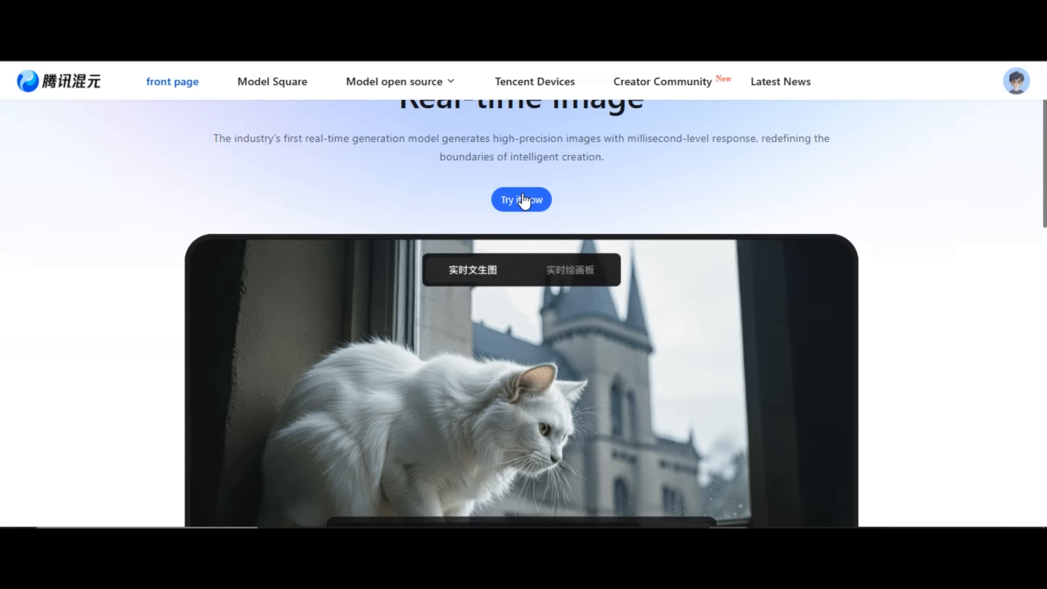
left_click(521, 199)
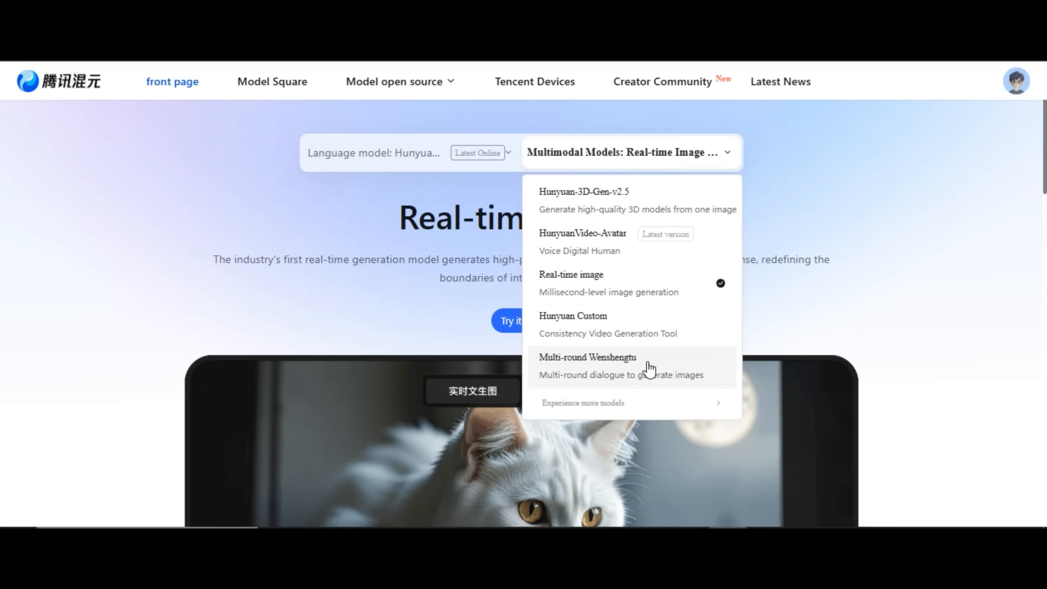
left_click(588, 366)
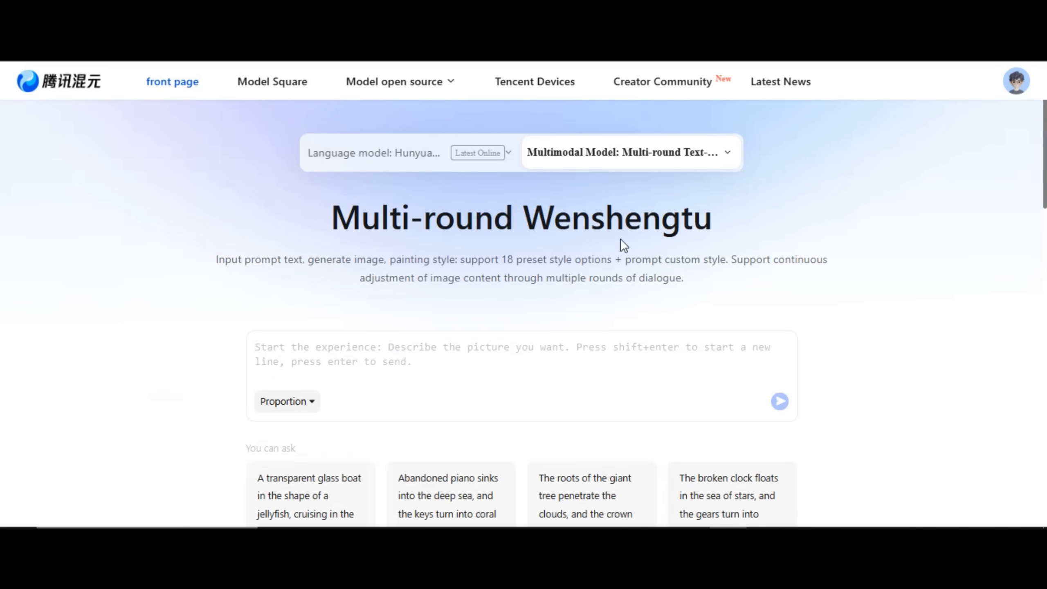
- Submit the 4K portrait prompt of a blue-haired girl in a coffee shop at 1024x1024 square size
type("High contrast 4K portrait photography of a beautiful 20 year old girl with long blue hair, piercing blue eyes, wearing blue headphones, posing against a neutral or dark background, highlighting intense dramatic lighting and split lighting effect.")
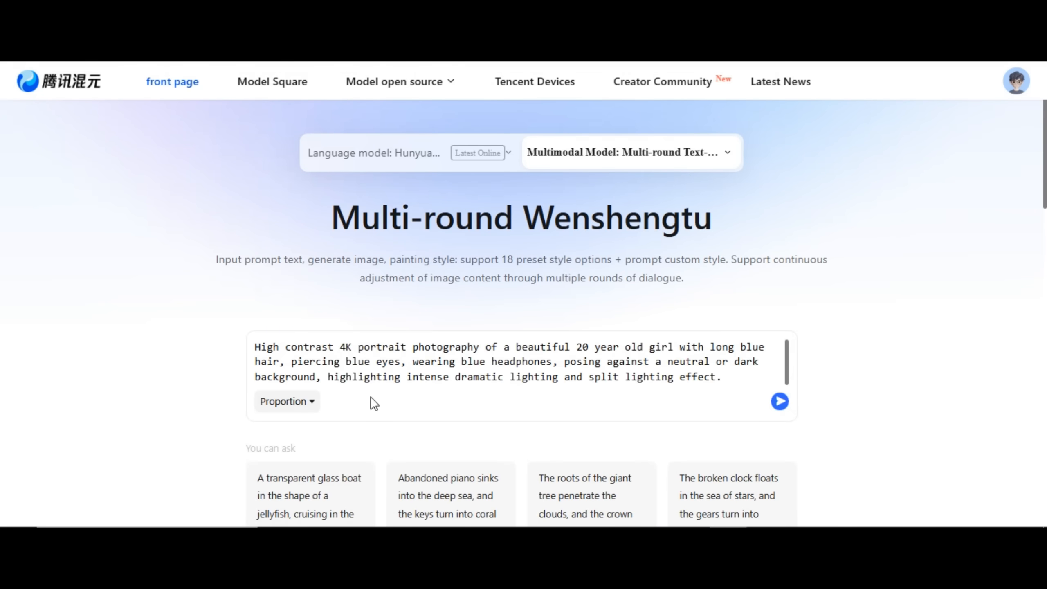
left_click(286, 401)
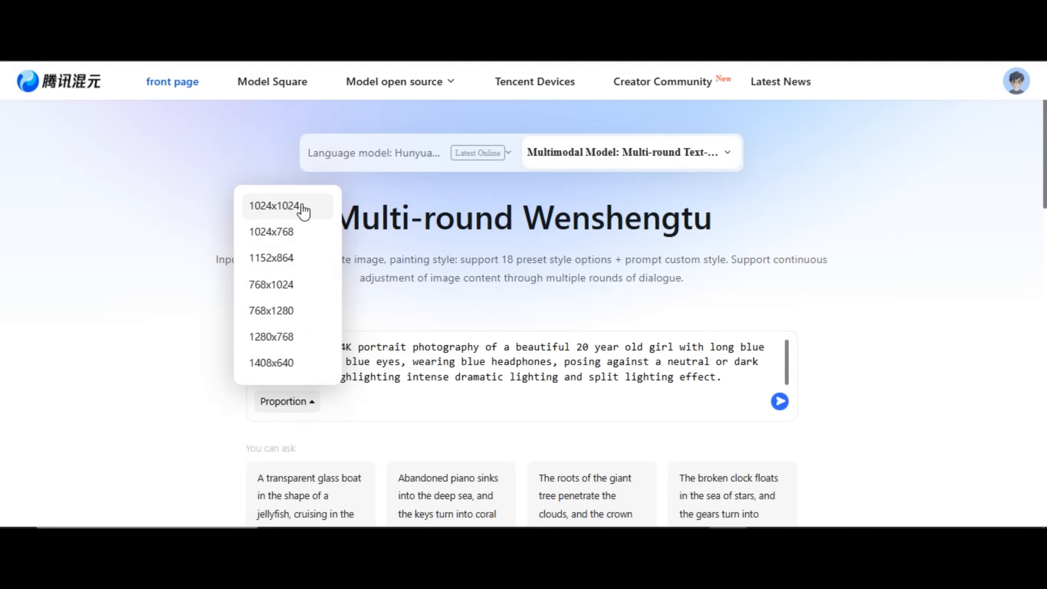
left_click(286, 401)
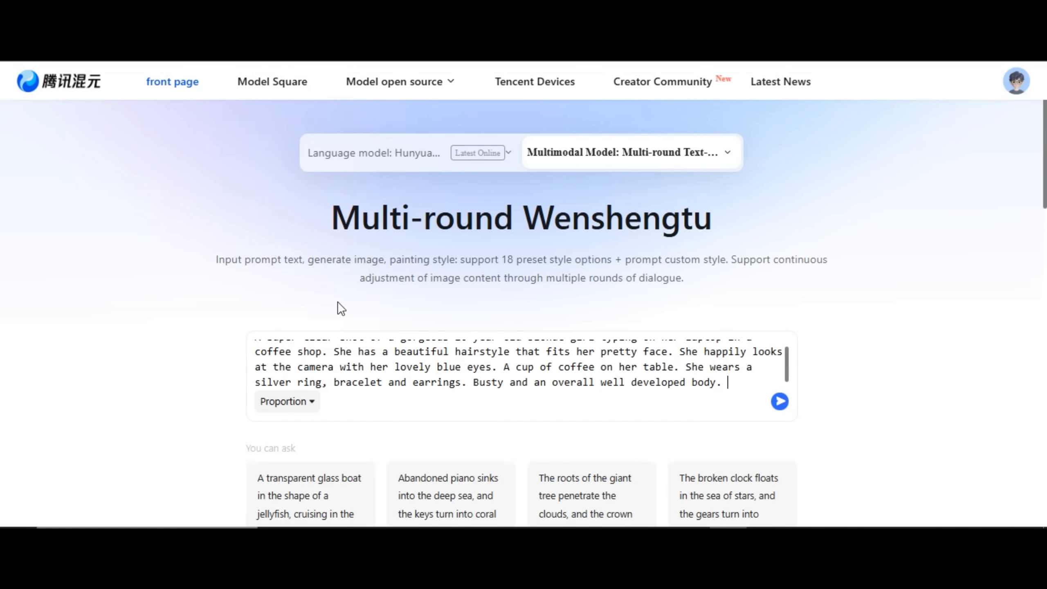
left_click(779, 401)
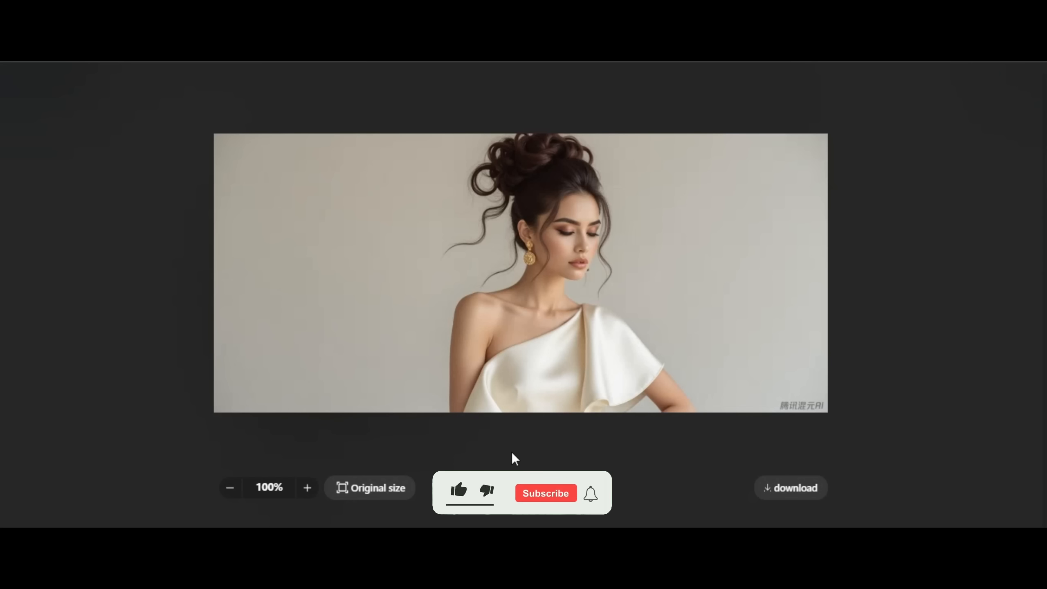
- Step through the enlarged generated portraits to the stylized woman in sunglasses
left_click(458, 492)
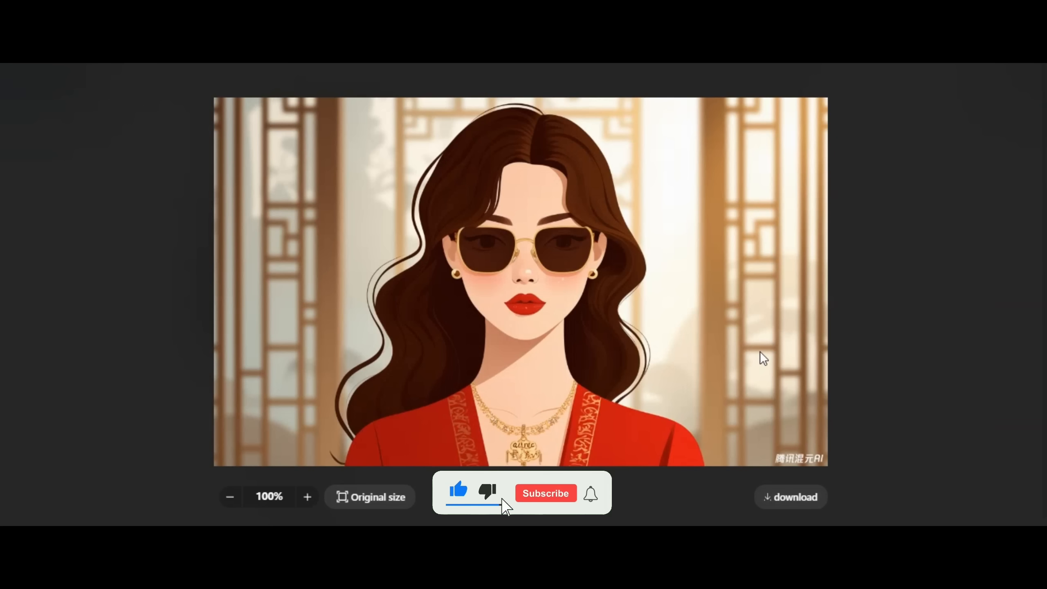
left_click(545, 493)
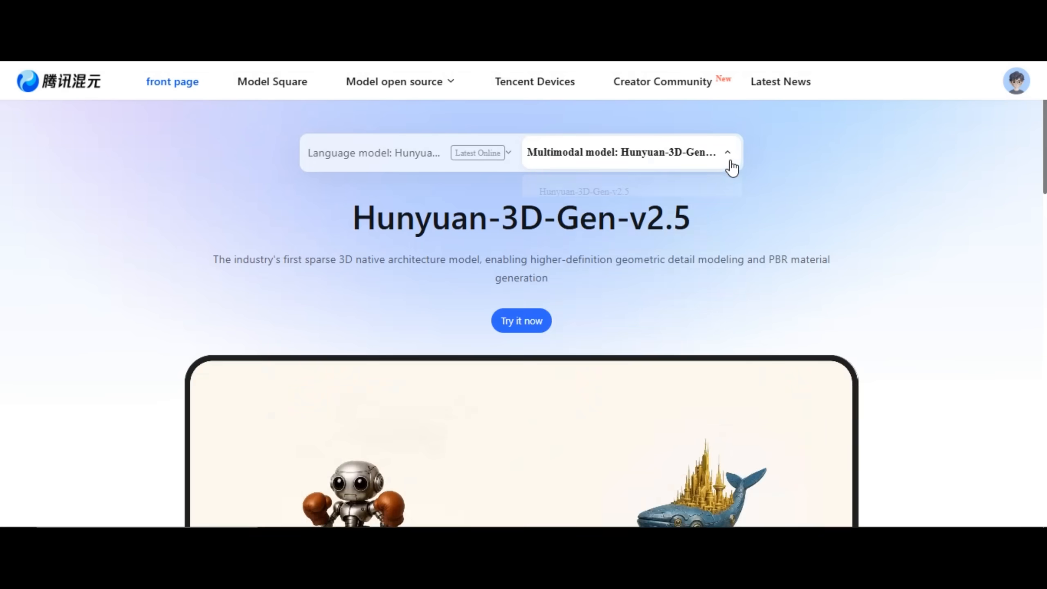
- Choose Hunyuan Custom from the Multimodal model list and start its generator
left_click(626, 152)
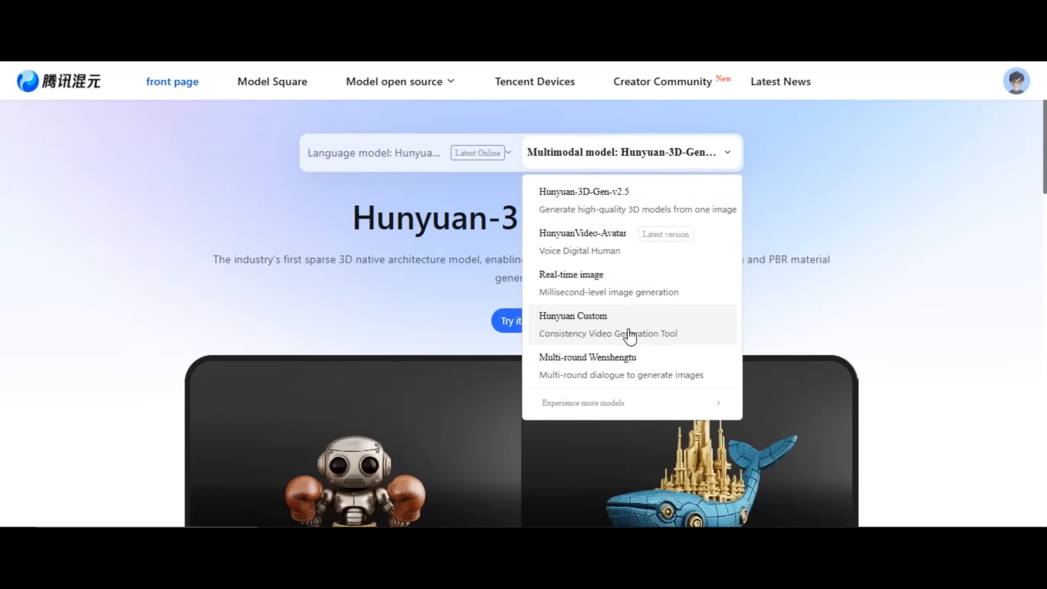
left_click(572, 315)
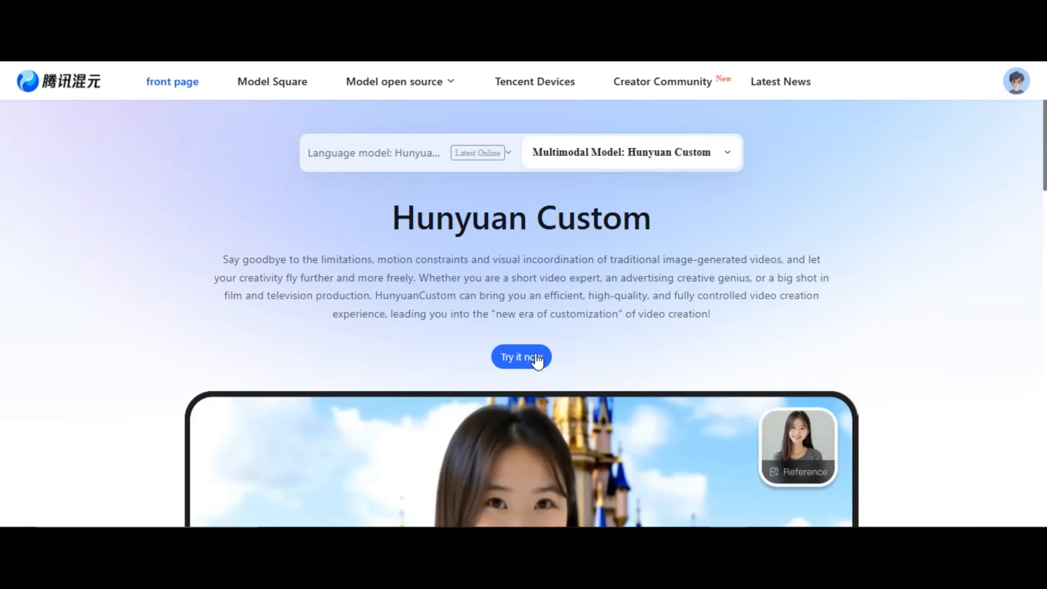
left_click(520, 356)
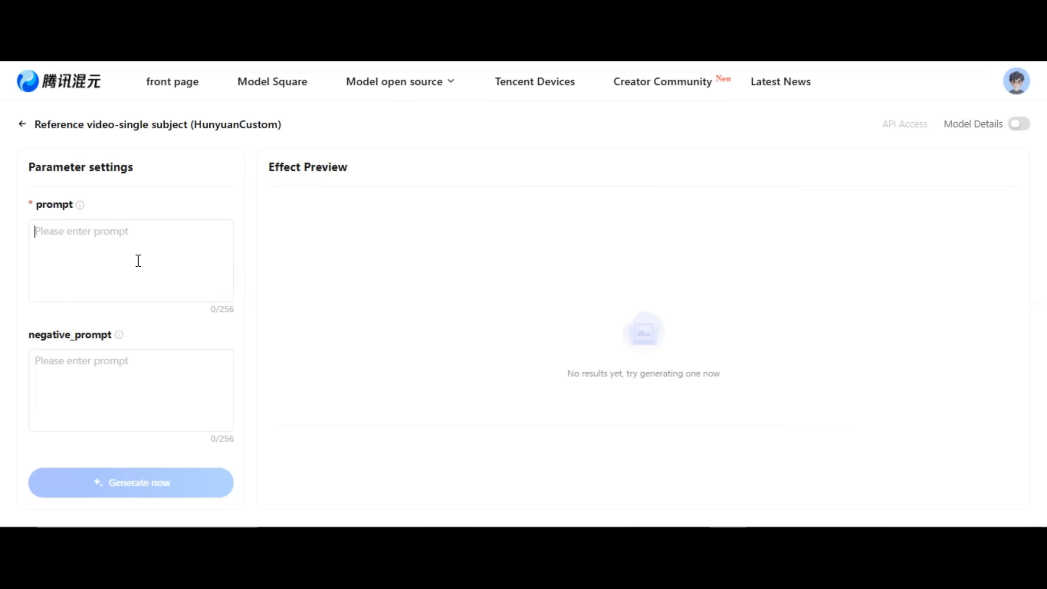
- Paste the android violinist prompt and enter the negative prompt 'blur, distortion, low quality'
scroll("down", 3)
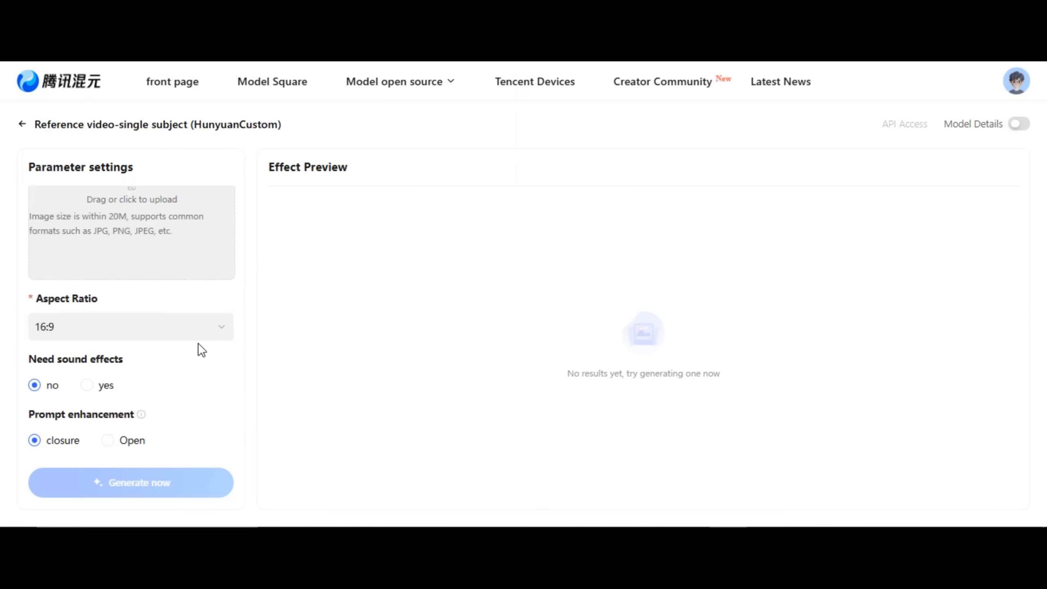
right_click(131, 232)
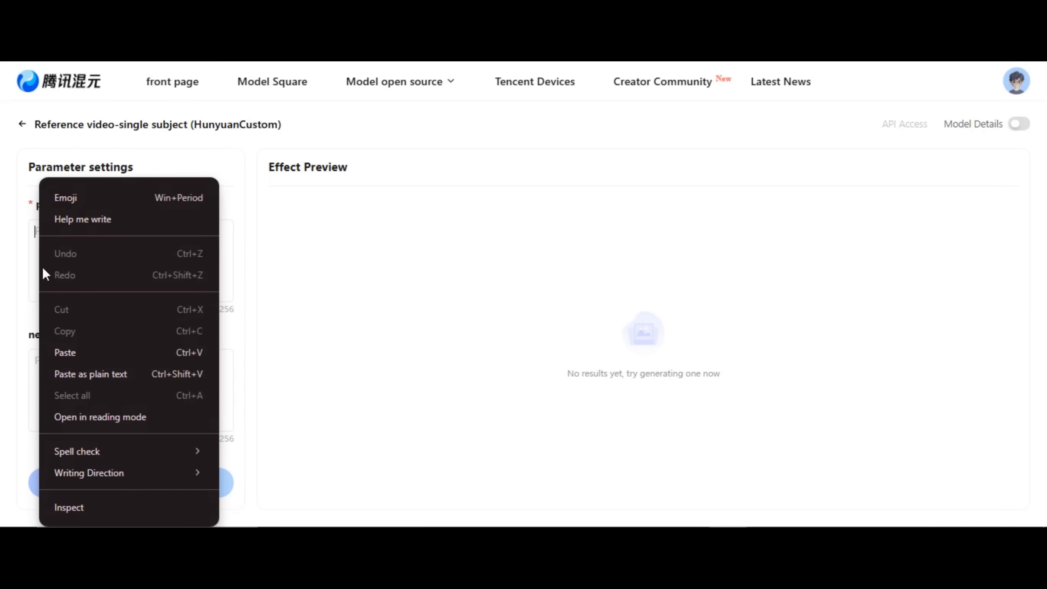
left_click(130, 261)
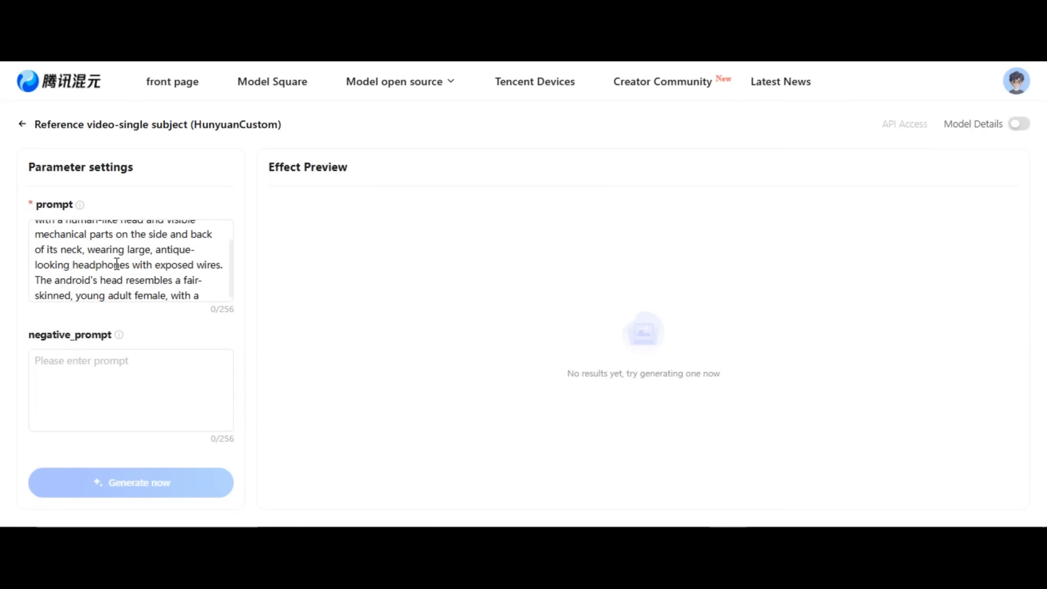
scroll("down", 3)
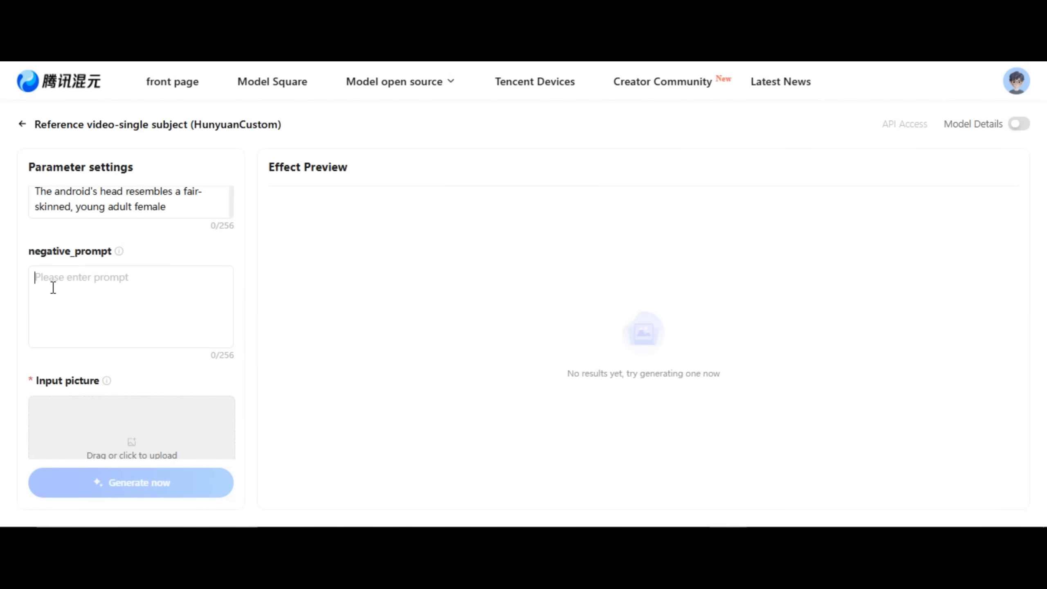
type("blur, low resolution, dist")
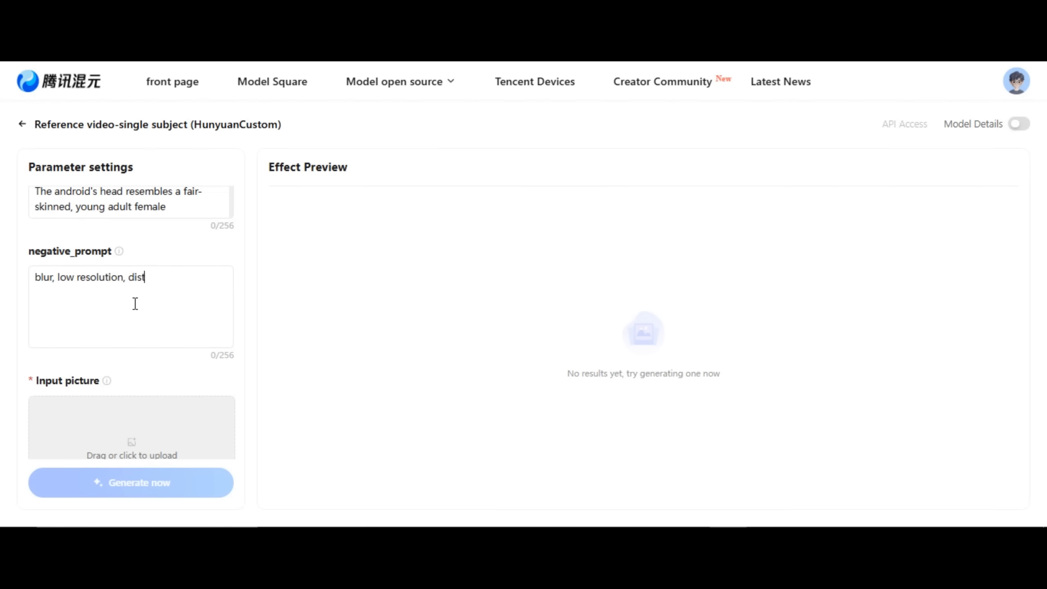
type("ortion, low quality")
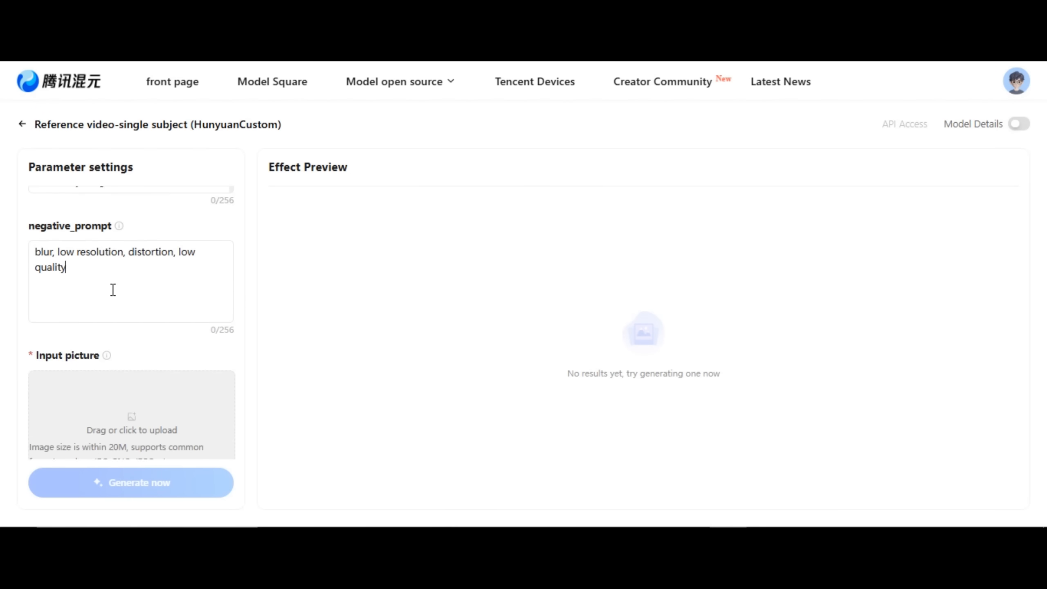
- Upload the android violinist reference picture, enable sound effects and prompt enhancement, and generate the video
left_click(130, 414)
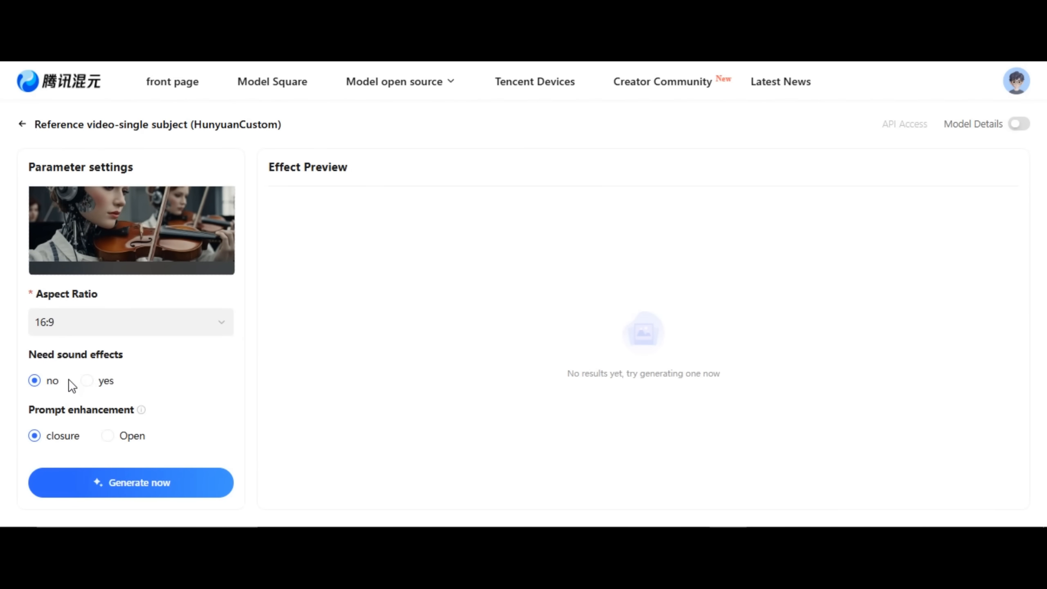
left_click(87, 381)
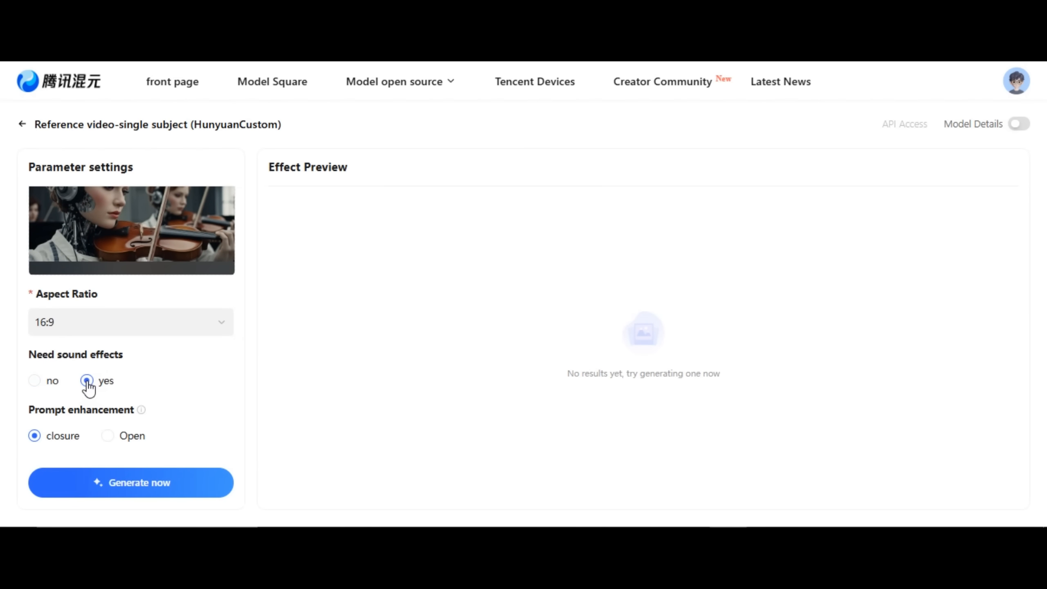
left_click(107, 435)
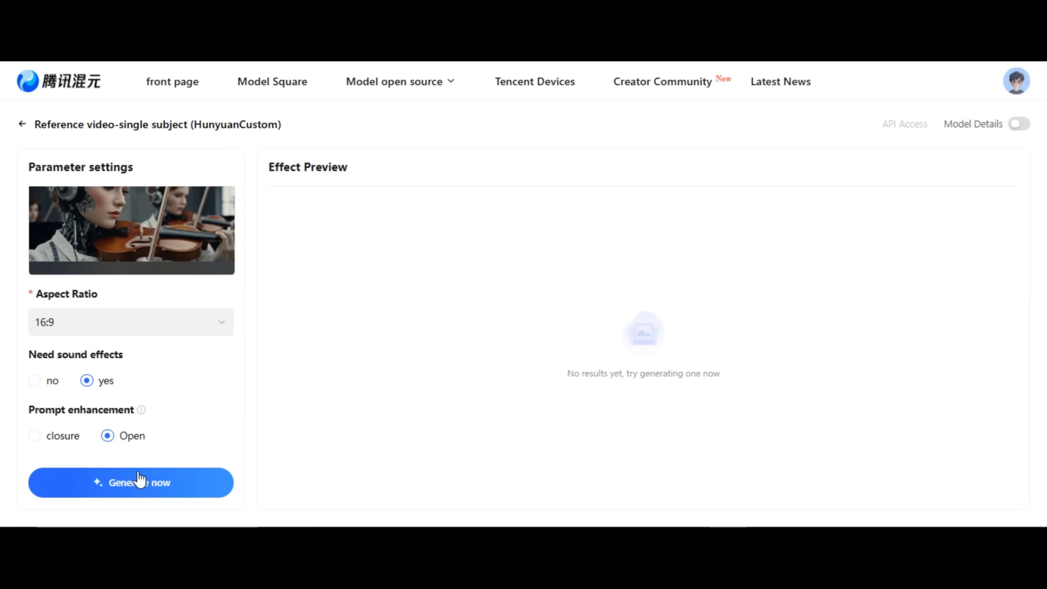
left_click(130, 482)
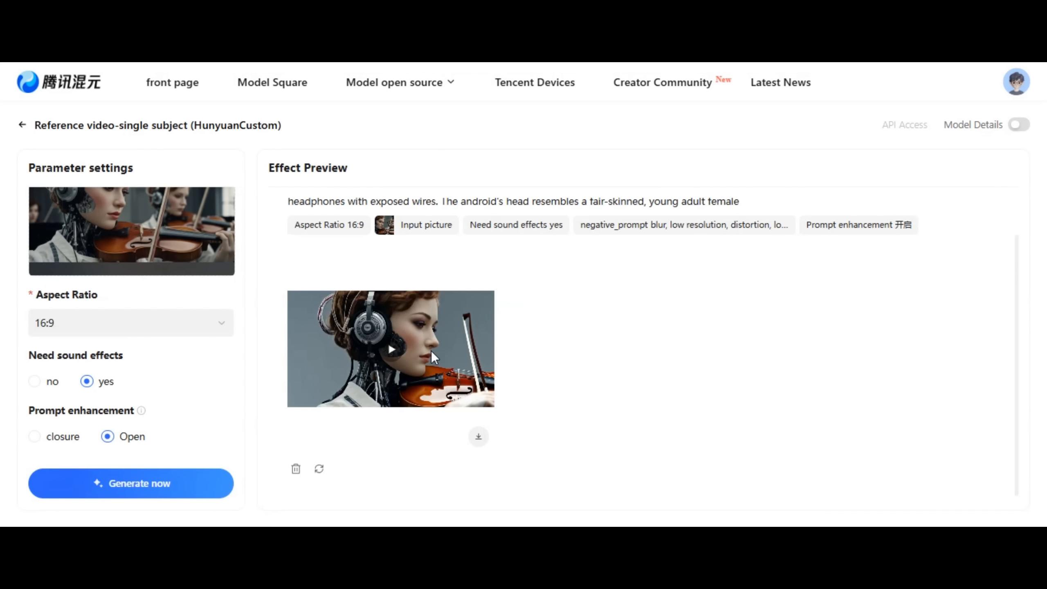
mouse_move(445, 431)
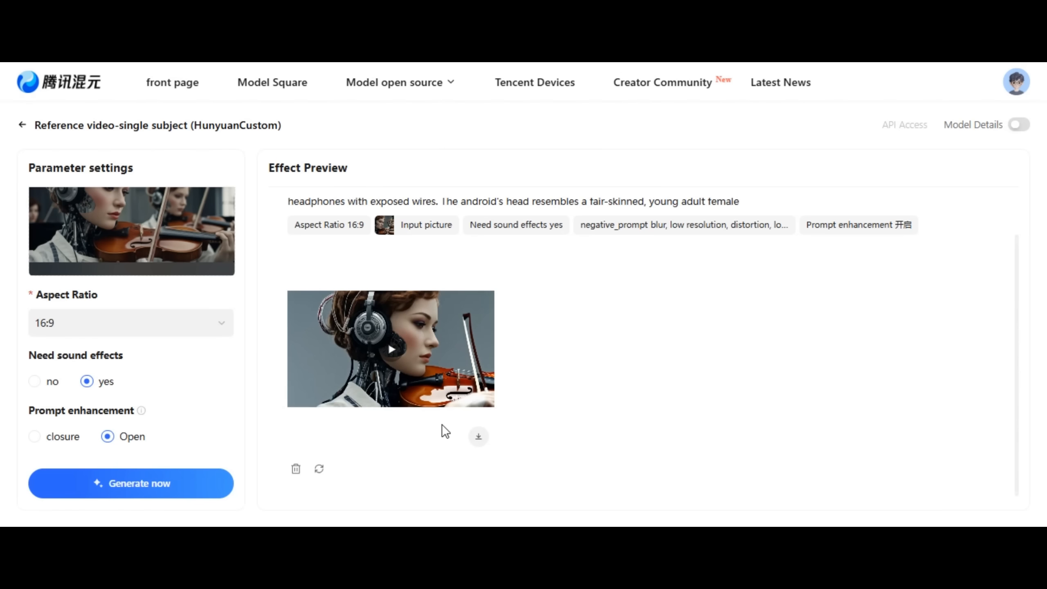
mouse_move(478, 436)
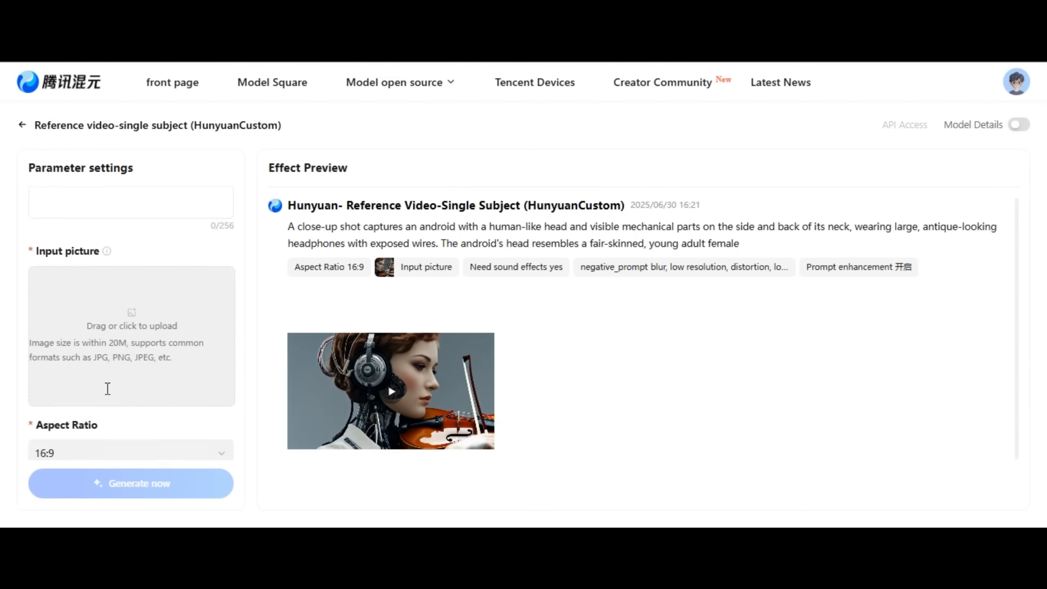
- Upload the blonde pigtails woman picture and generate a second HunyuanCustom video
left_click(131, 334)
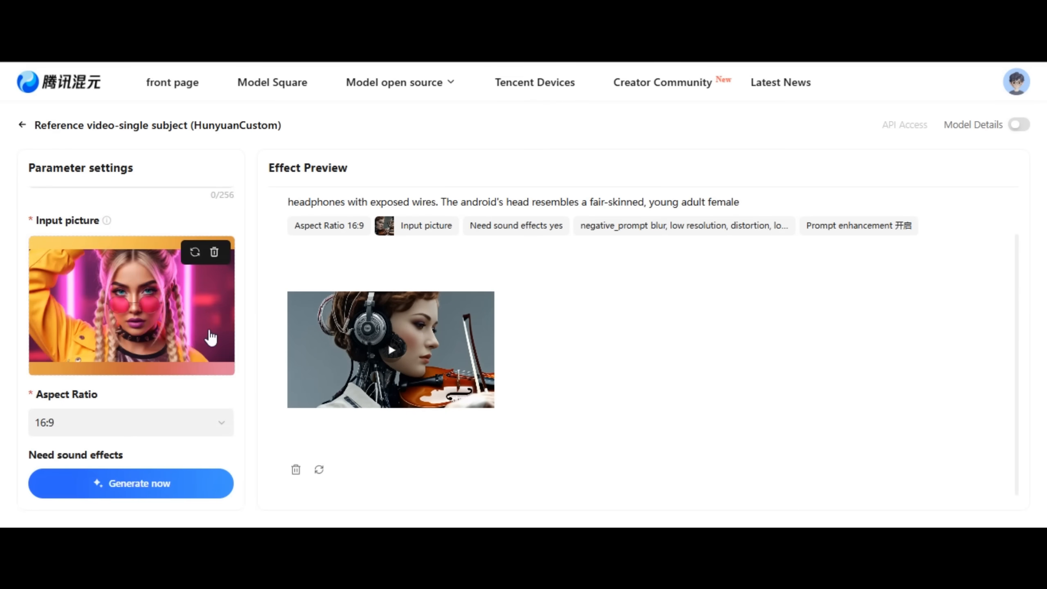
left_click(131, 482)
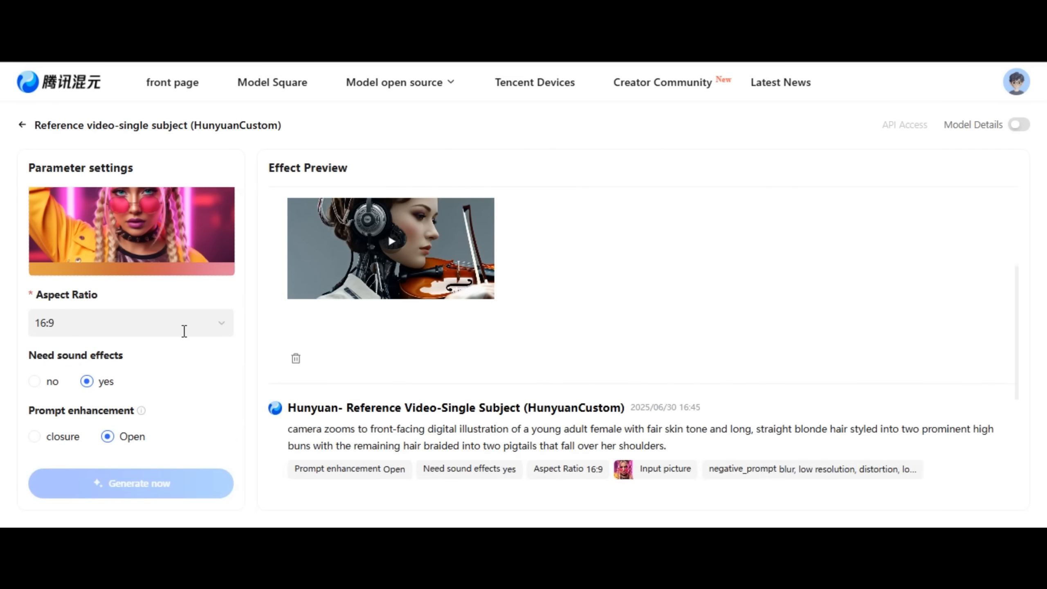
left_click(131, 482)
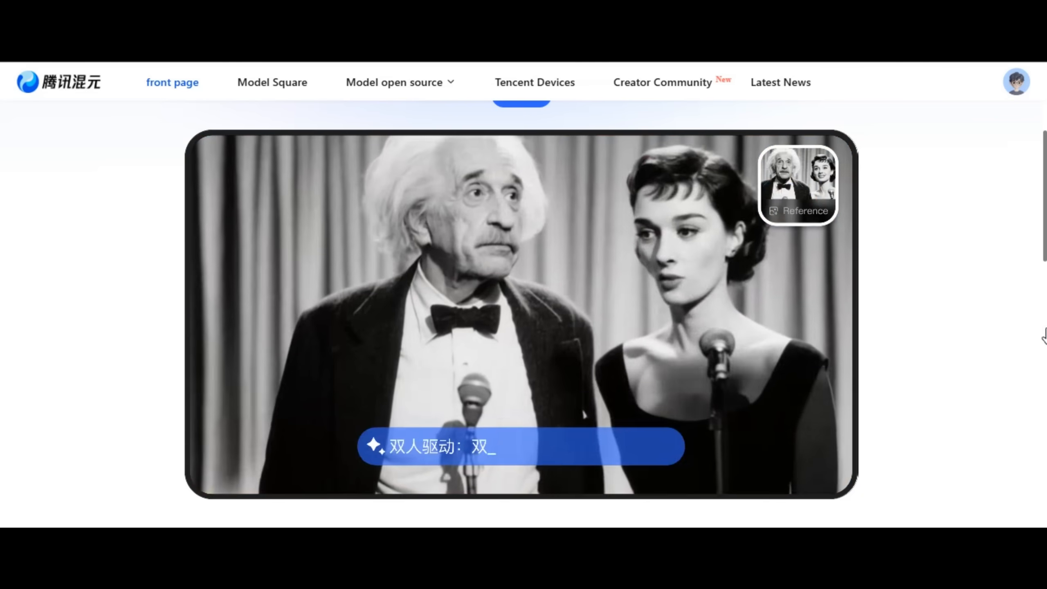
- Choose HunyuanVideo-Avatar from the Multimodal model list
left_click(628, 152)
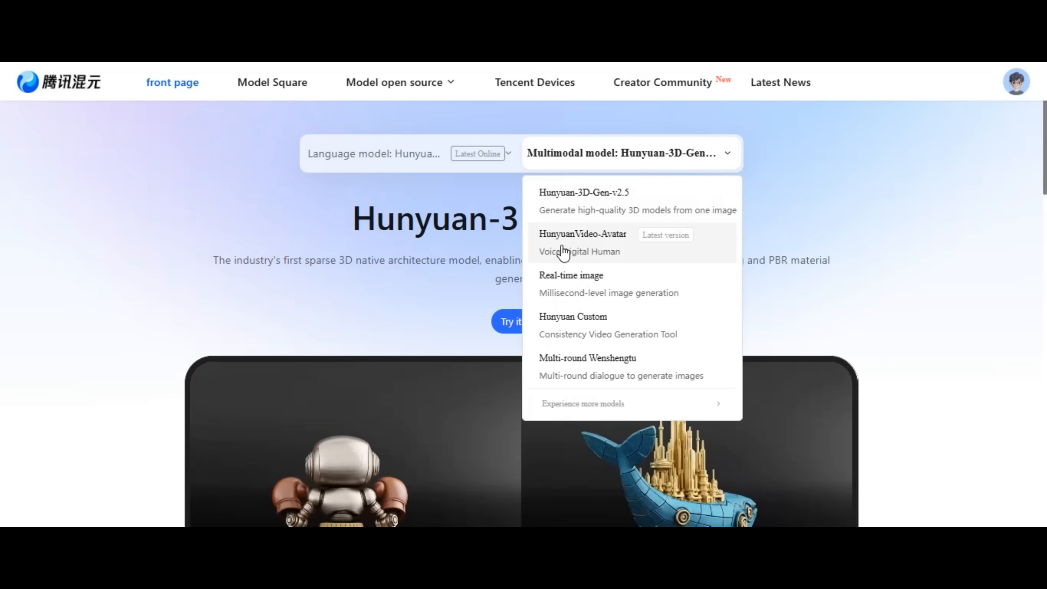
left_click(581, 235)
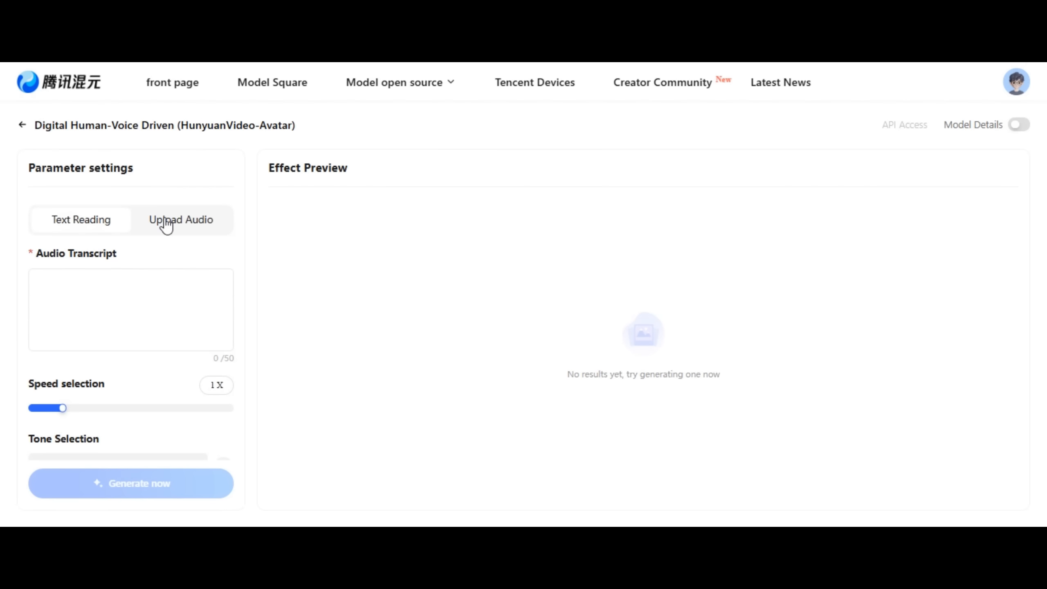
- Switch the avatar to uploaded-audio driving and pick a voice tone from the list
left_click(80, 220)
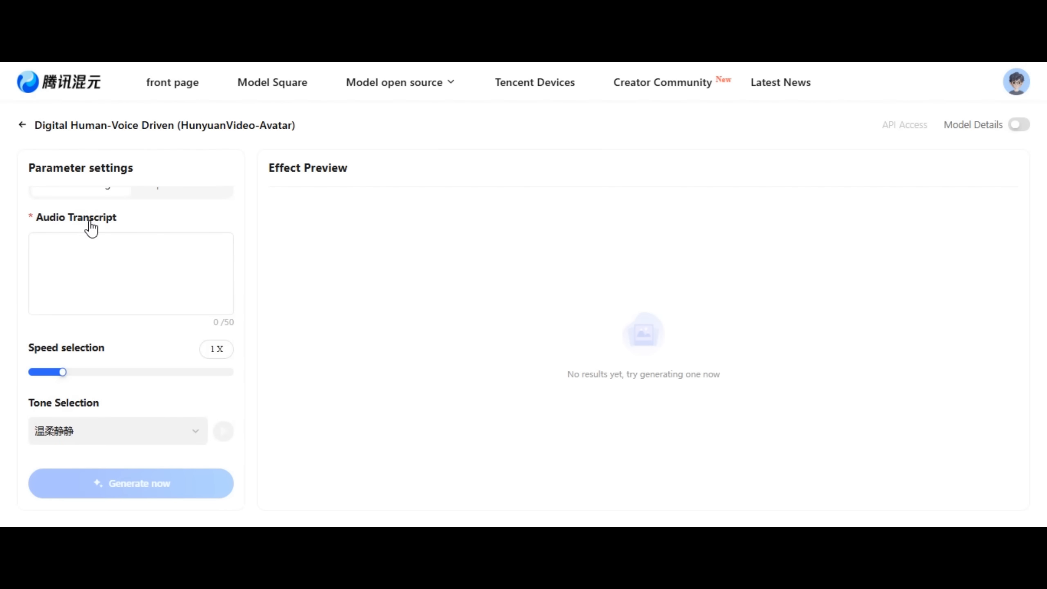
left_click(117, 430)
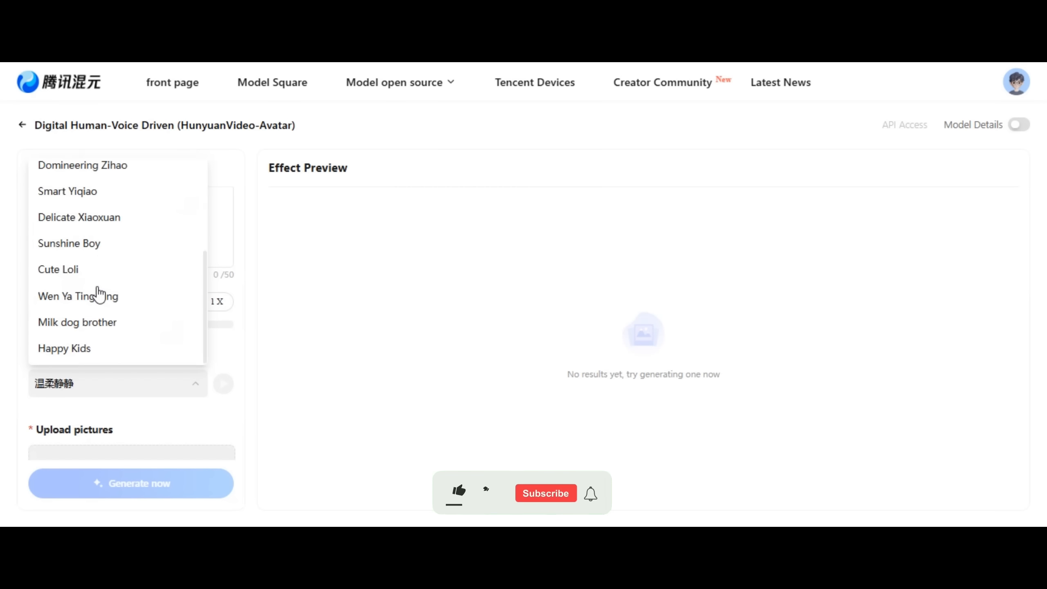
left_click(181, 219)
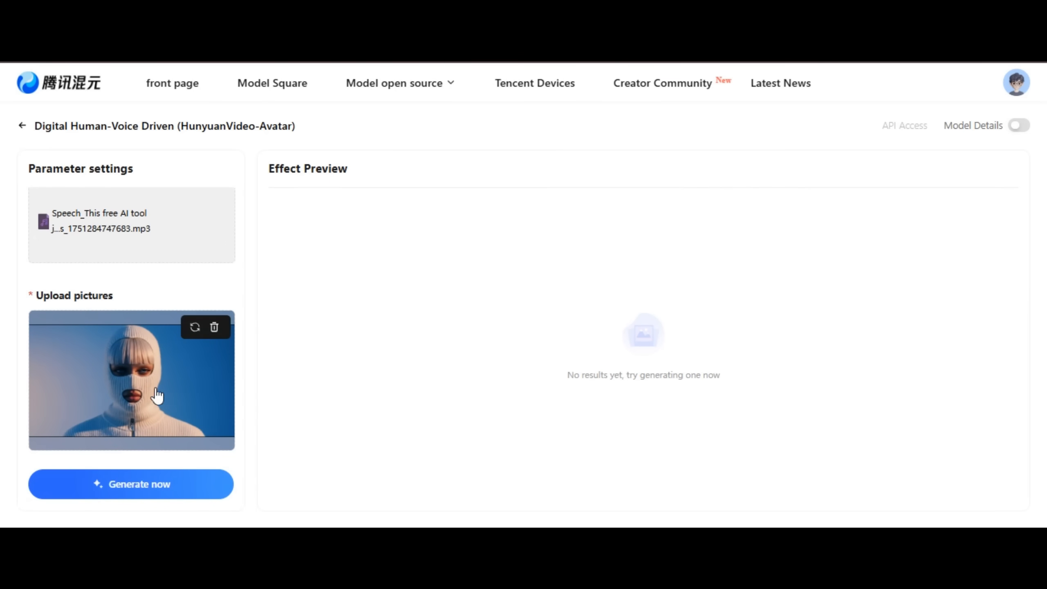
mouse_move(179, 409)
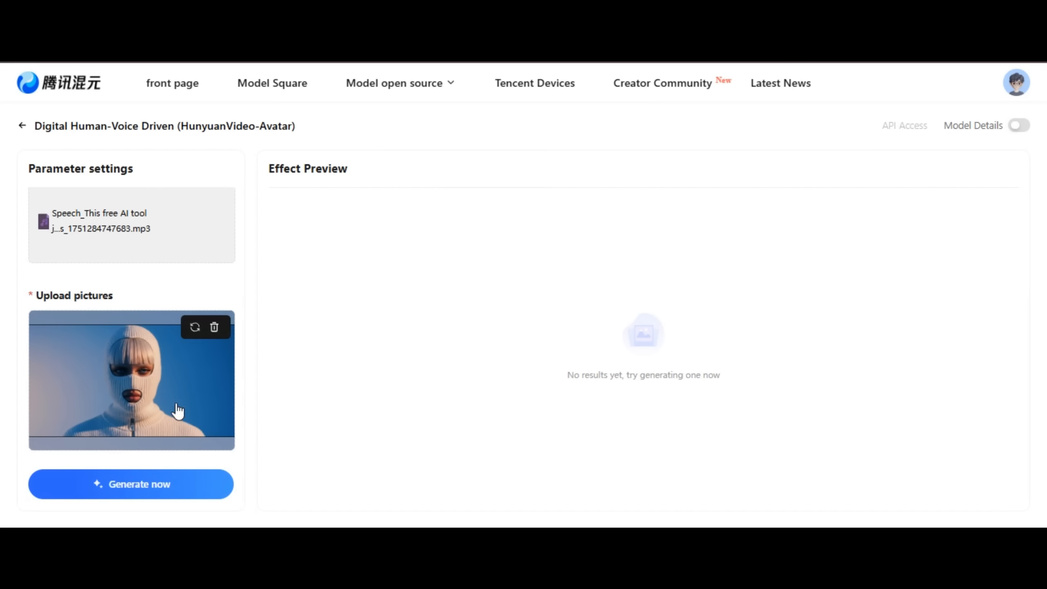
mouse_move(186, 415)
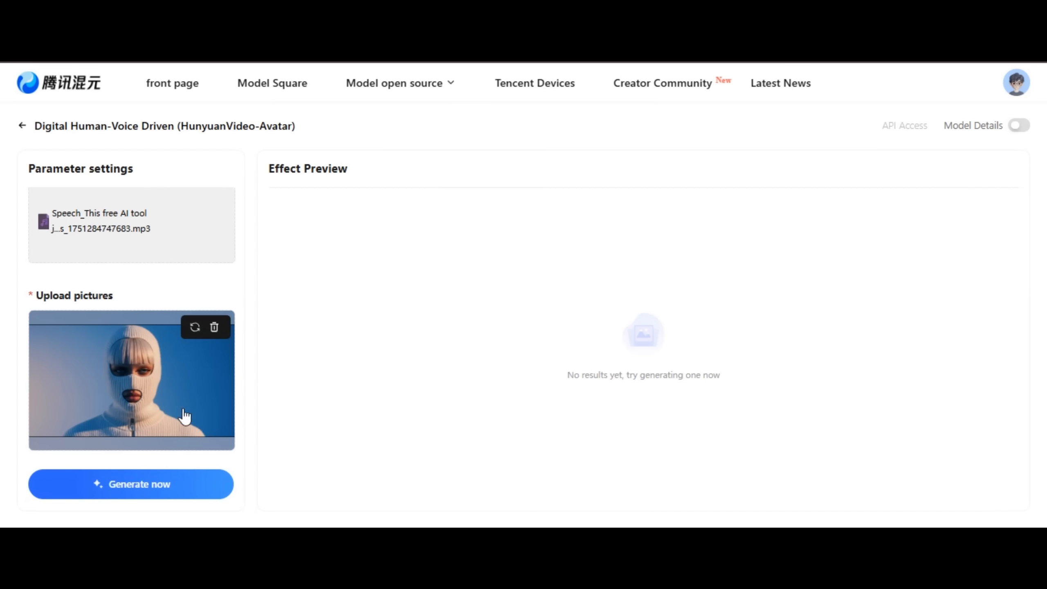
mouse_move(162, 409)
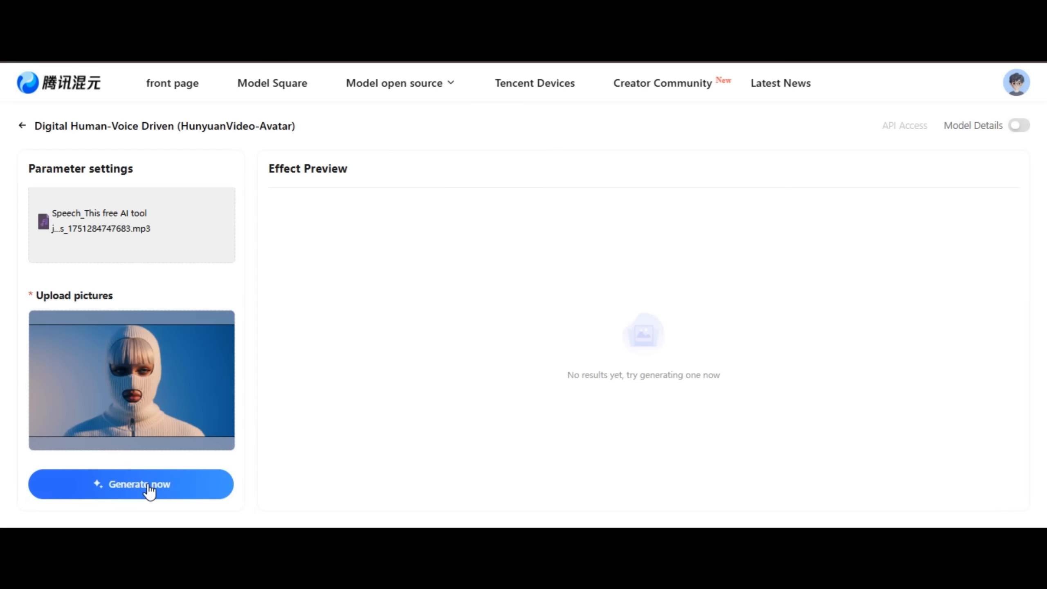
- Generate the balaclava talking-avatar video and play the result
left_click(131, 484)
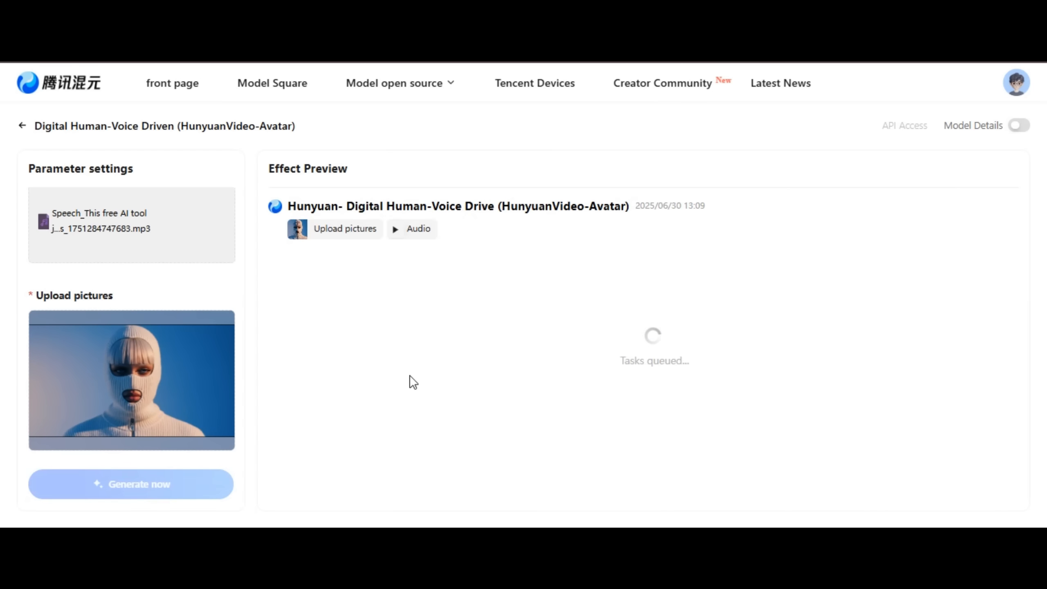
mouse_move(554, 401)
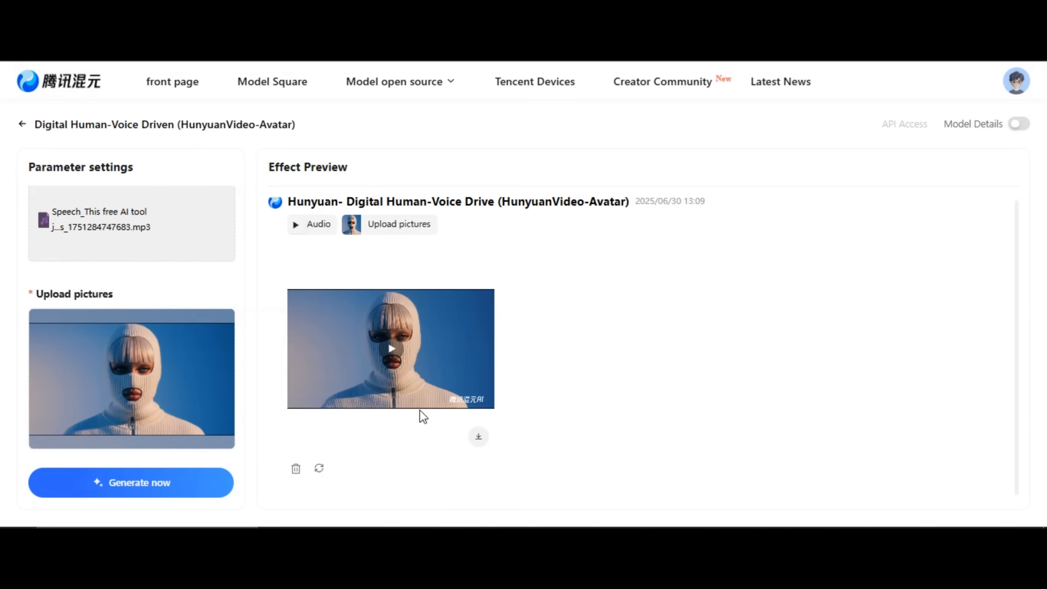
left_click(391, 349)
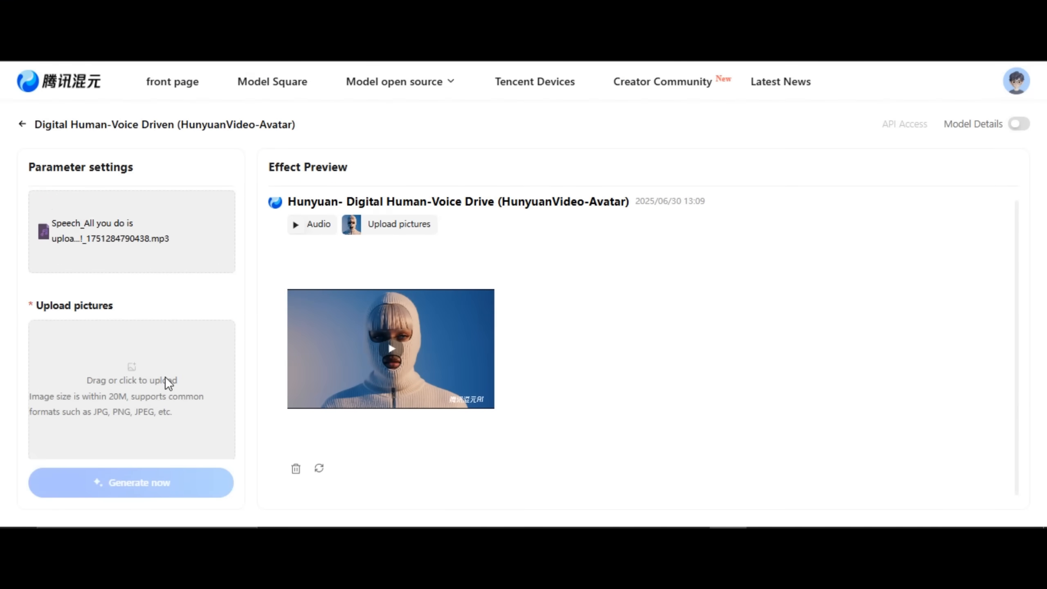
- Upload the tilted-head balaclava portrait and play the newly generated avatar clip
left_click(130, 387)
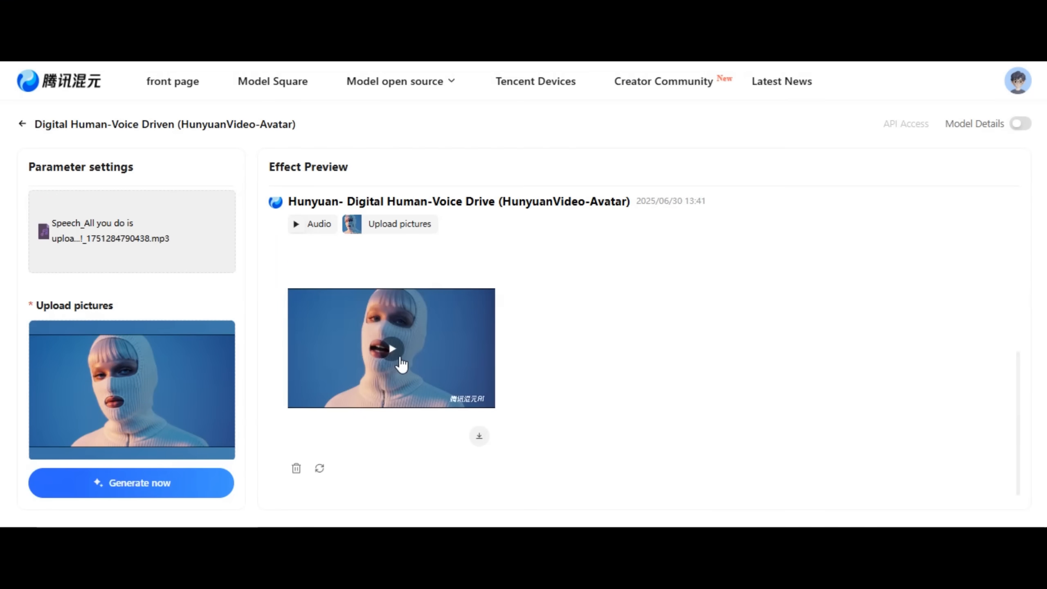
left_click(392, 349)
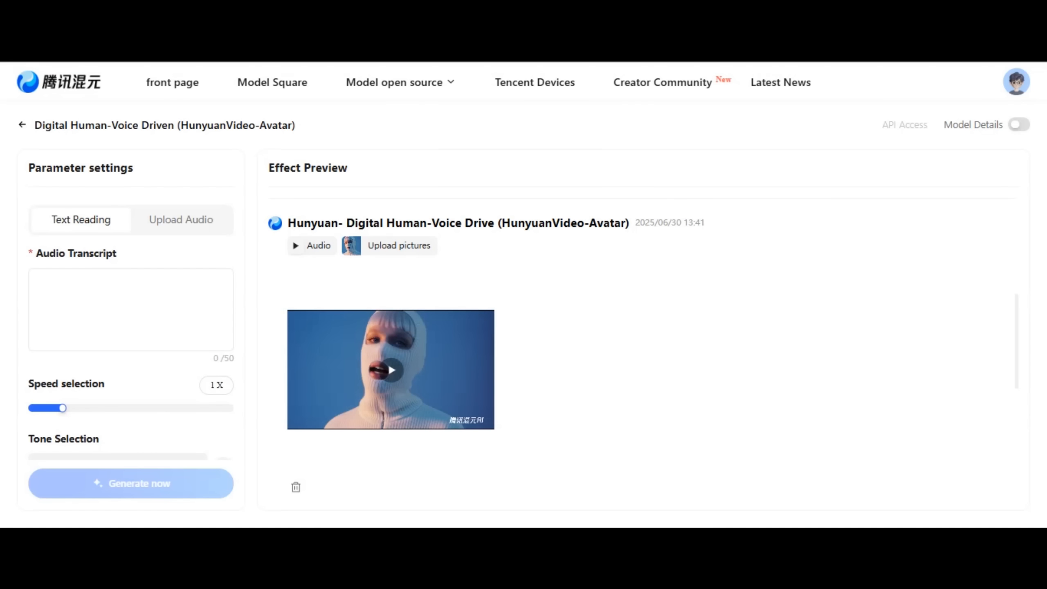
mouse_move(590, 388)
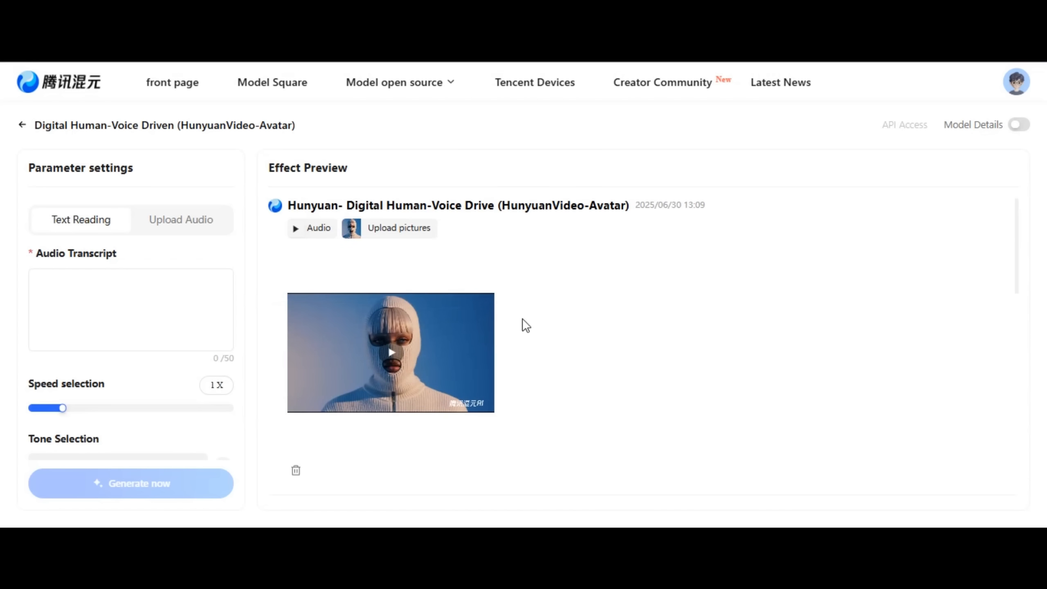
mouse_move(605, 384)
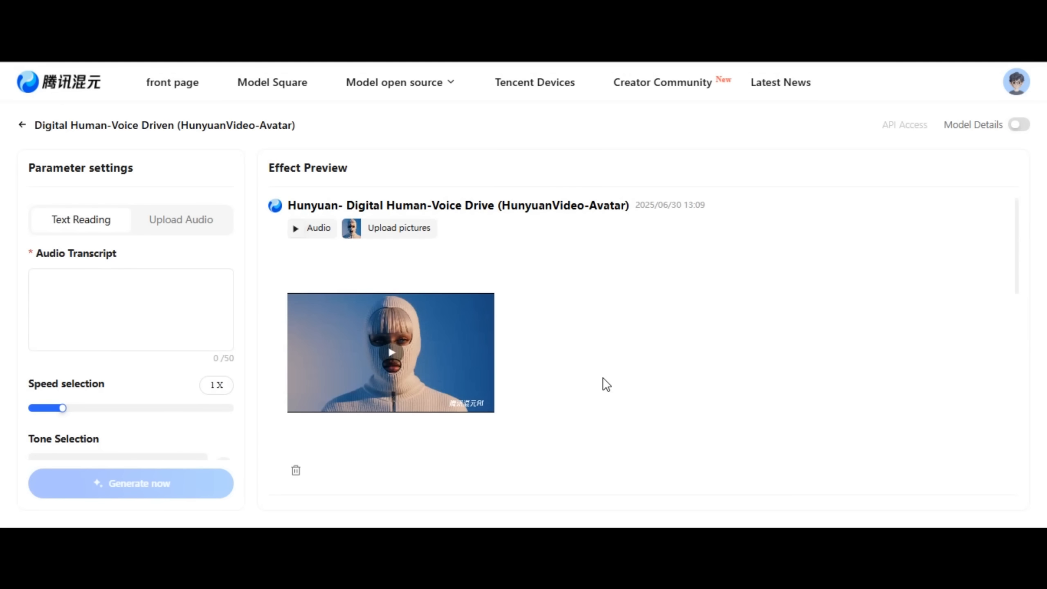
mouse_move(712, 256)
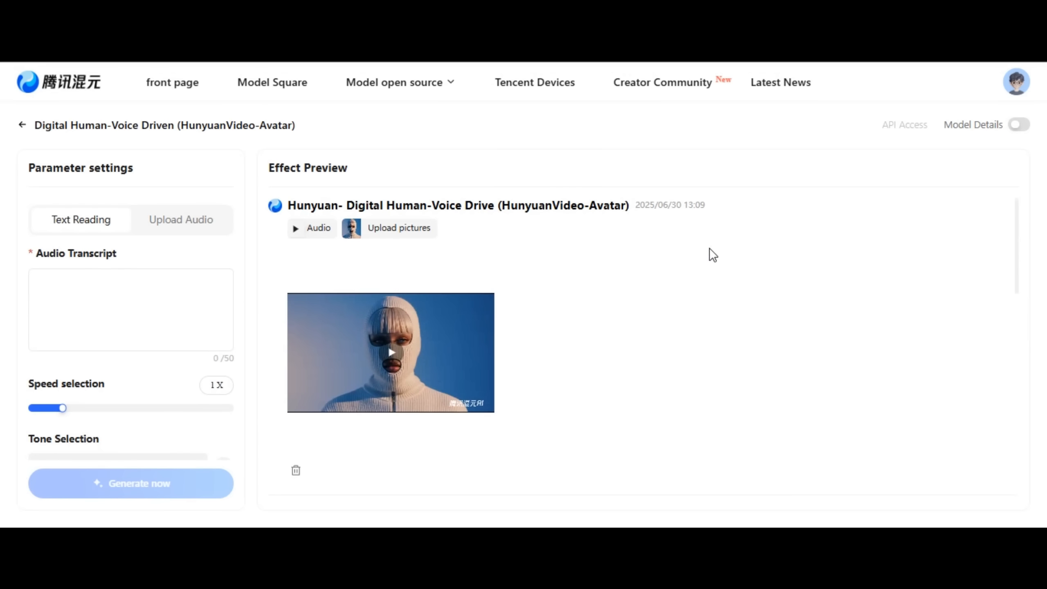
mouse_move(539, 166)
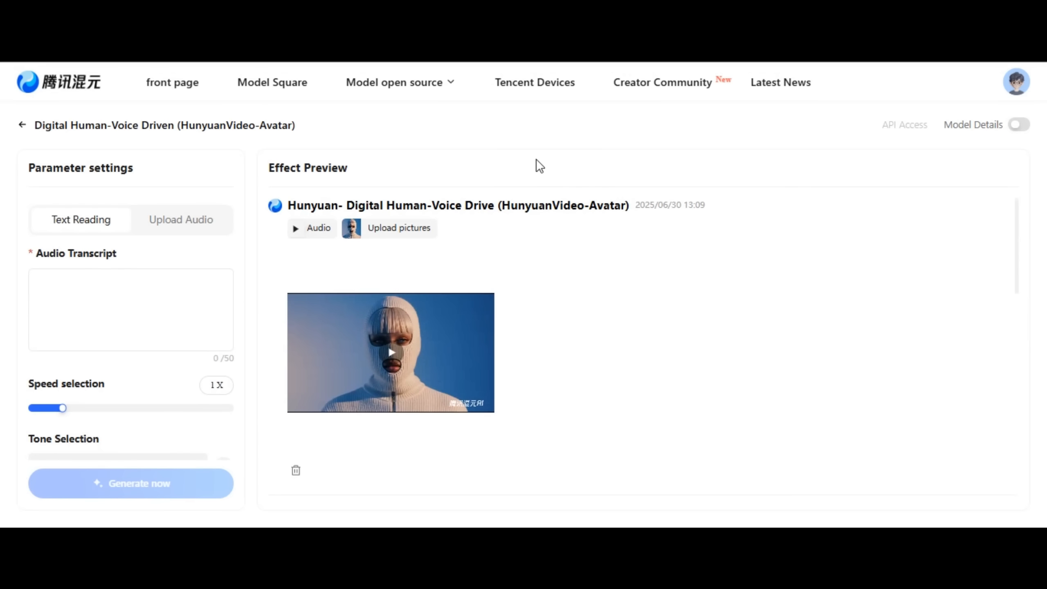
mouse_move(532, 129)
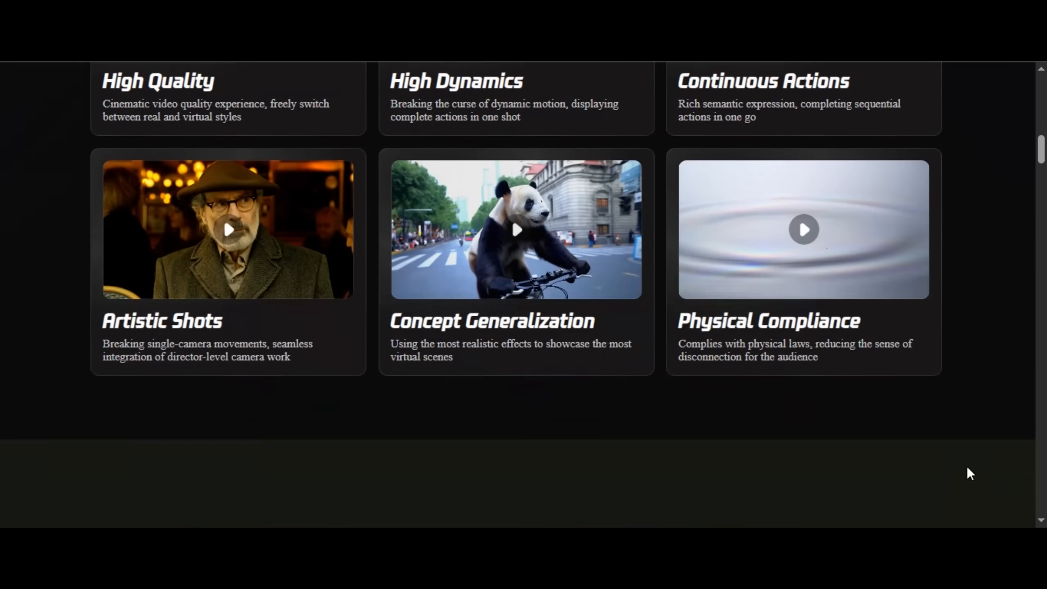
- Enter the Hunyuan Video creation page via Try It Now and scroll through its sample gallery
left_click(393, 83)
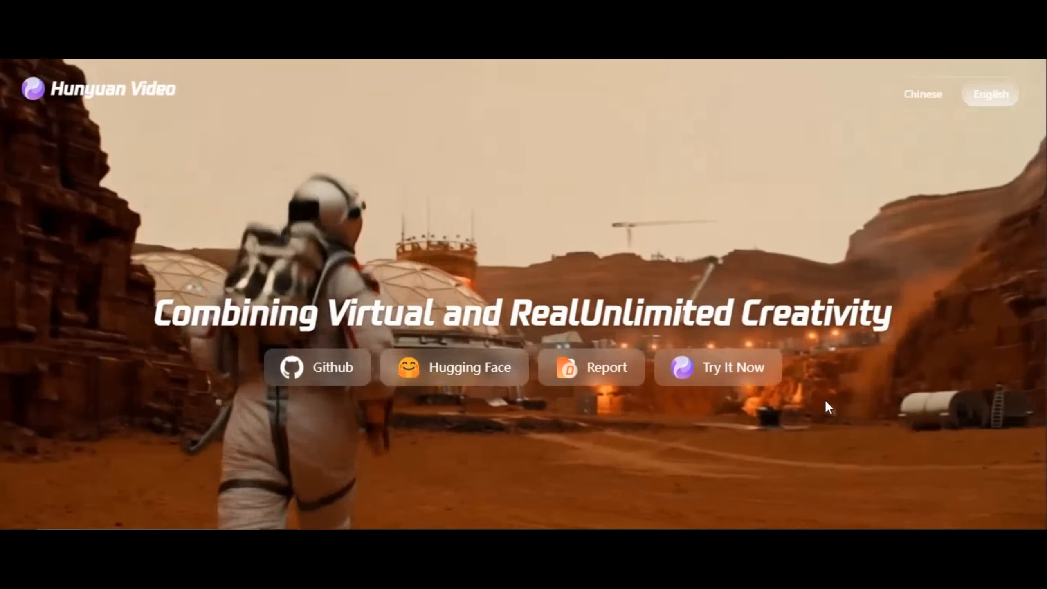
left_click(719, 367)
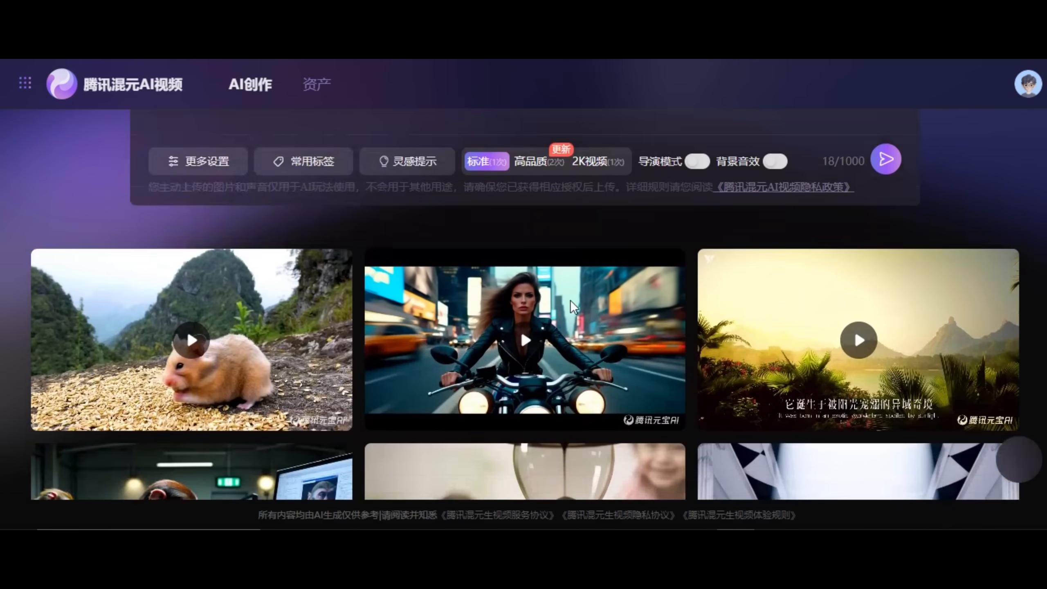
scroll("down", 3)
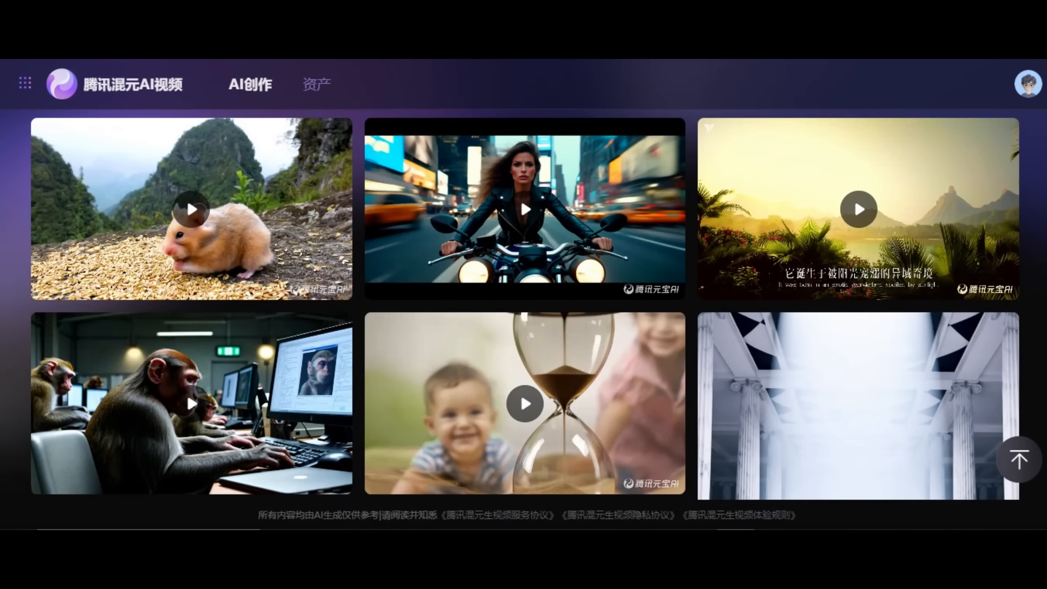
scroll("down", 3)
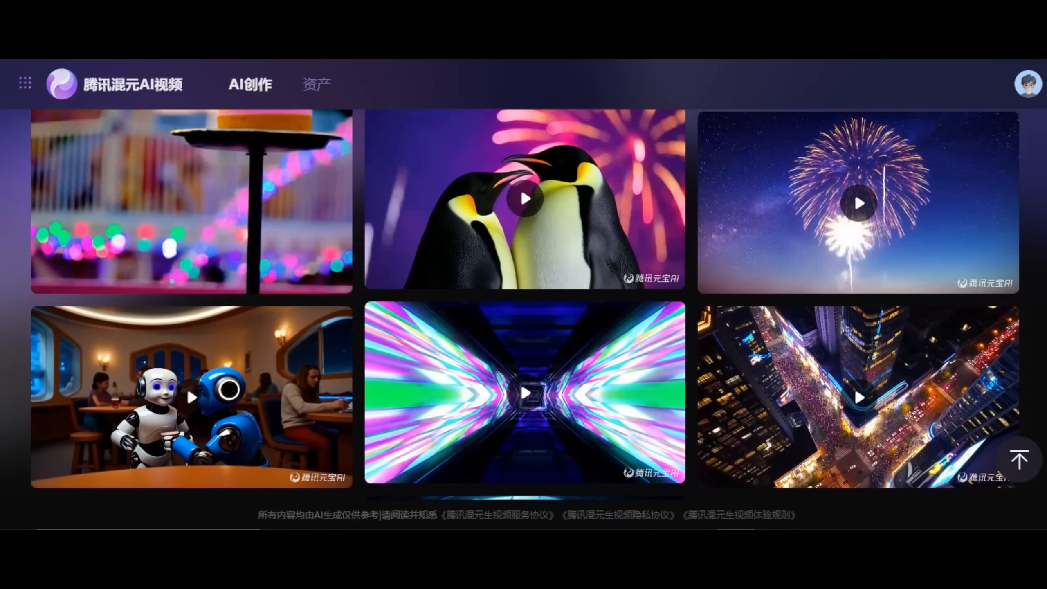
scroll("down", 3)
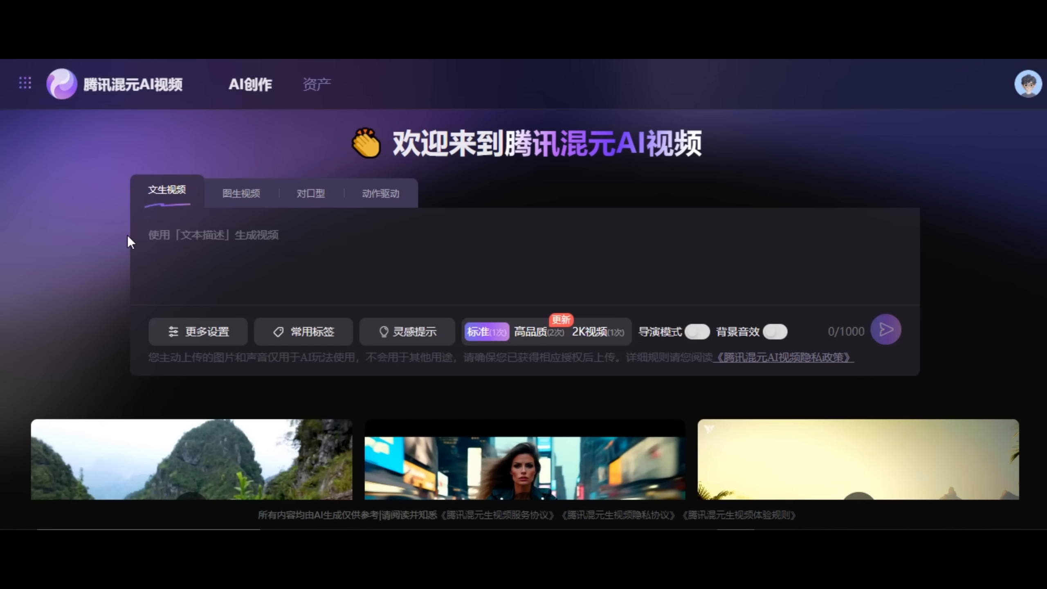
- Submit the close-up portrait prompt of a young woman for text-to-video, then preview the earlier coffee bar clip
type("a camera zoom to a close-up, brightly lit, full-color portrait features a young woman with a light tan skin tone, wearing a vibrant yellow jacket over a dark, shimmering top. She has long, blonde hair styled in two thick braids that hang over her shoulders. Her hair is also tied in two high buns on top")
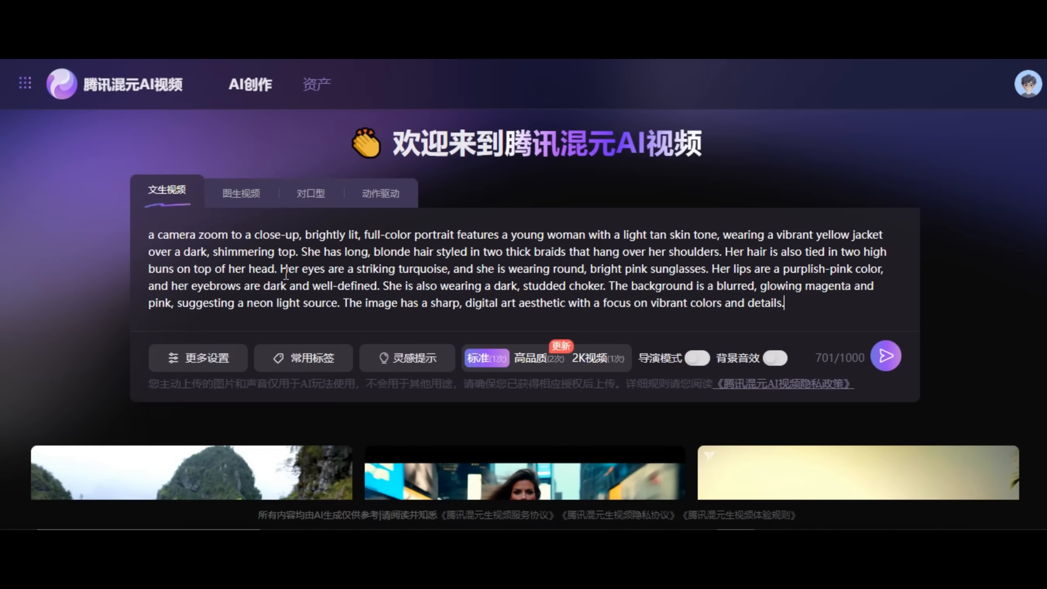
left_click(885, 355)
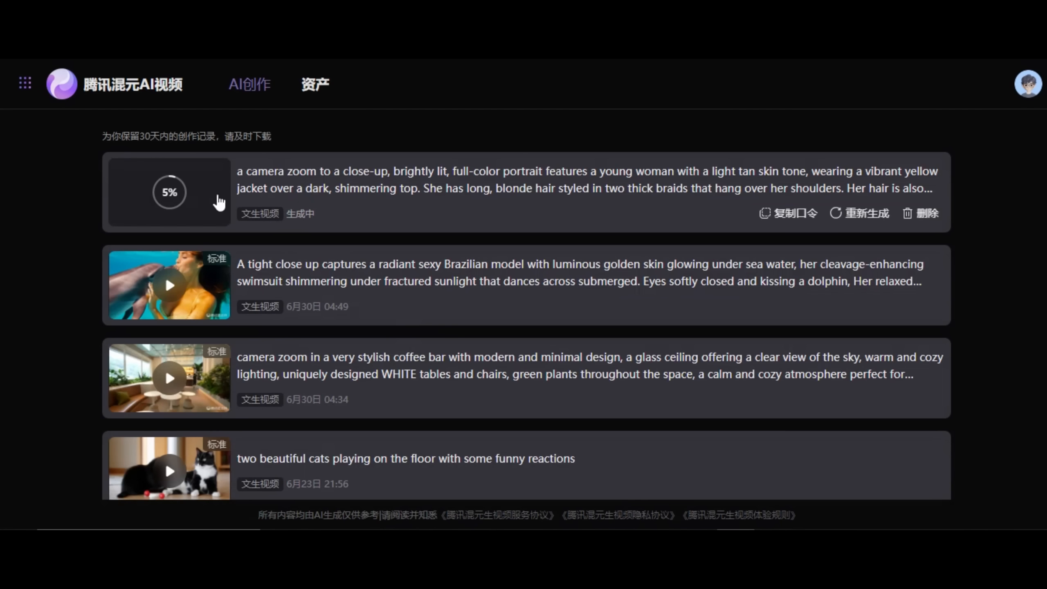
mouse_move(195, 208)
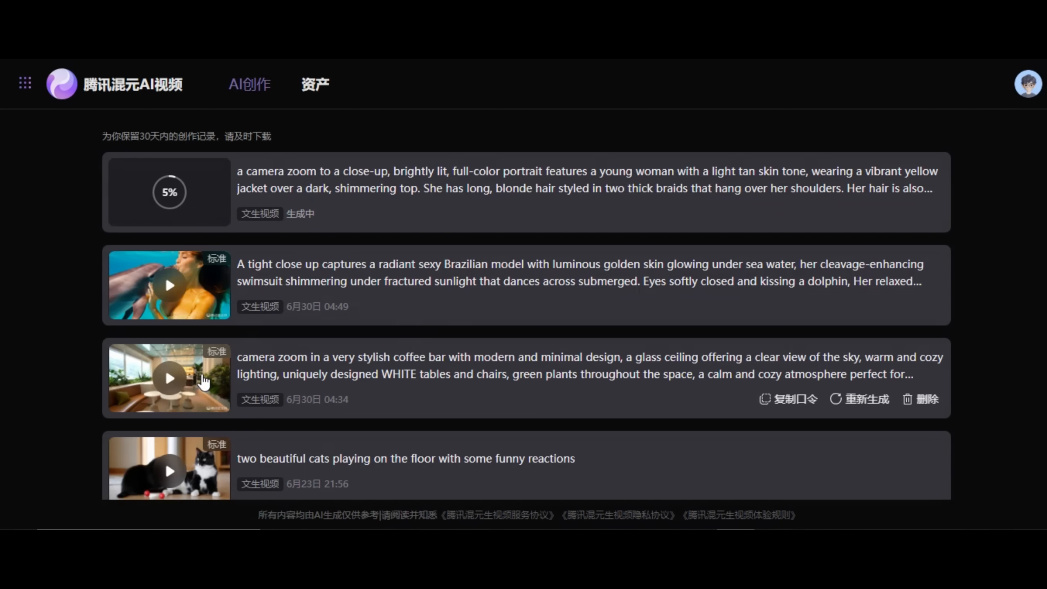
left_click(169, 378)
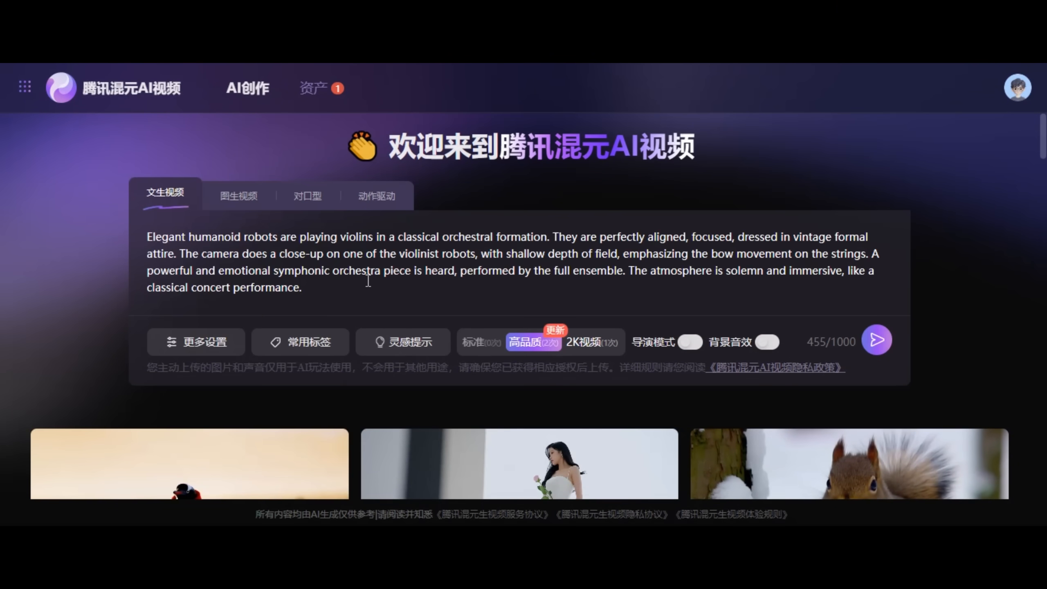
- Queue the robot orchestra prompt, then play and close the finished violin orchestra clip in Assets
left_click(877, 339)
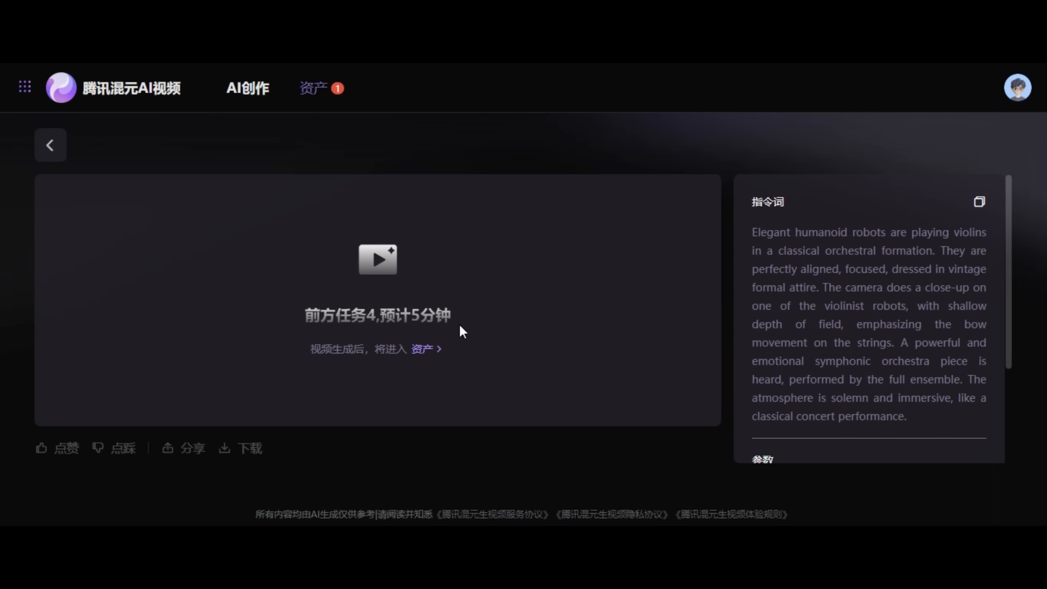
mouse_move(325, 93)
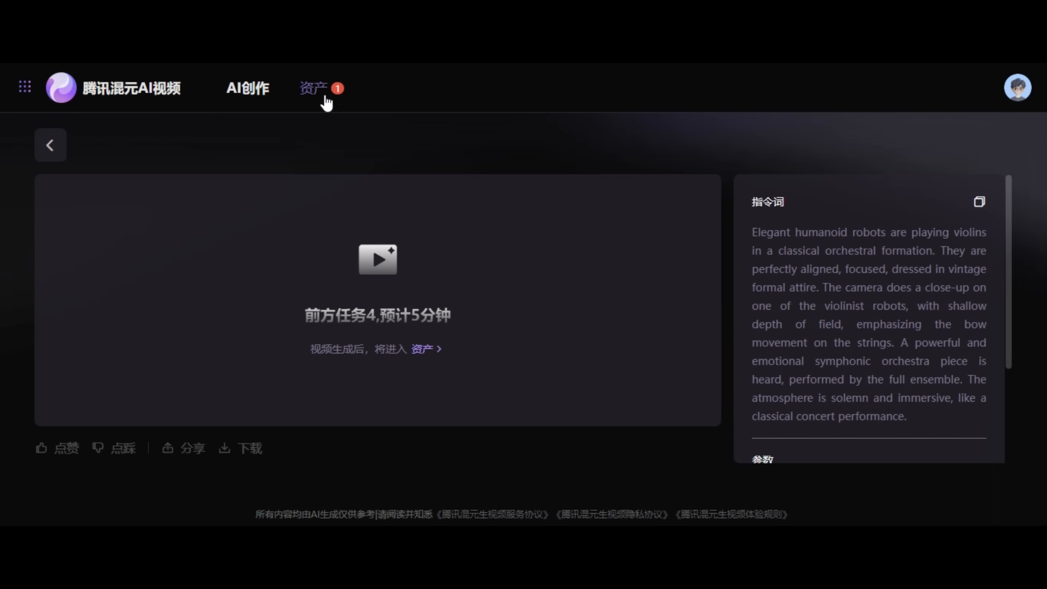
left_click(314, 87)
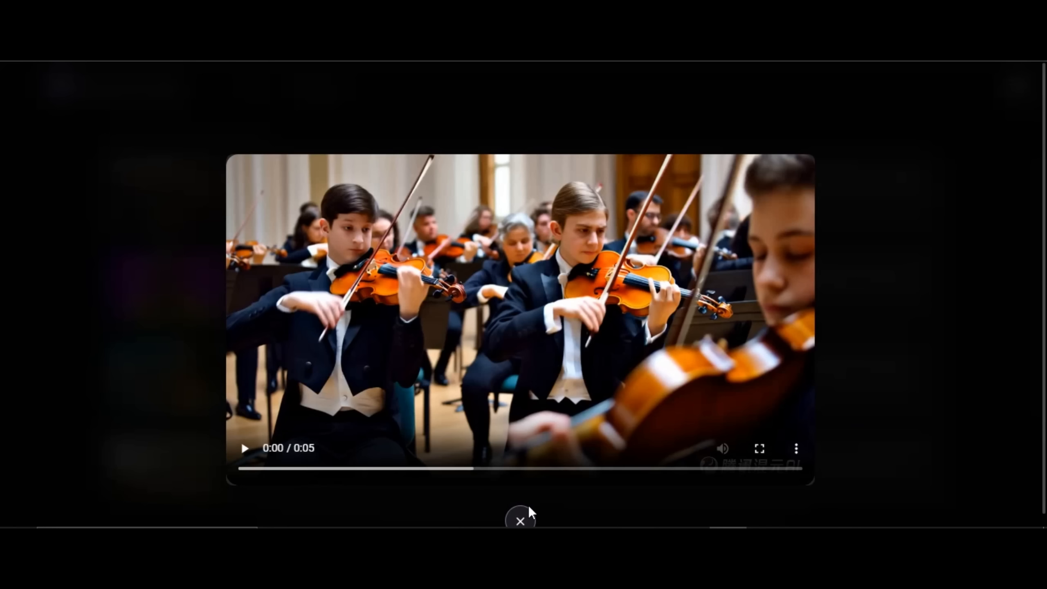
left_click(244, 448)
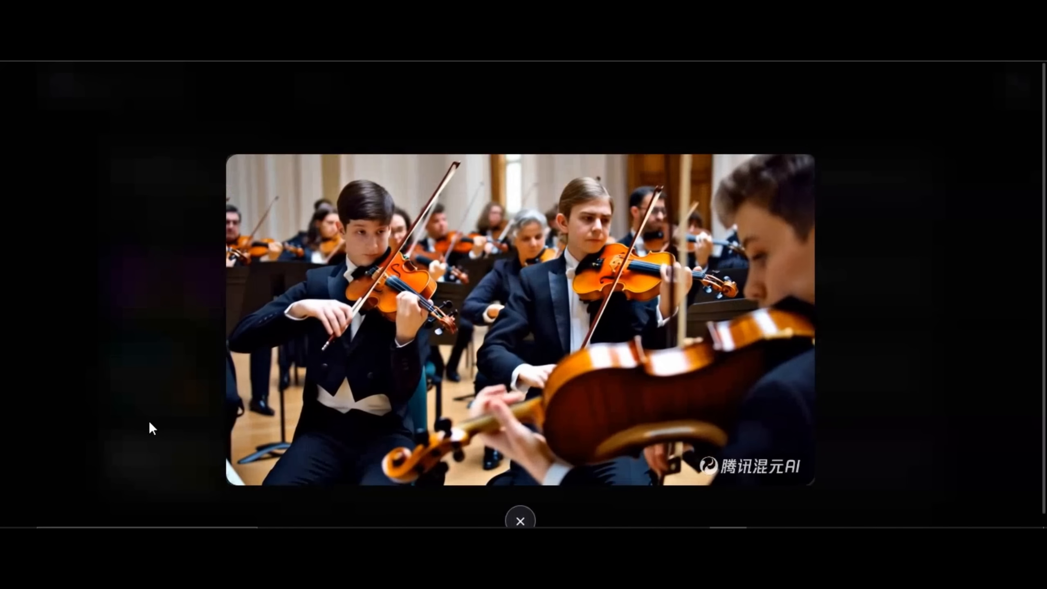
left_click(520, 521)
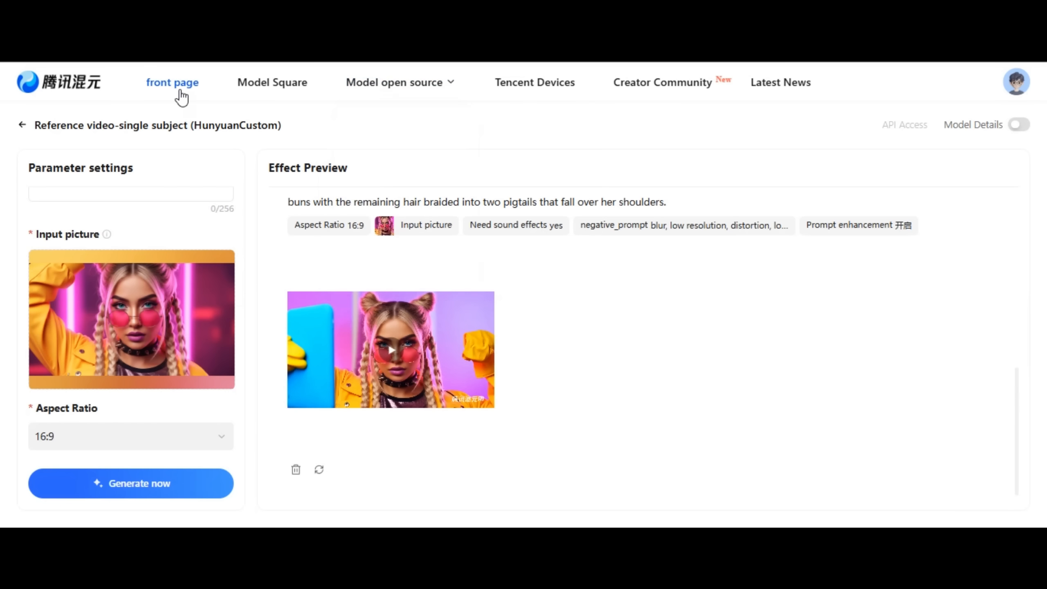
- Return to the front page and scroll down to the Scene display examples
left_click(172, 82)
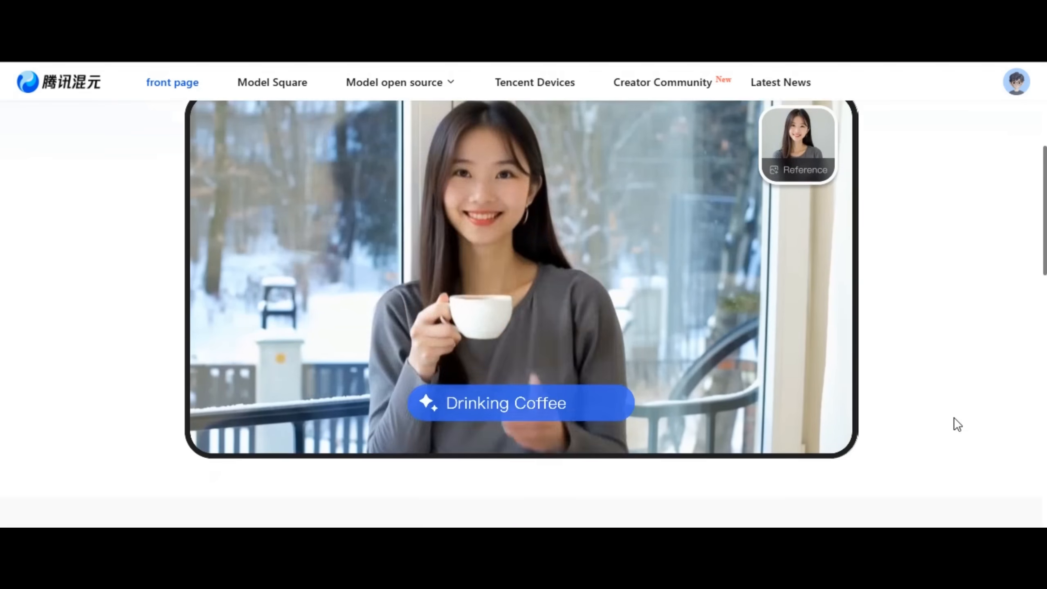
scroll("down", 3)
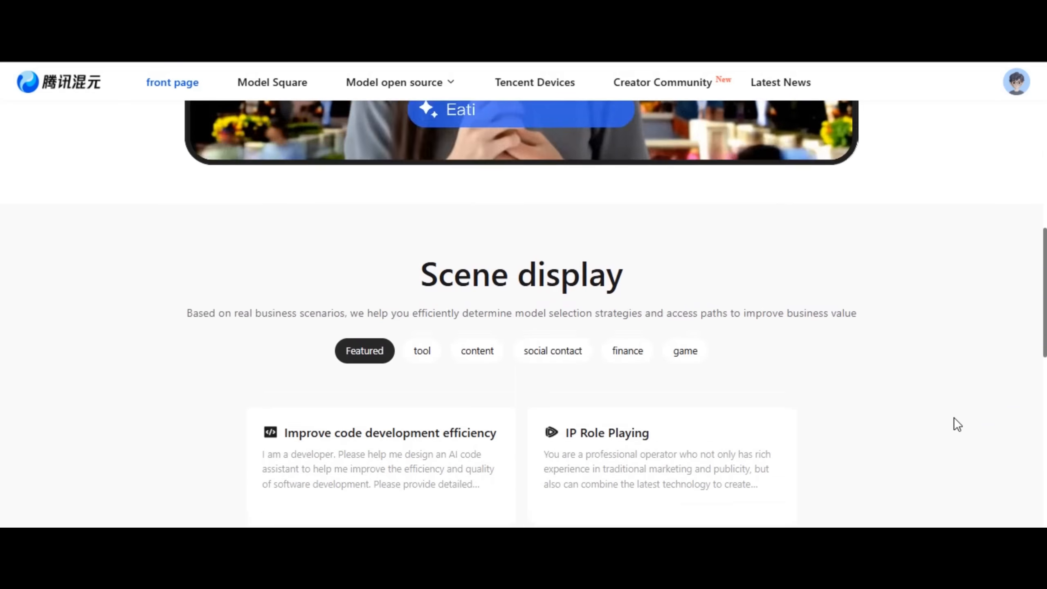